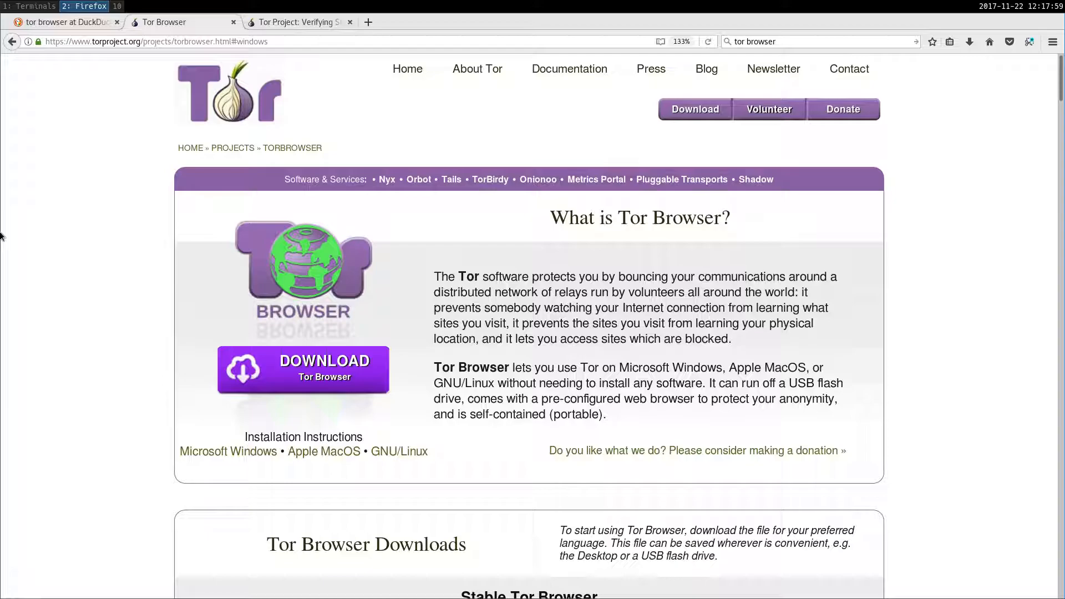
{"action": "mouse_move", "coordinate": [116, 67]}
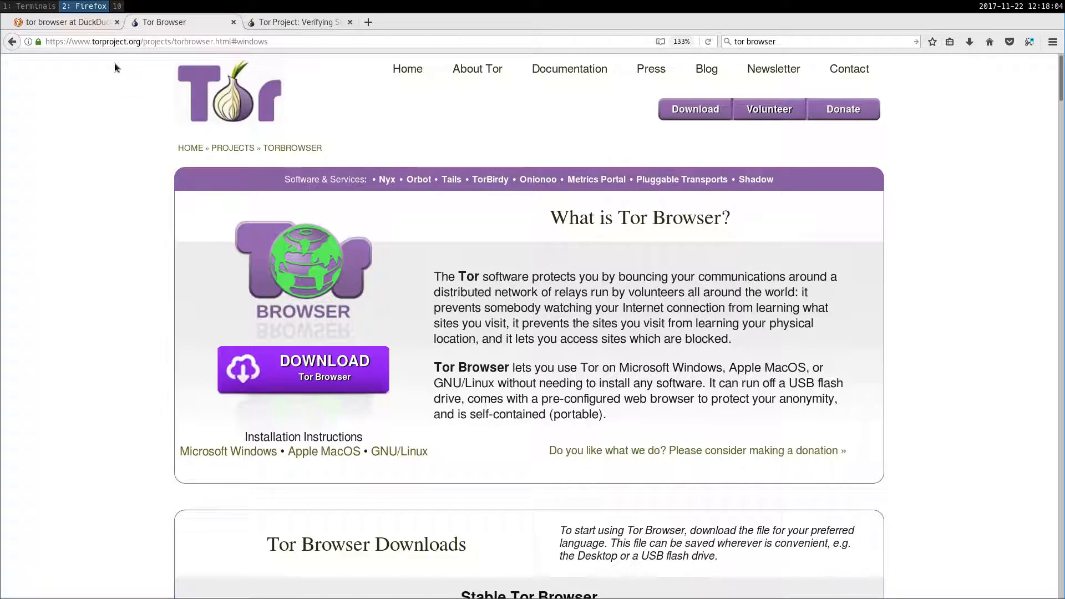
- Scroll the Tor page to the Stable 7.0.10 table and open the English GNU/Linux 64-bit link's menu
{"action": "left_click", "coordinate": [61, 22]}
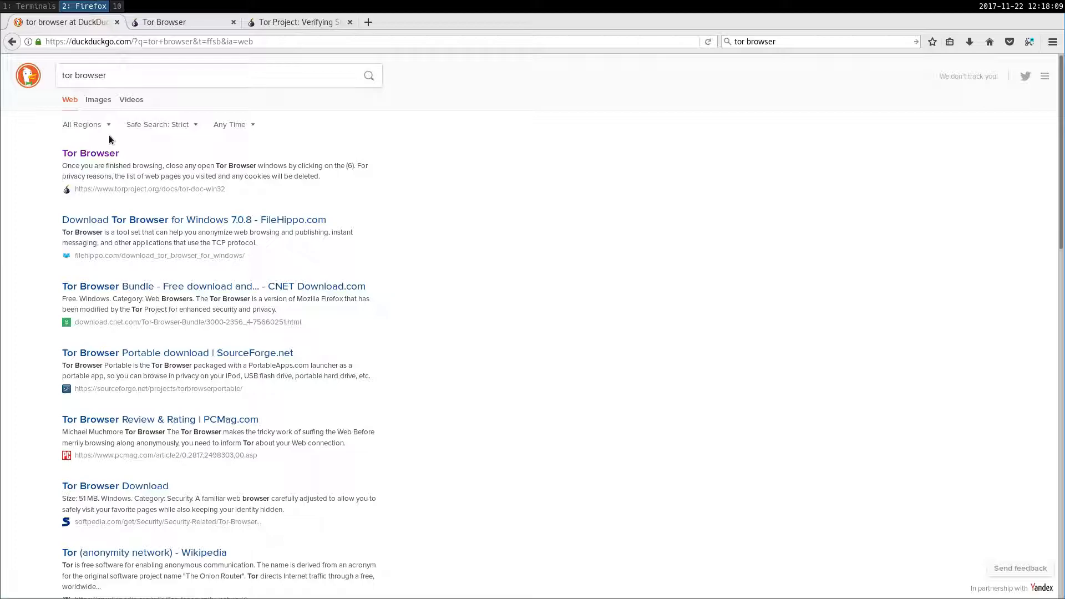
{"action": "left_click", "coordinate": [182, 22]}
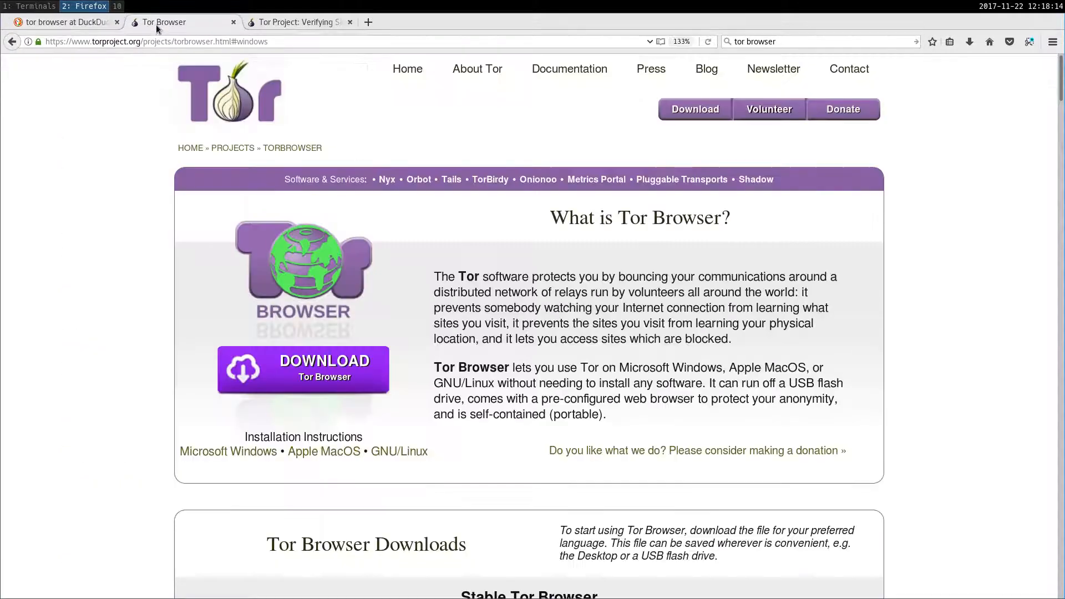
{"action": "scroll", "scroll_direction": "down", "scroll_amount": 3}
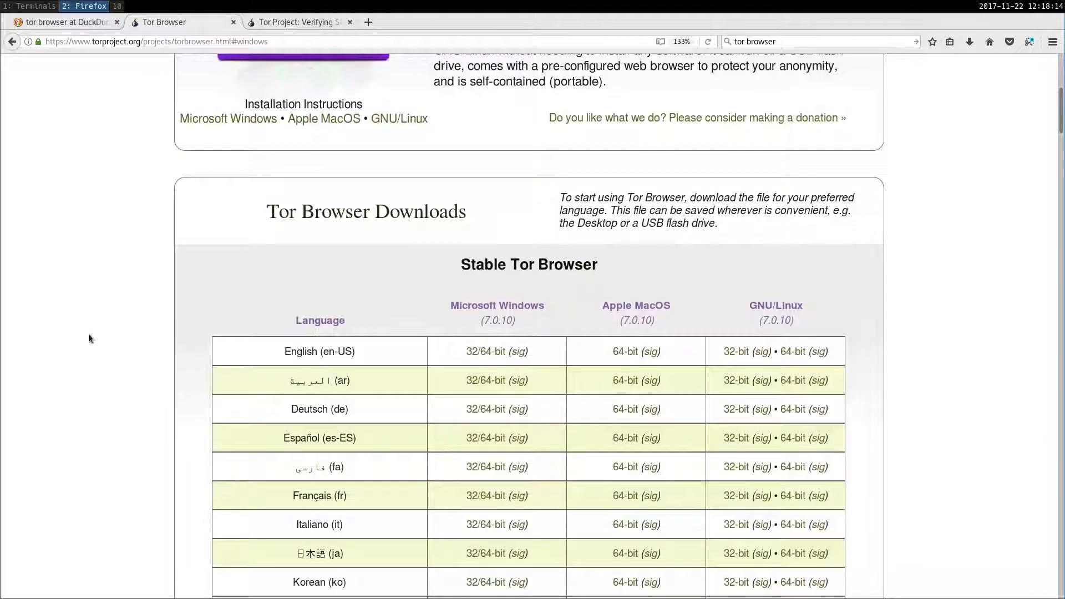
{"action": "scroll", "scroll_direction": "down", "scroll_amount": 3}
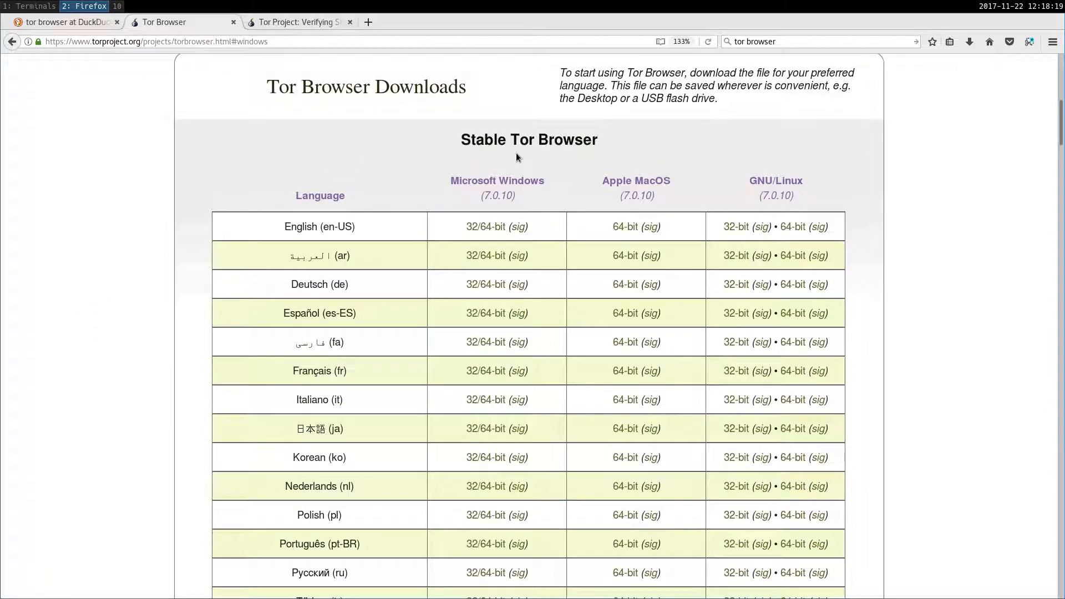
{"action": "mouse_move", "coordinate": [632, 149]}
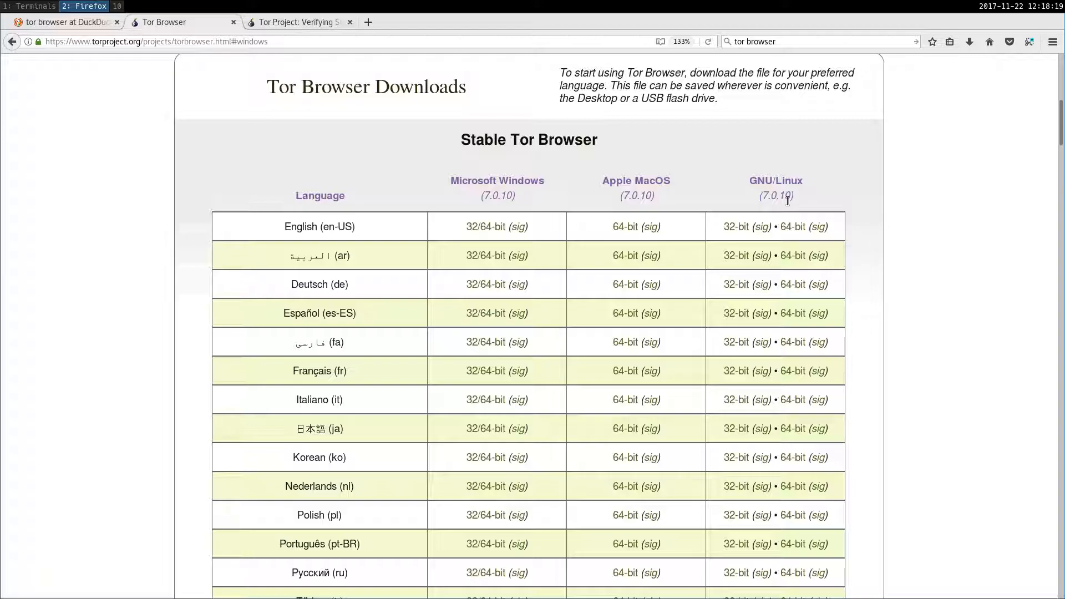
{"action": "mouse_move", "coordinate": [748, 182]}
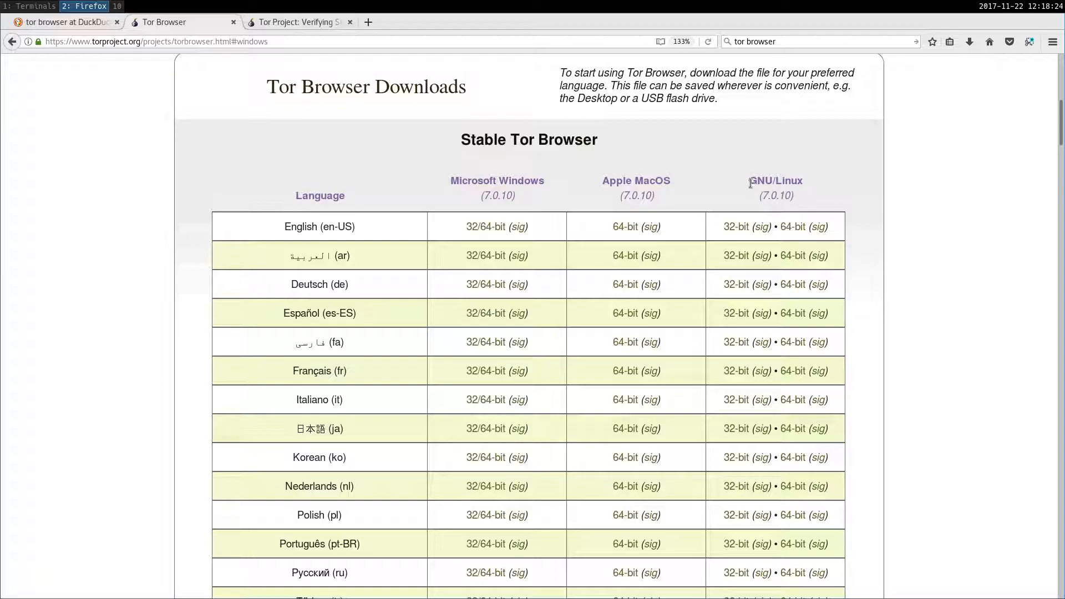
{"action": "mouse_move", "coordinate": [361, 233]}
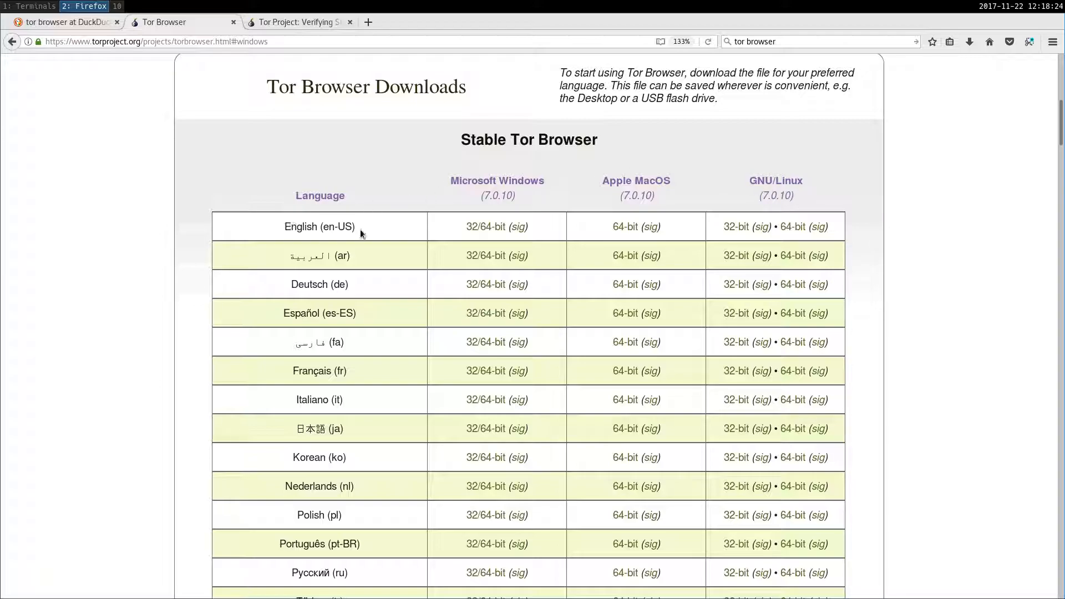
{"action": "mouse_move", "coordinate": [835, 200]}
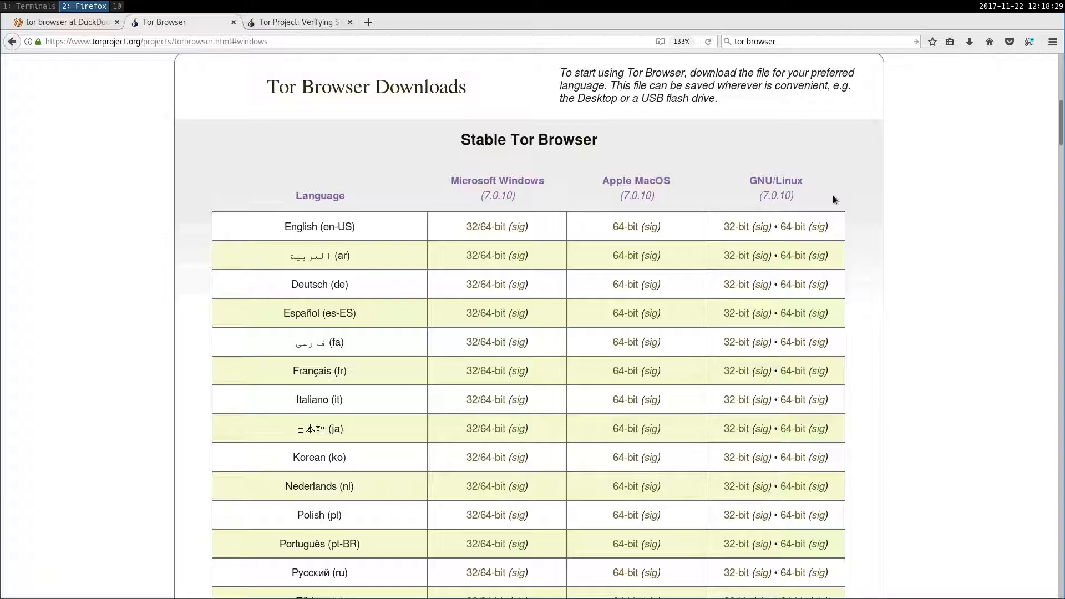
{"action": "mouse_move", "coordinate": [814, 192]}
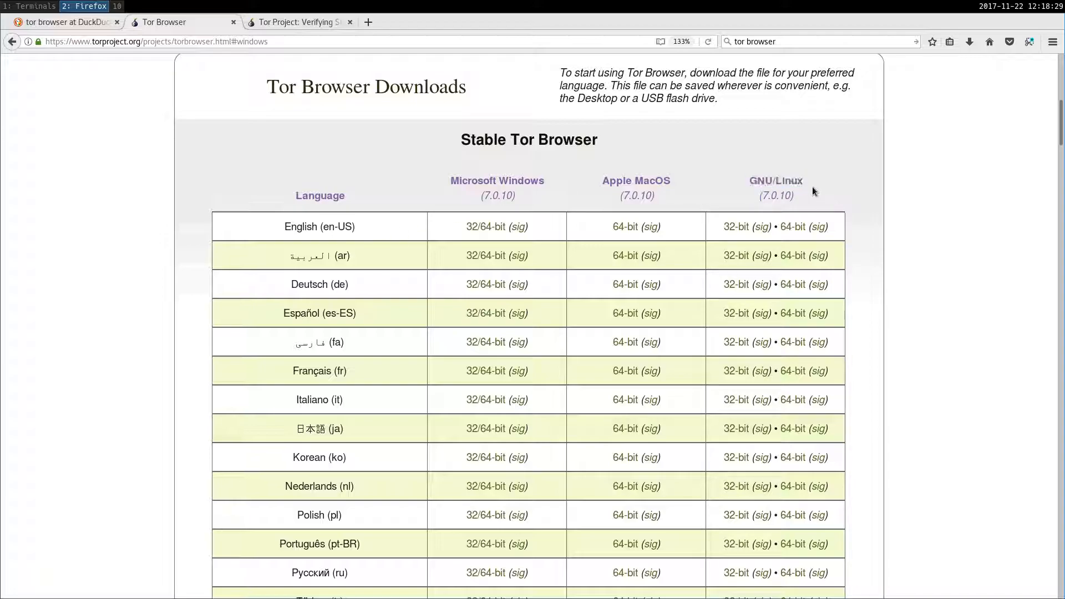
{"action": "mouse_move", "coordinate": [872, 205]}
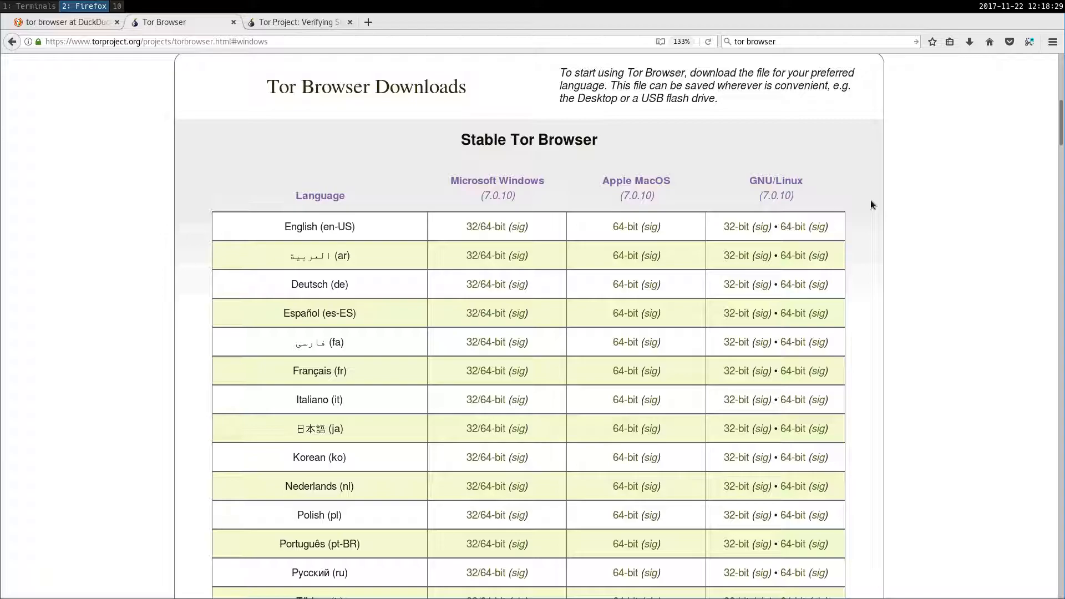
{"action": "mouse_move", "coordinate": [768, 177]}
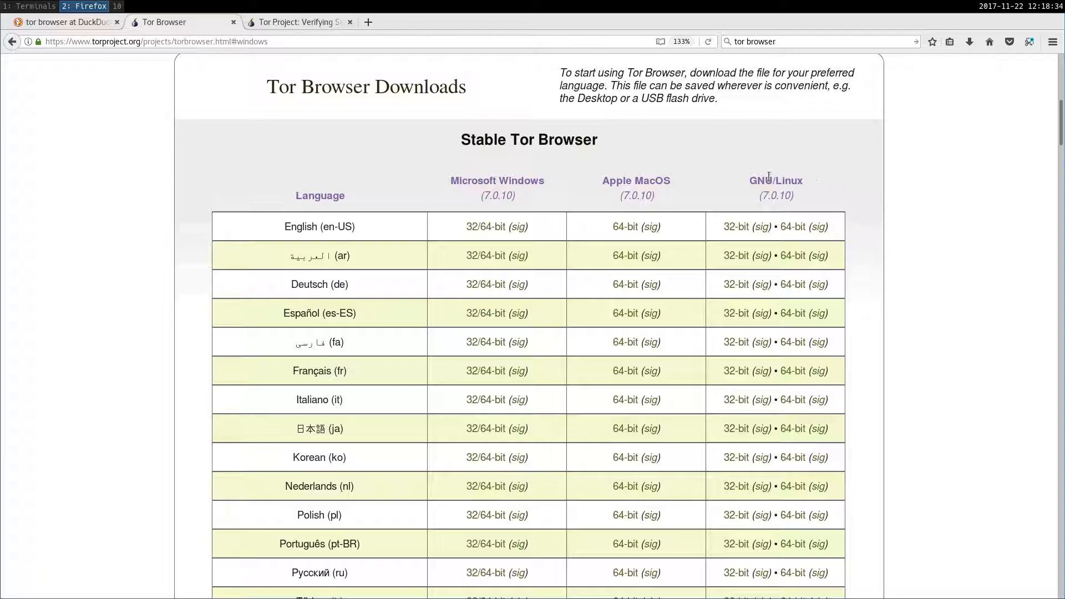
{"action": "mouse_move", "coordinate": [740, 203]}
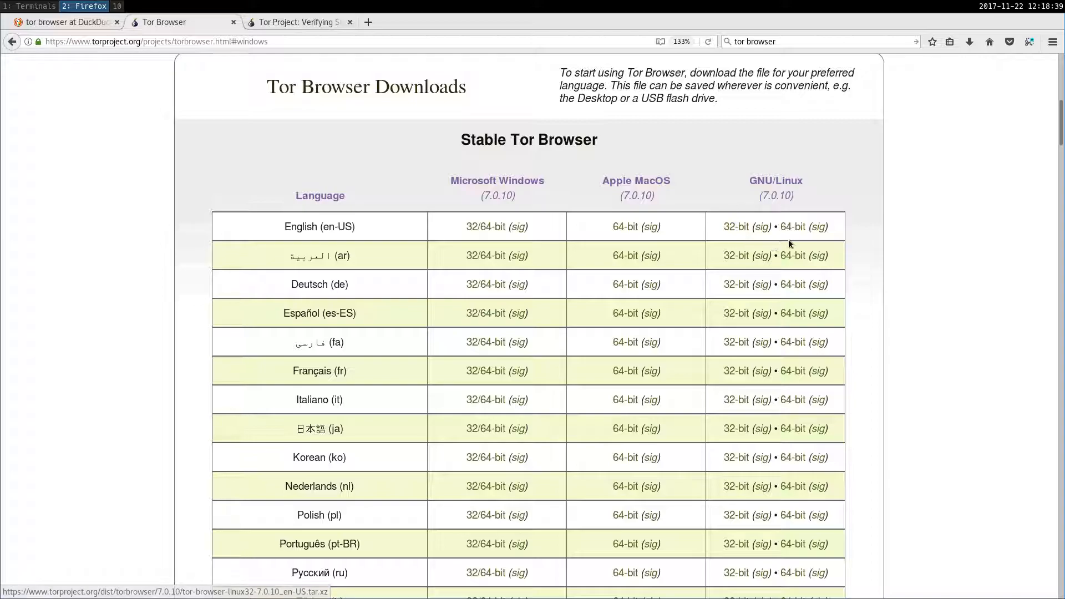
{"action": "mouse_move", "coordinate": [804, 247]}
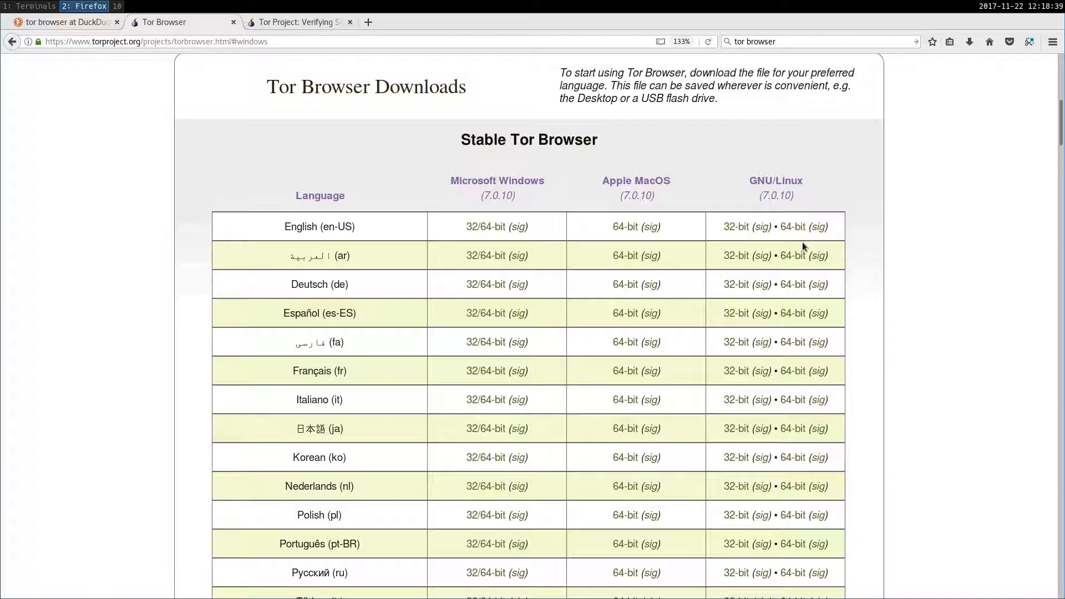
{"action": "mouse_move", "coordinate": [792, 226]}
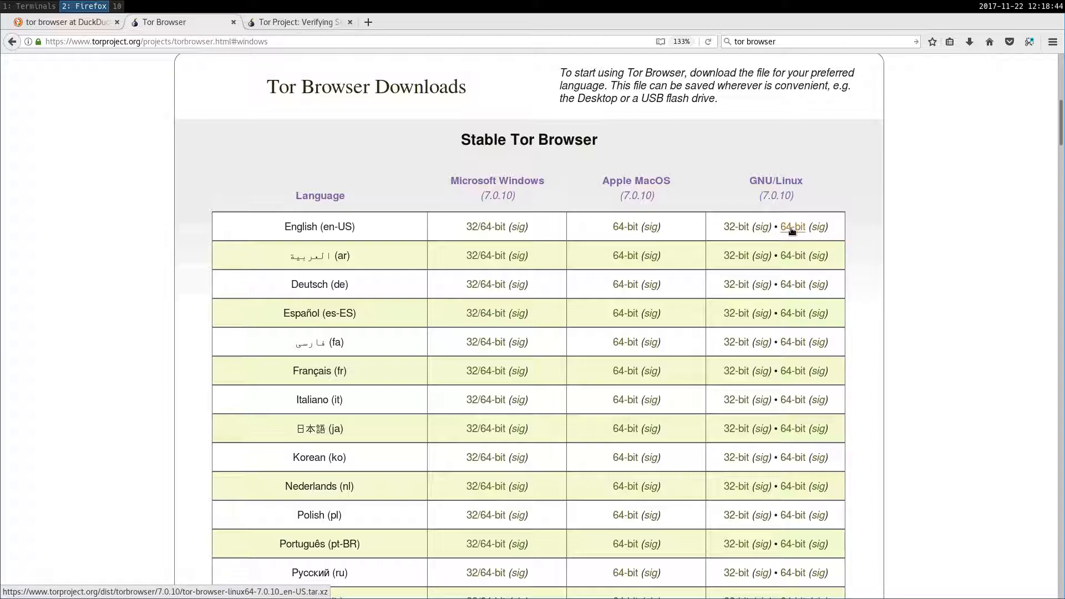
{"action": "mouse_move", "coordinate": [818, 226]}
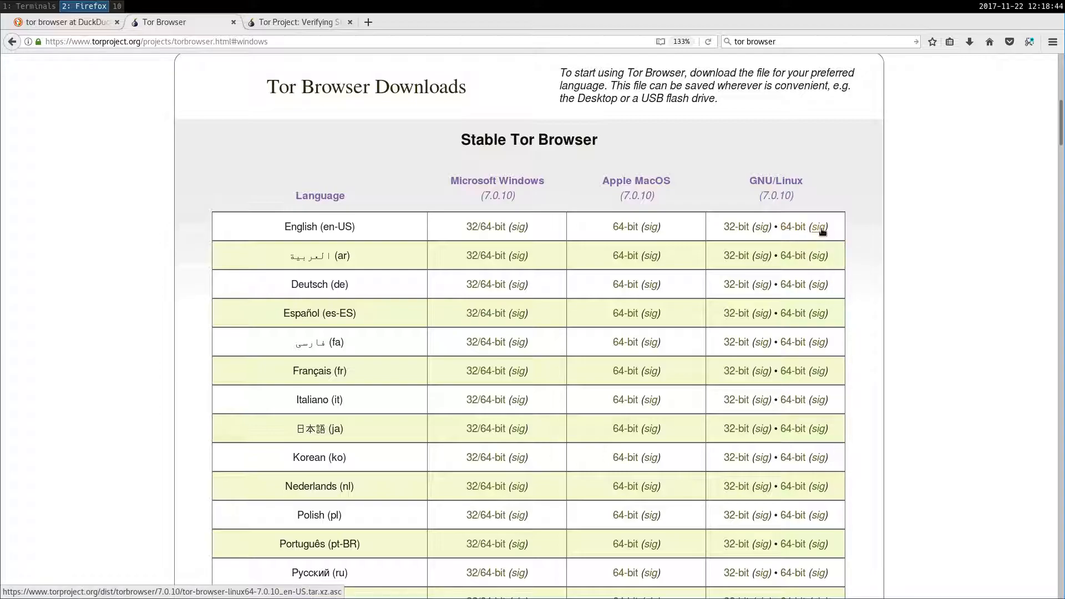
{"action": "mouse_move", "coordinate": [804, 226]}
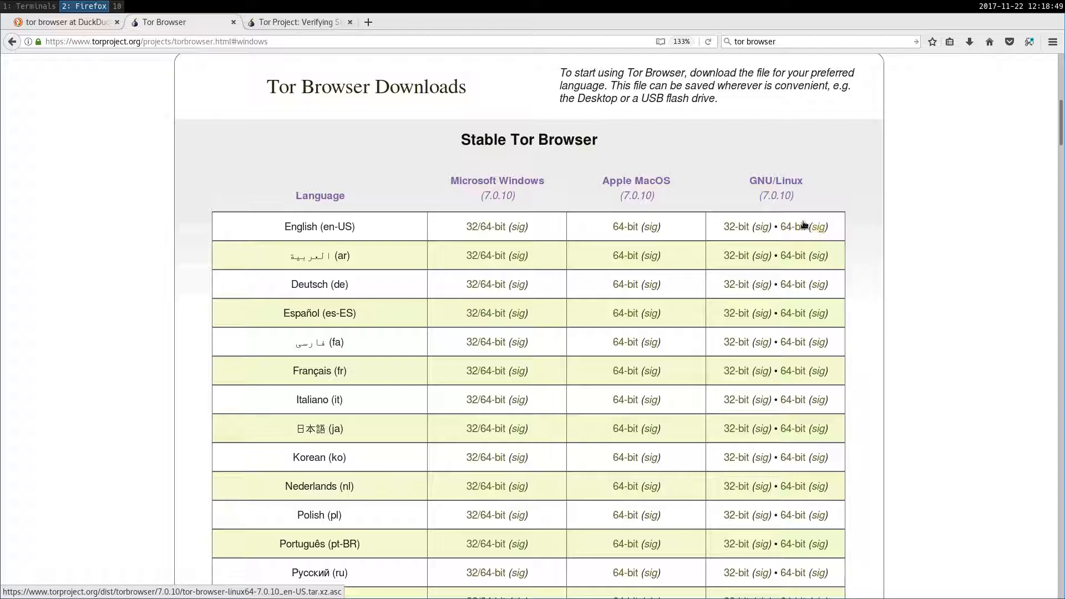
{"action": "mouse_move", "coordinate": [790, 226]}
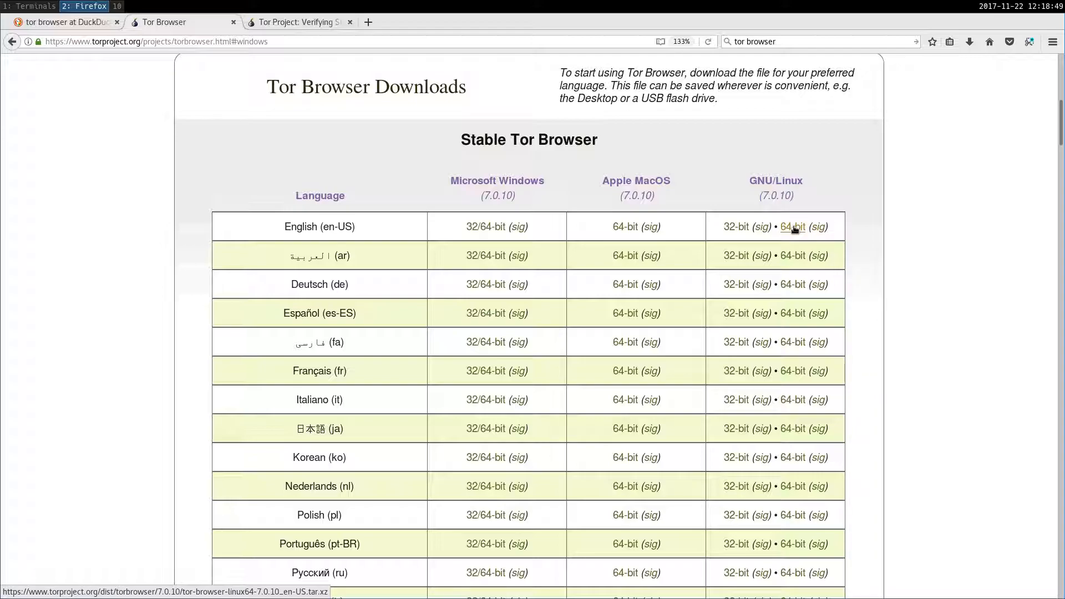
{"action": "right_click", "coordinate": [793, 226]}
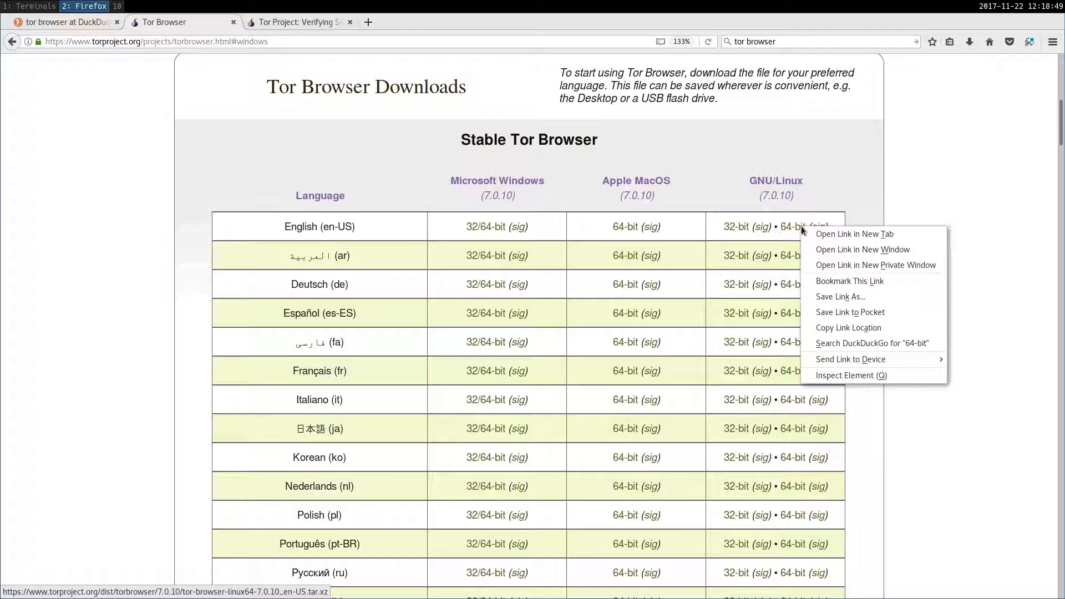
{"action": "mouse_move", "coordinate": [917, 197]}
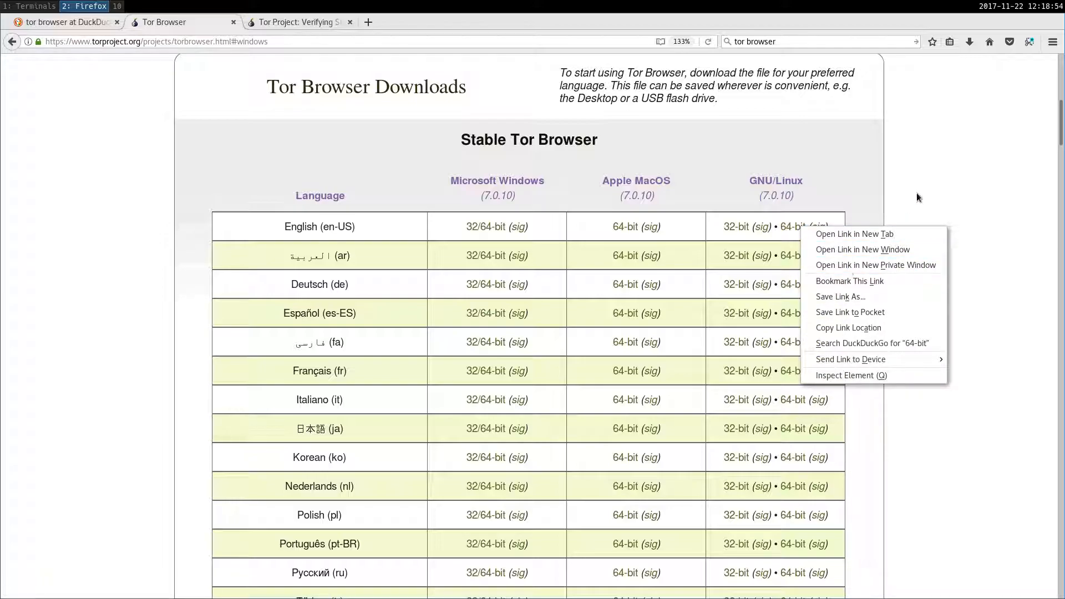
- Switch to the Terminals workspace holding the Tor Browser and signature curl commands
{"action": "left_click", "coordinate": [29, 6]}
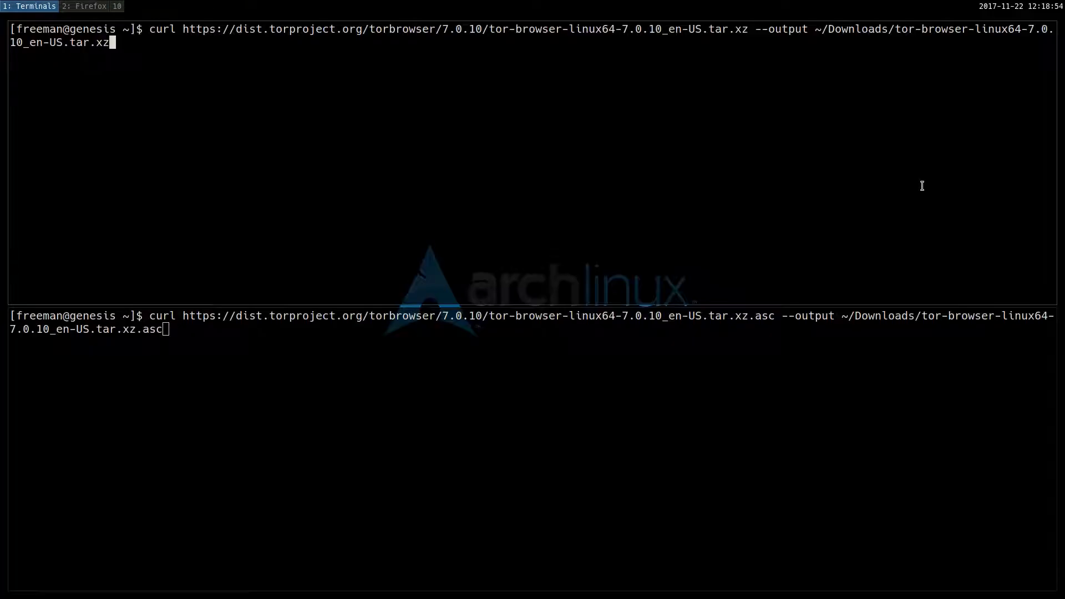
{"action": "mouse_move", "coordinate": [580, 210]}
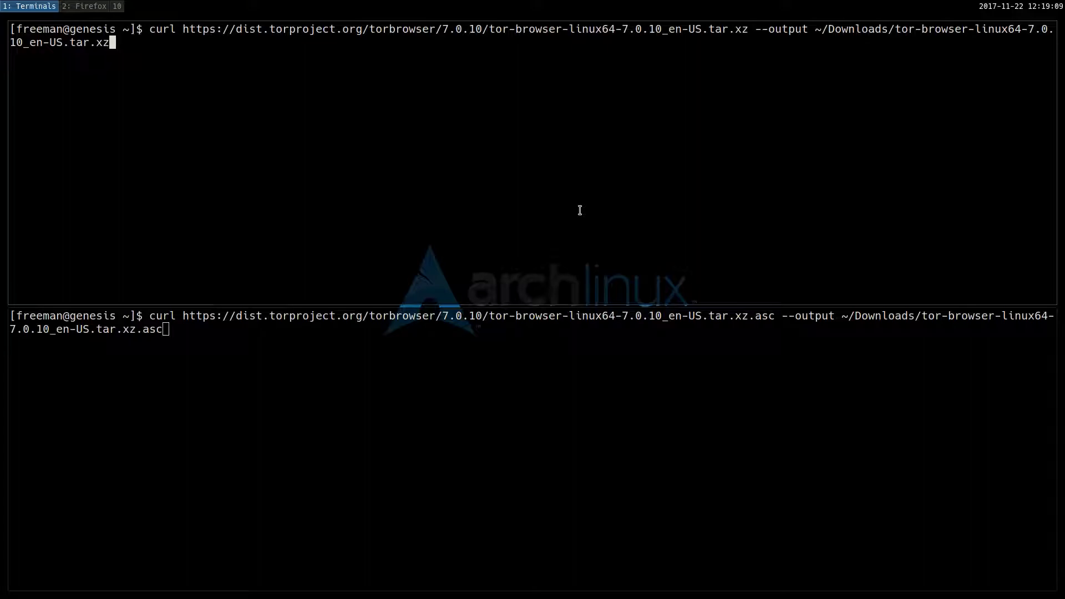
- Save tor-browser-linux64-7.0.10_en-US.tar.xz.asc to Downloads, replacing the existing copy
{"action": "left_click", "coordinate": [83, 6]}
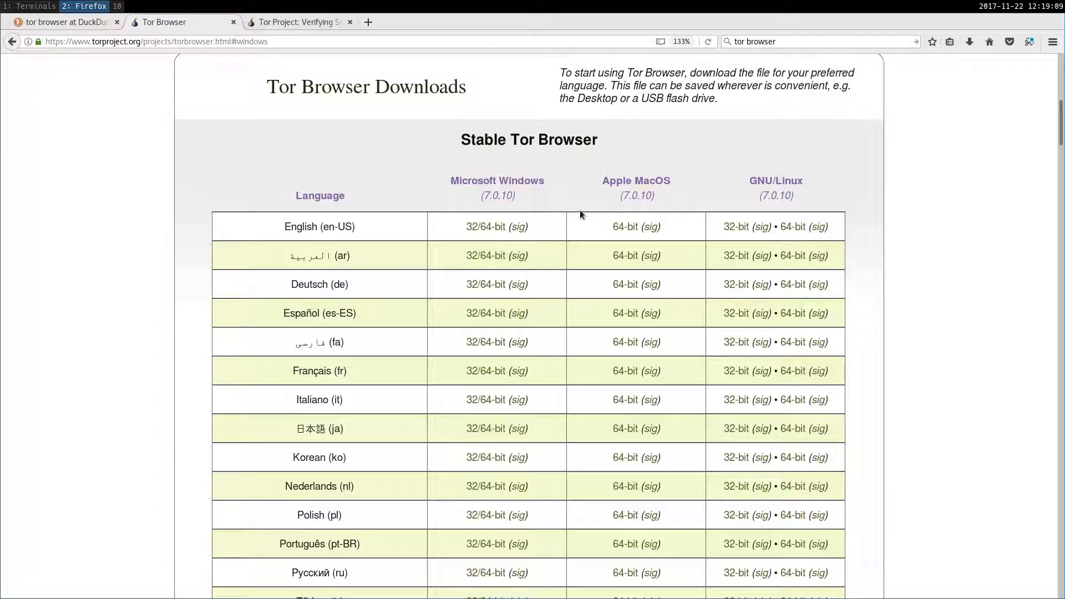
{"action": "mouse_move", "coordinate": [761, 226]}
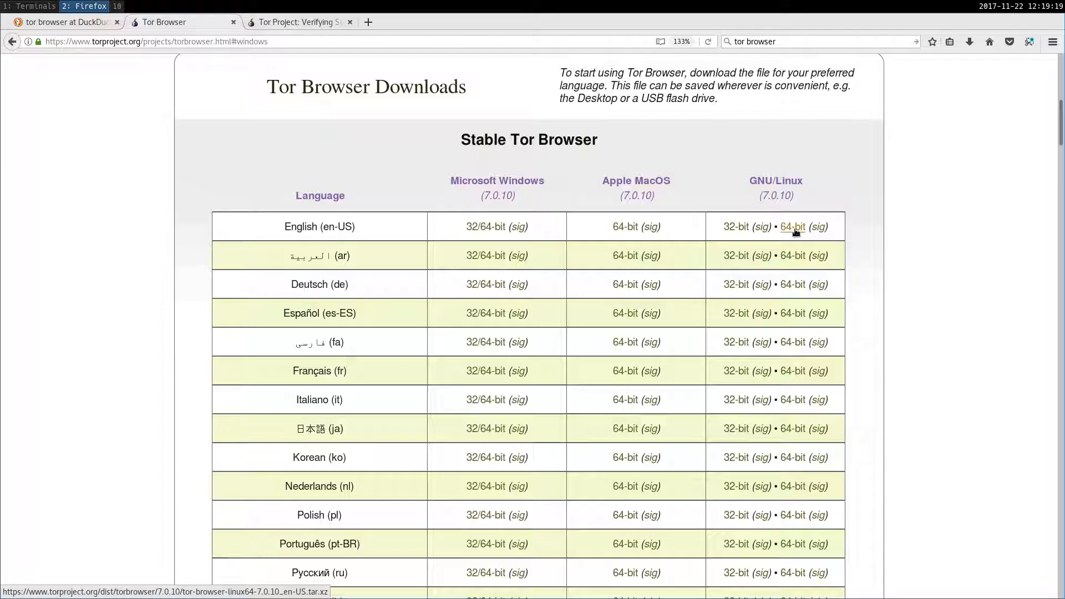
{"action": "mouse_move", "coordinate": [819, 226]}
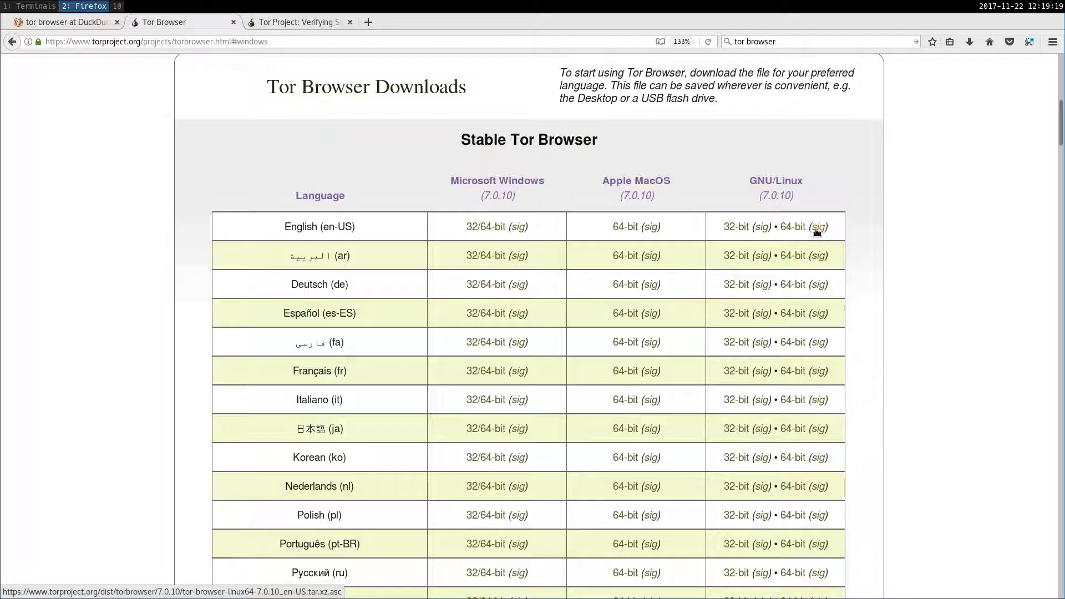
{"action": "right_click", "coordinate": [818, 226]}
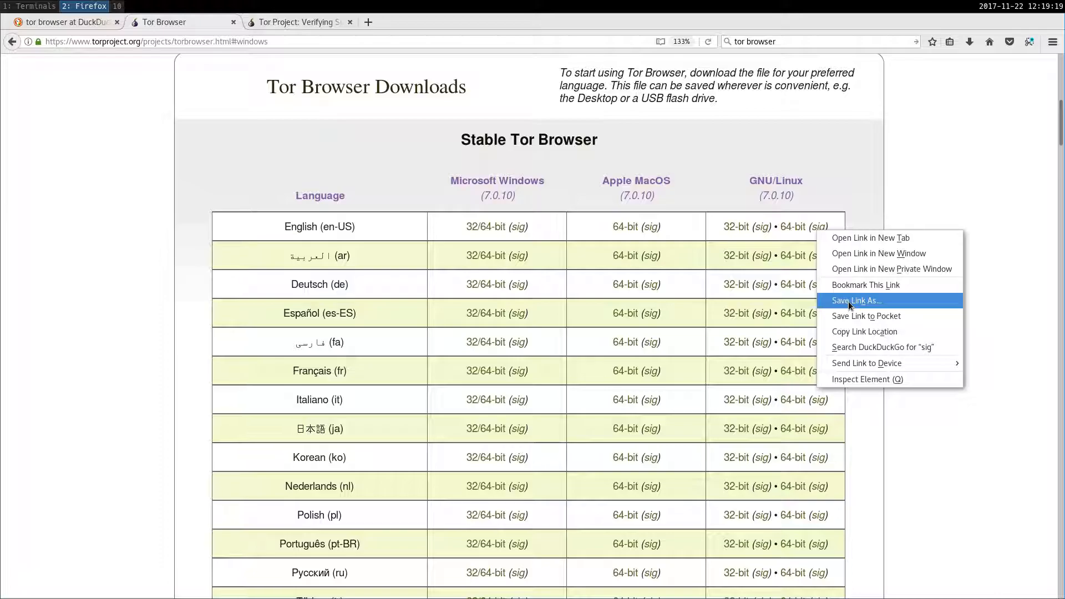
{"action": "left_click", "coordinate": [856, 300]}
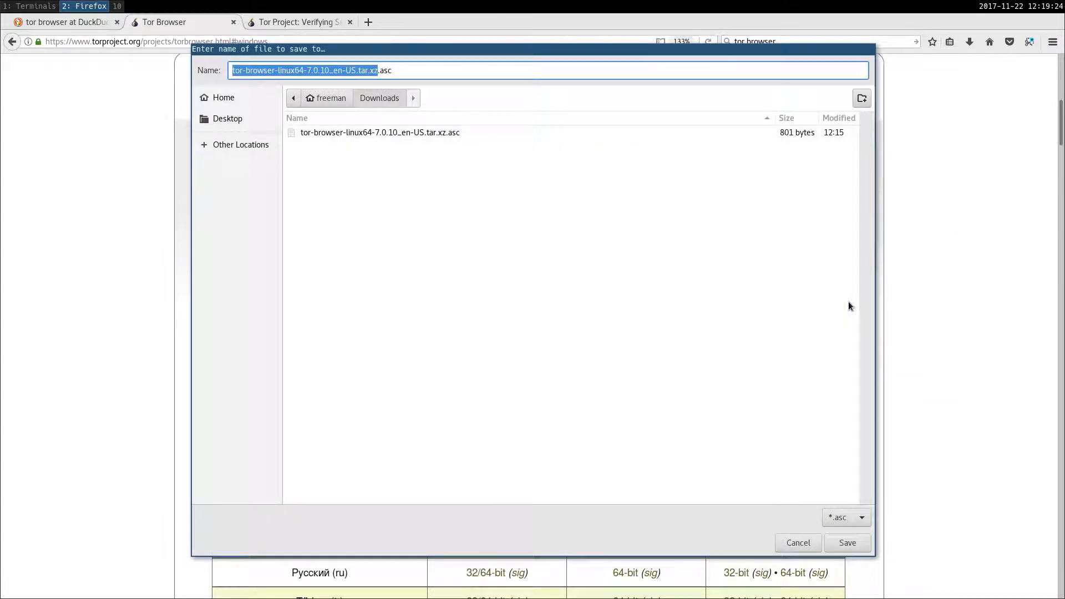
{"action": "mouse_move", "coordinate": [688, 373]}
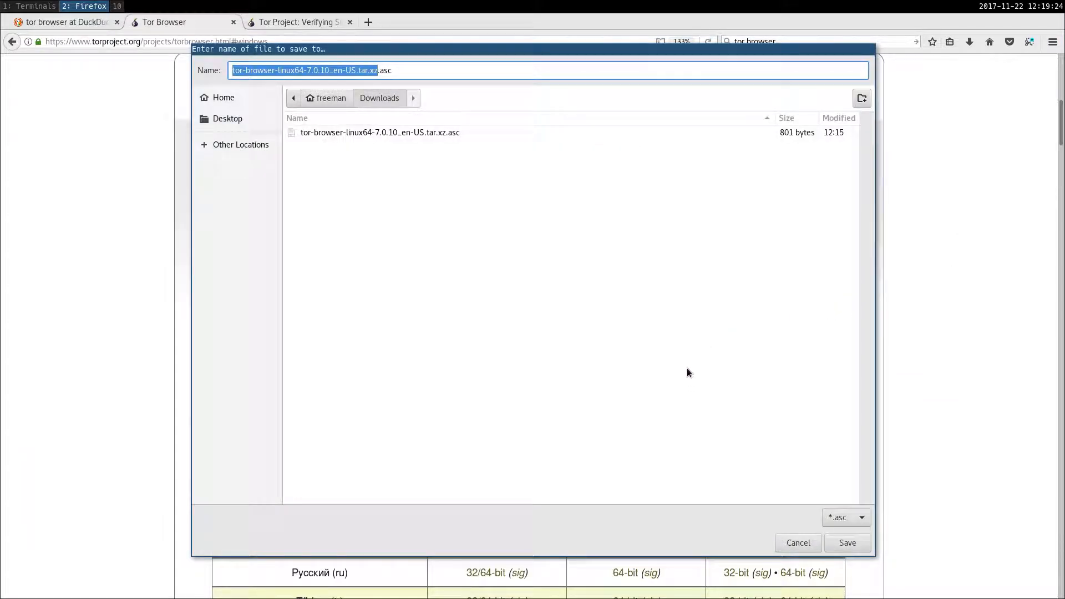
{"action": "mouse_move", "coordinate": [684, 367]}
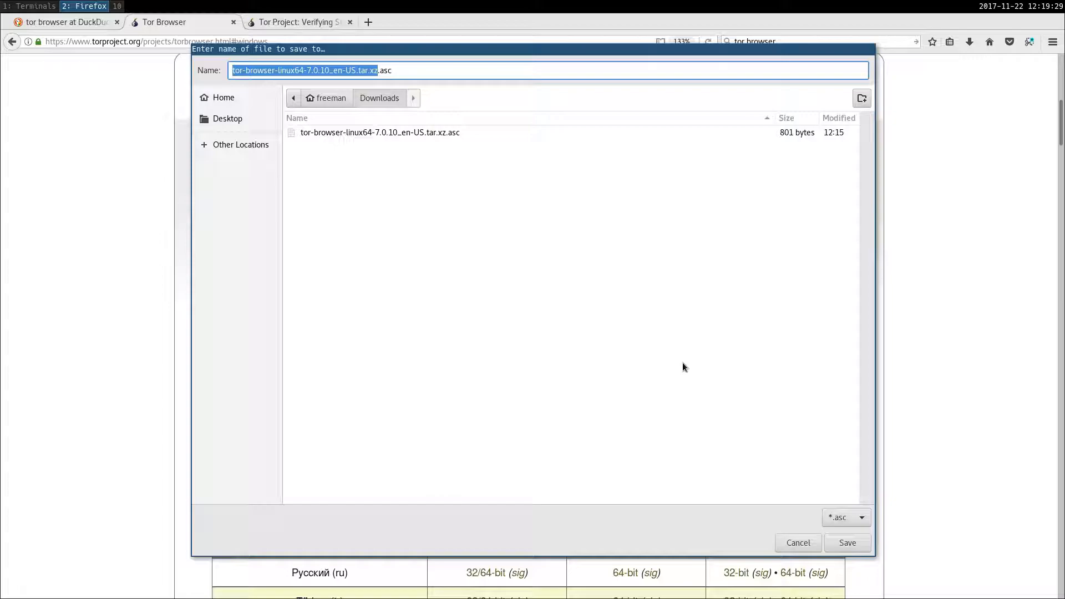
{"action": "mouse_move", "coordinate": [260, 101]}
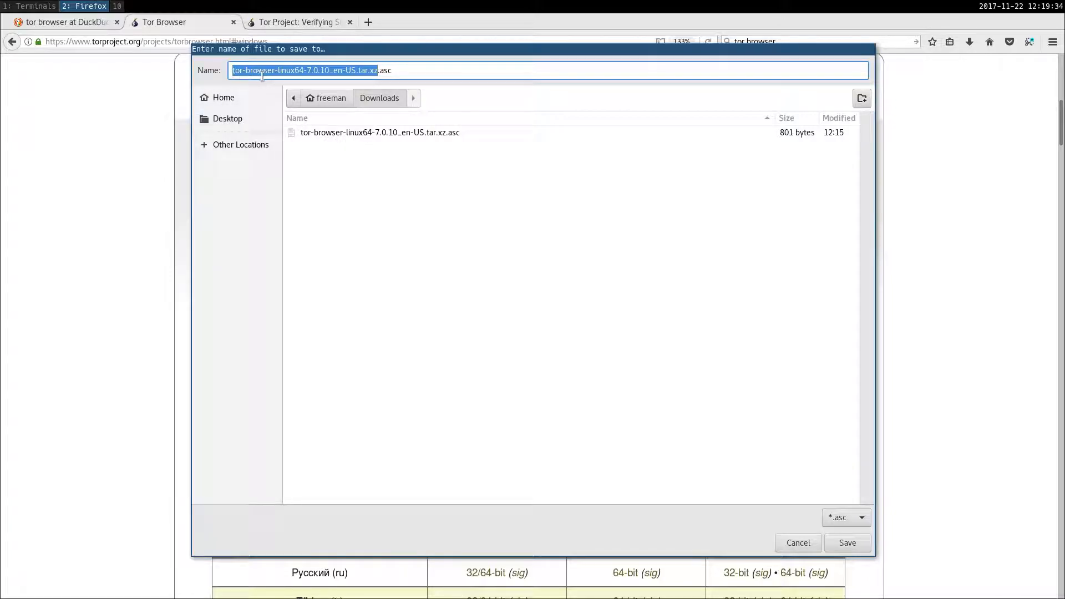
{"action": "mouse_move", "coordinate": [302, 83]}
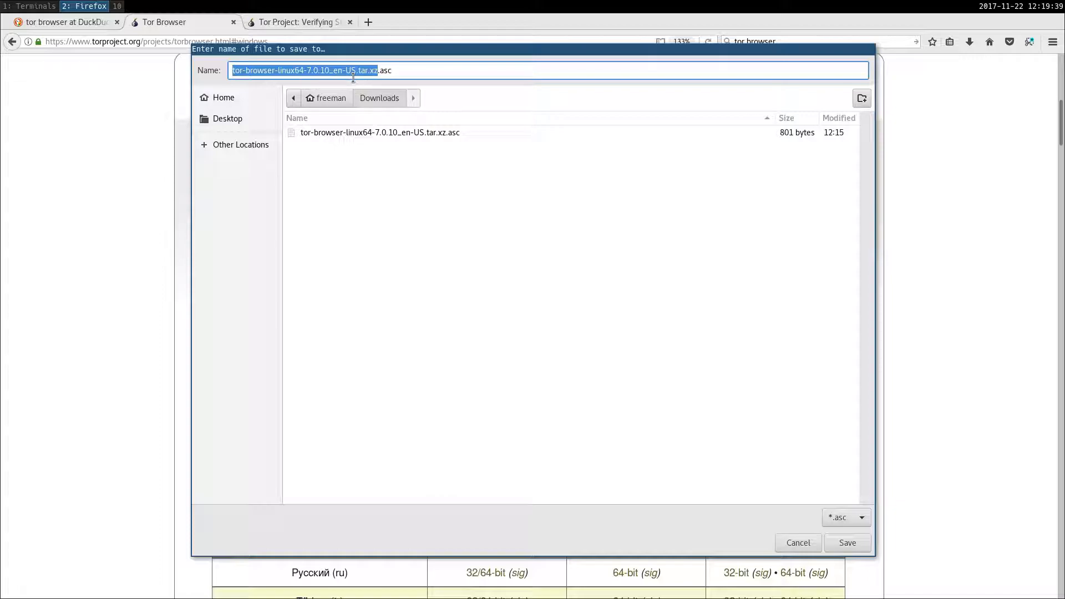
{"action": "mouse_move", "coordinate": [415, 94]}
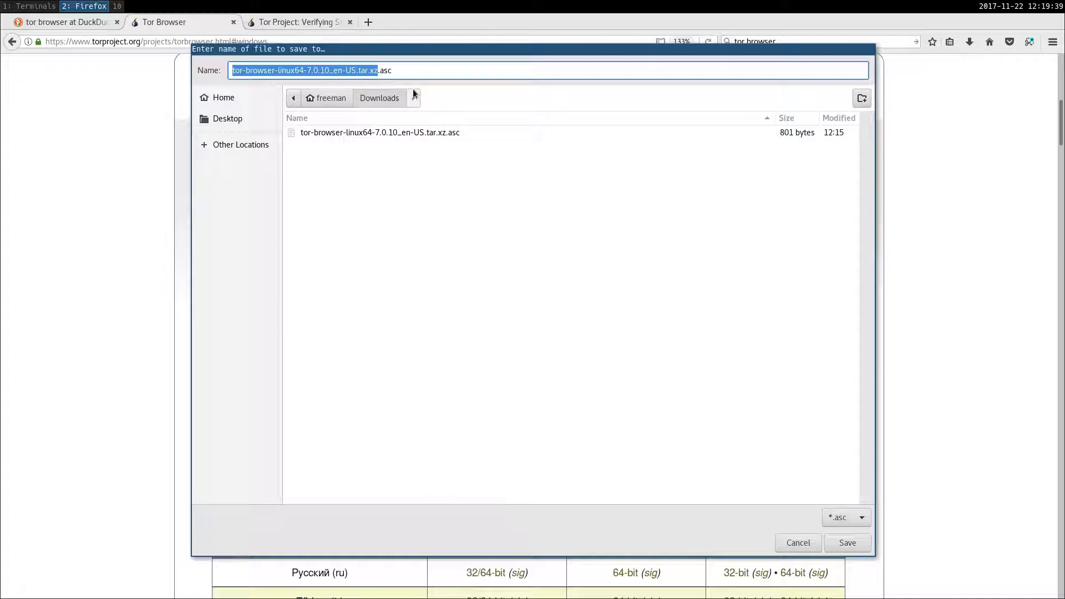
{"action": "mouse_move", "coordinate": [528, 179]}
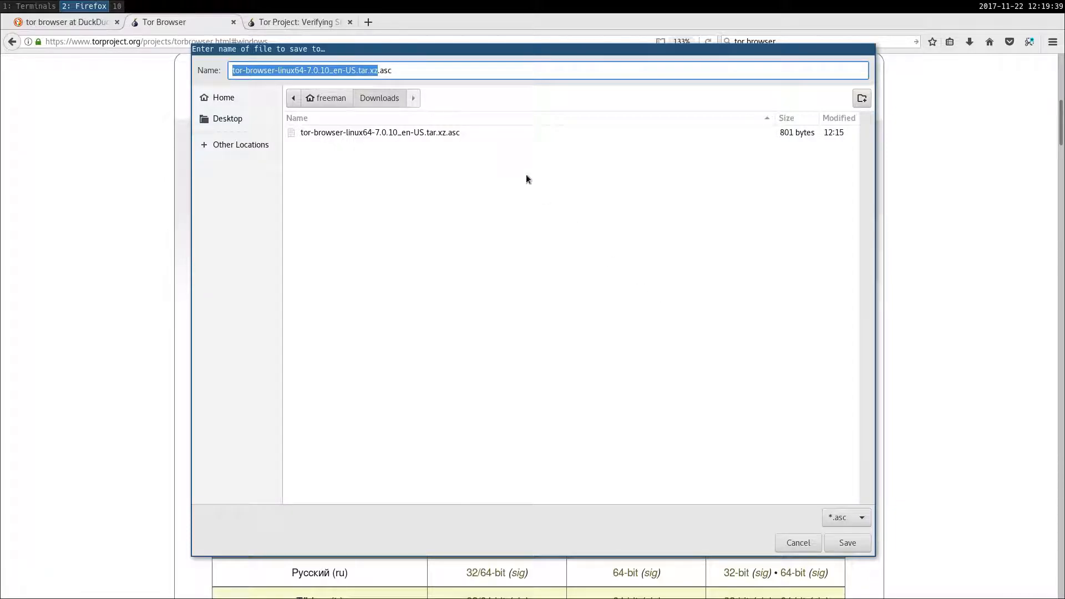
{"action": "left_click", "coordinate": [847, 542]}
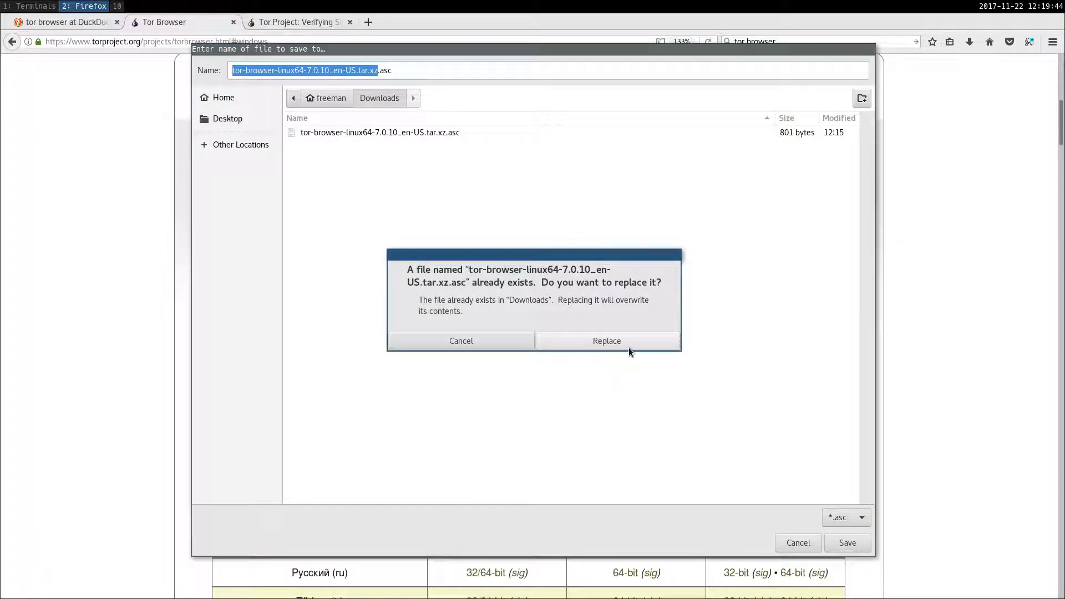
{"action": "left_click", "coordinate": [605, 341]}
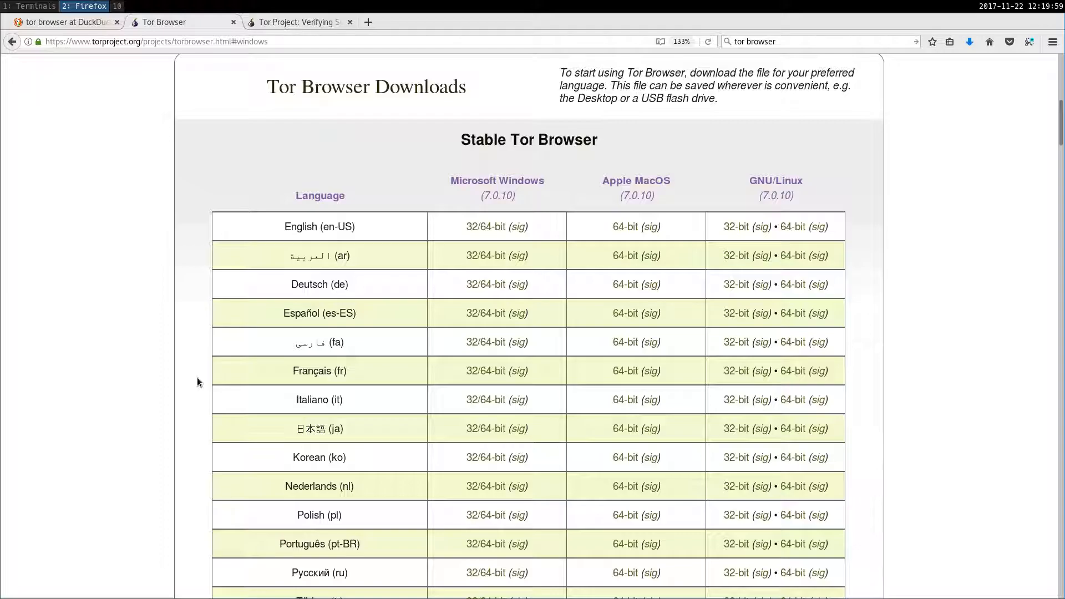
- Open the 'how to verify package signatures' guide from the download page
{"action": "scroll", "scroll_direction": "down", "scroll_amount": 3}
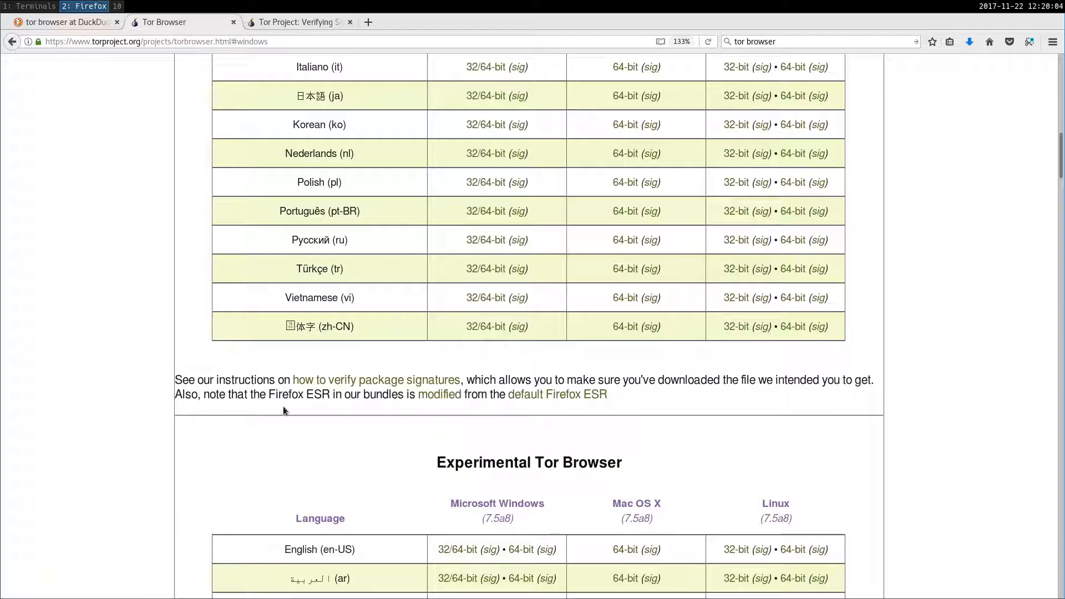
{"action": "scroll", "scroll_direction": "up", "scroll_amount": 3}
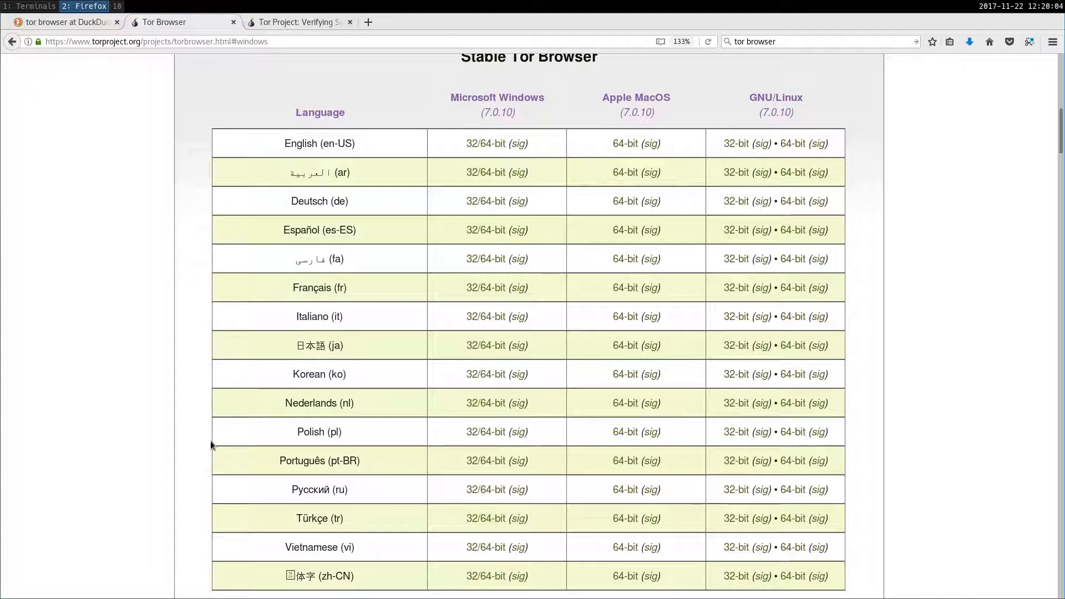
{"action": "scroll", "scroll_direction": "down", "scroll_amount": 3}
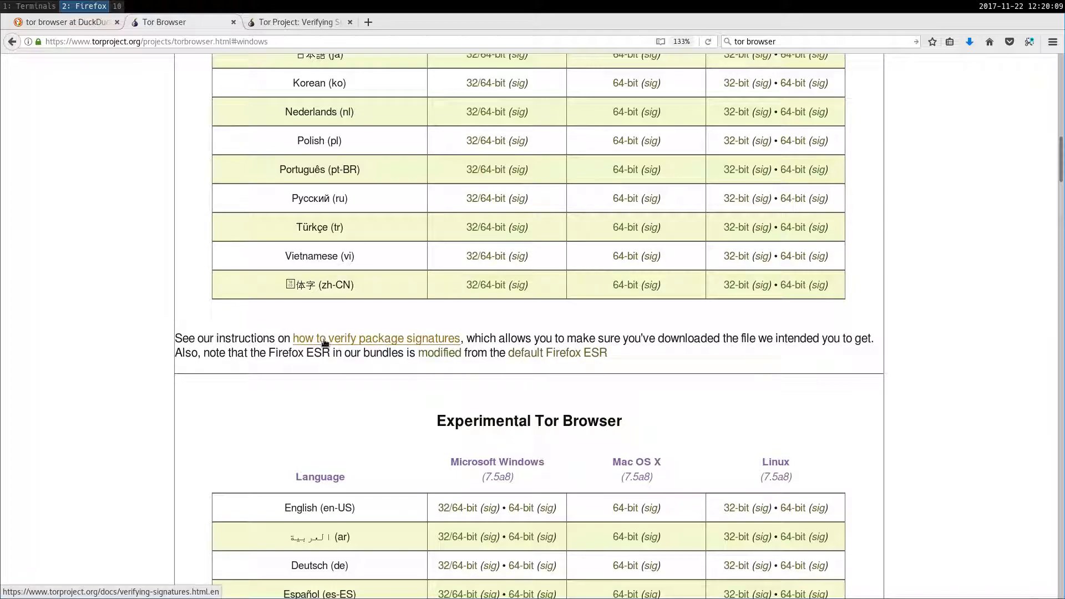
{"action": "mouse_move", "coordinate": [333, 343]}
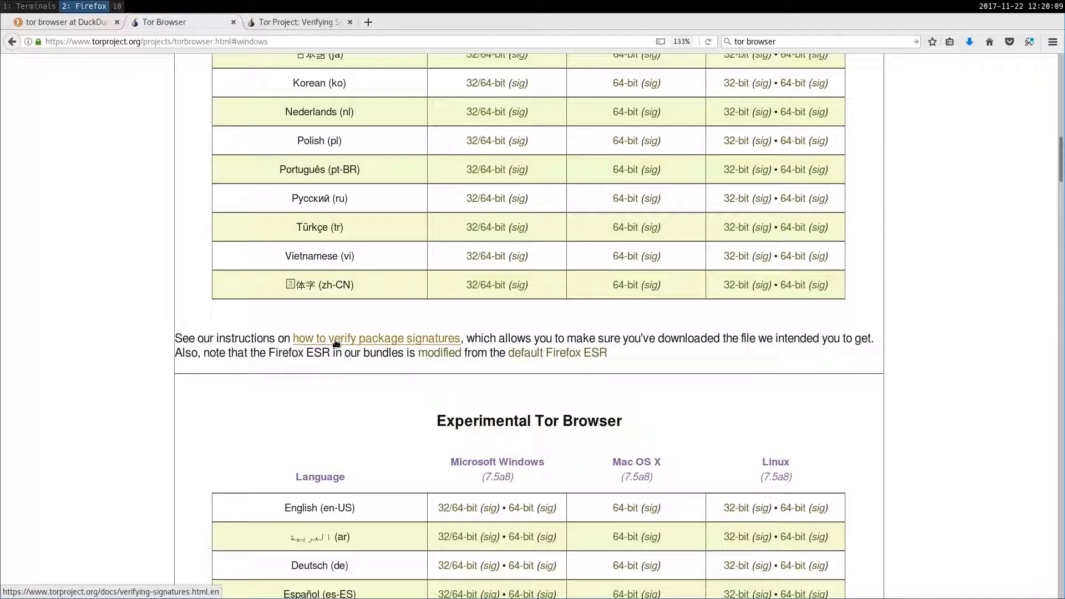
{"action": "right_click", "coordinate": [333, 339]}
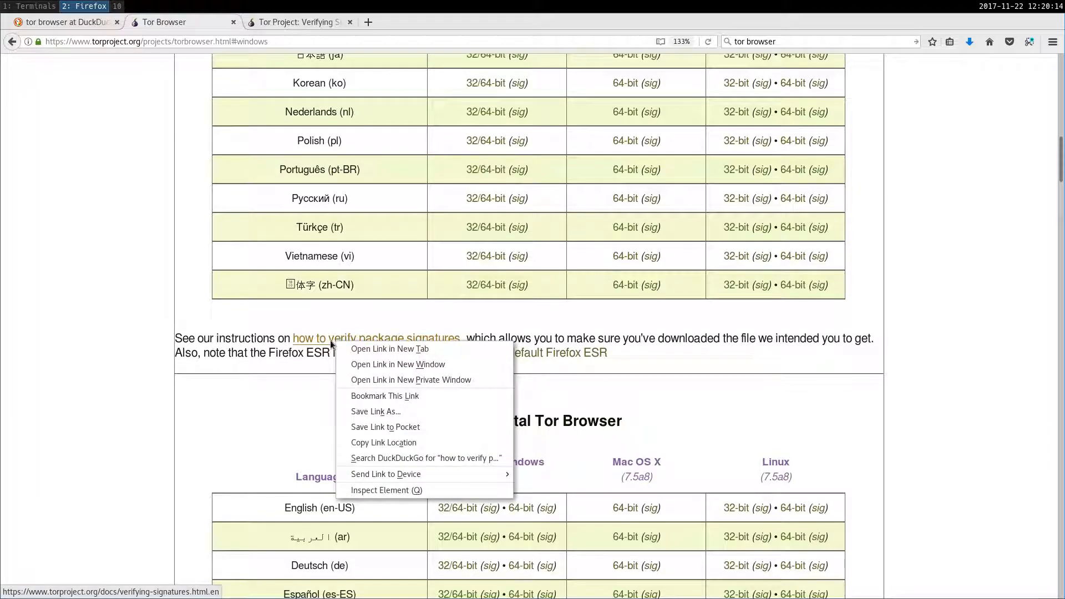
{"action": "left_click", "coordinate": [390, 349]}
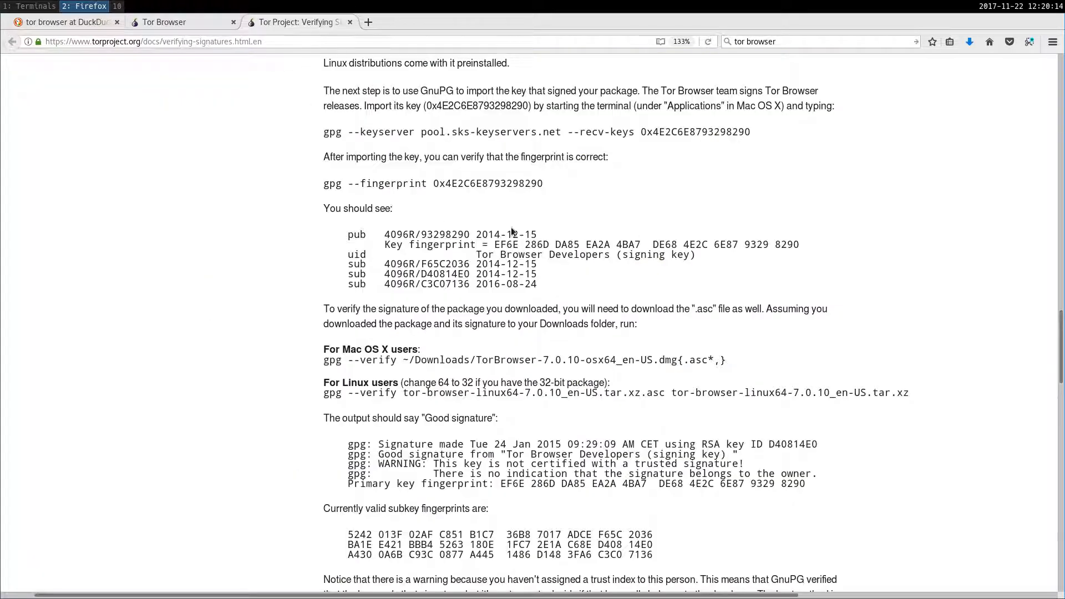
- Scroll the verification guide down to the Mac OS X and Linux GPG instructions
{"action": "scroll", "scroll_direction": "up", "scroll_amount": 3}
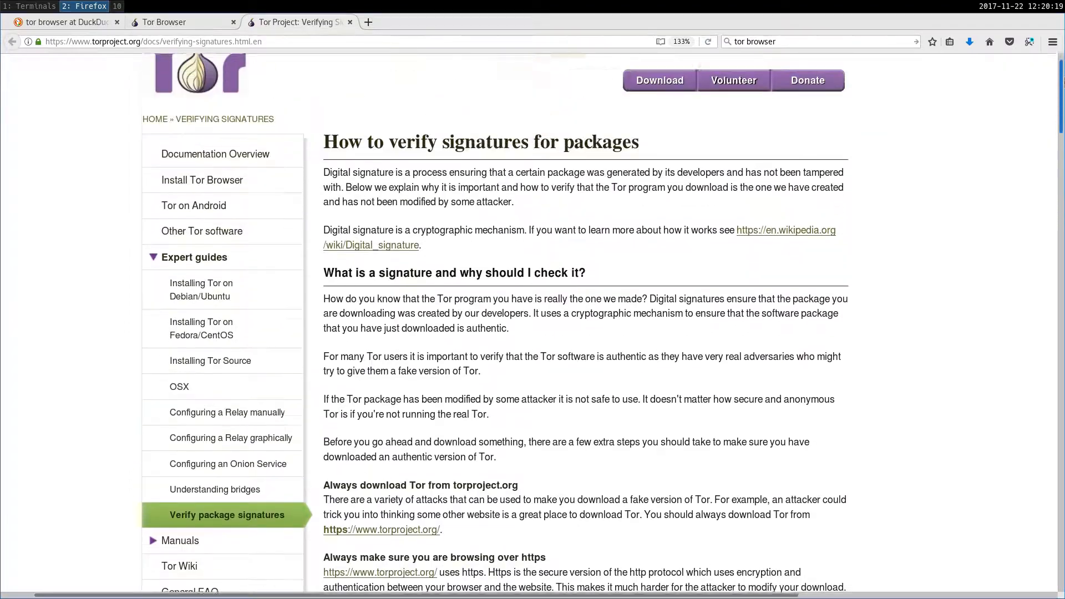
{"action": "scroll", "scroll_direction": "up", "scroll_amount": 3}
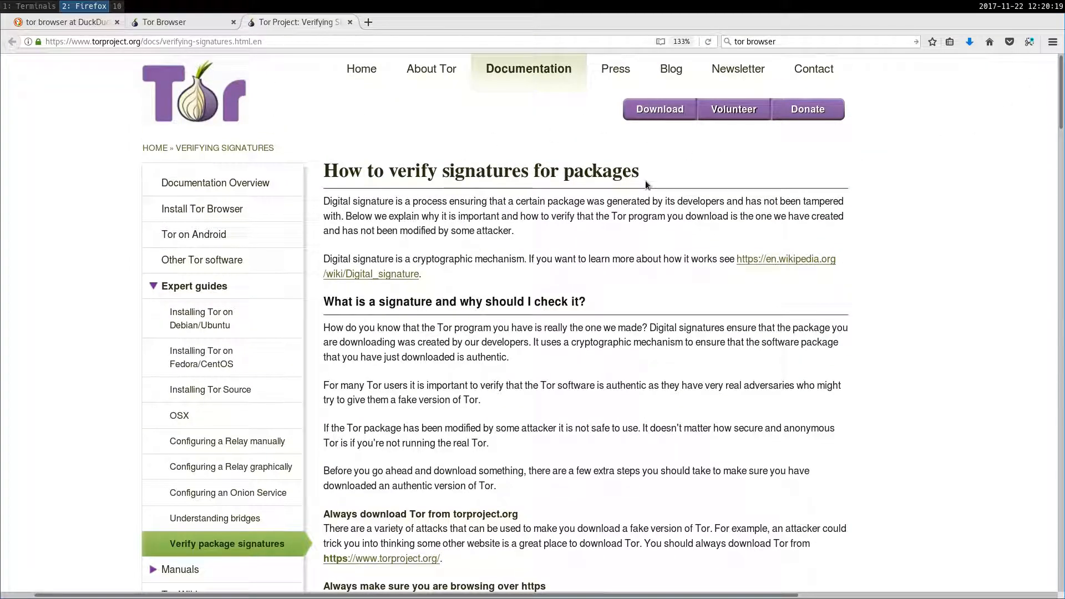
{"action": "scroll", "scroll_direction": "down", "scroll_amount": 3}
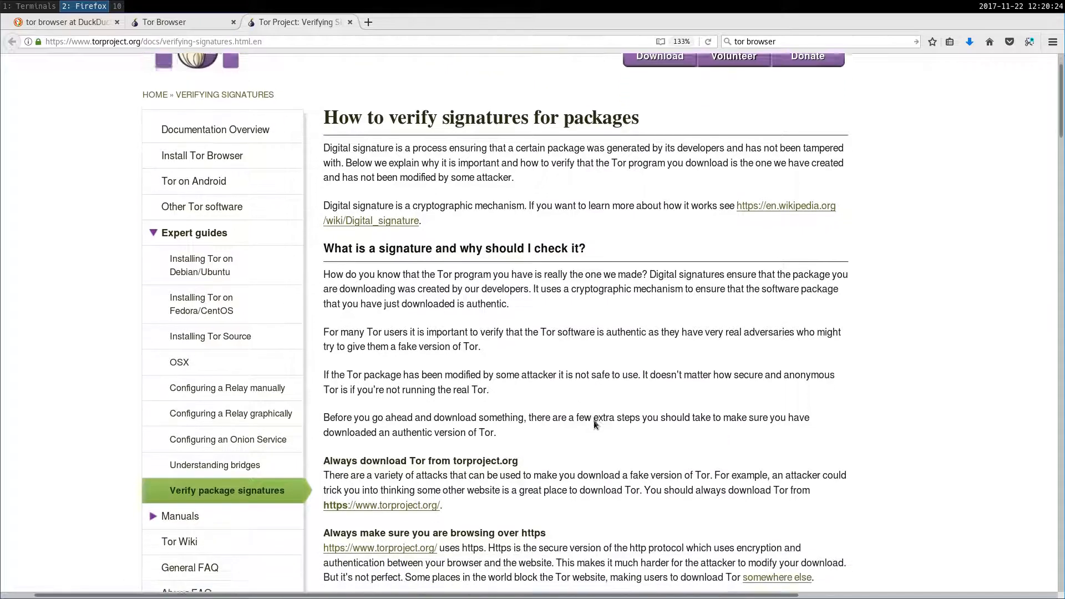
{"action": "scroll", "scroll_direction": "down", "scroll_amount": 3}
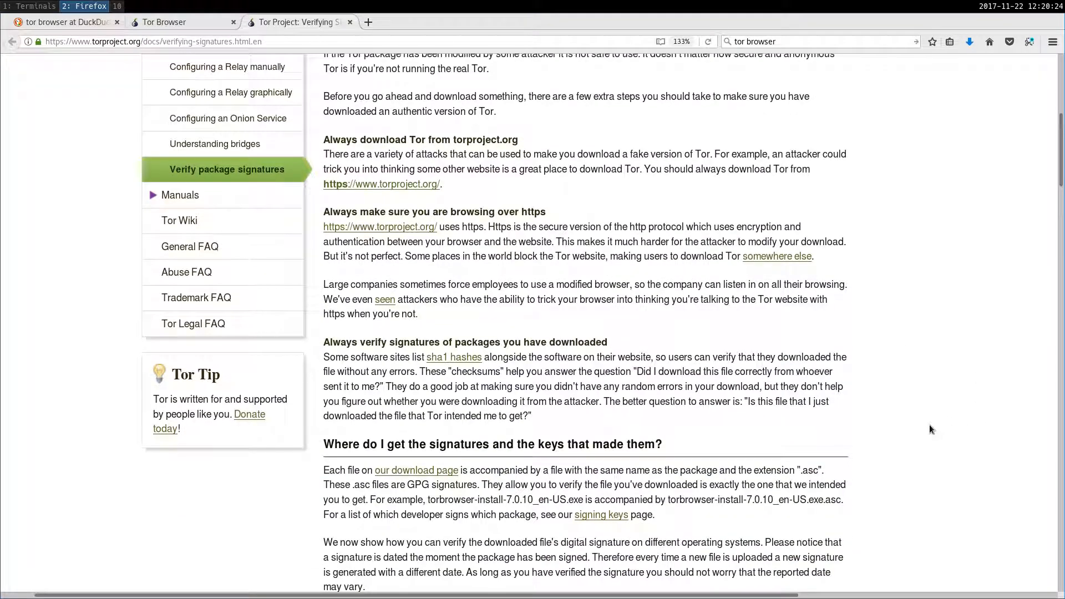
{"action": "scroll", "scroll_direction": "down", "scroll_amount": 3}
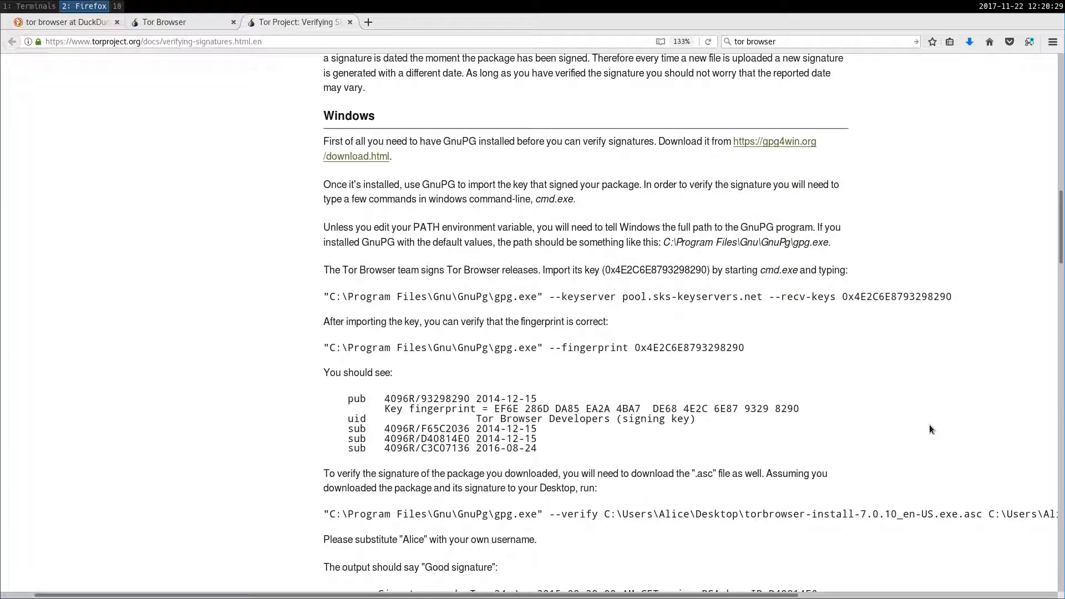
{"action": "scroll", "scroll_direction": "down", "scroll_amount": 3}
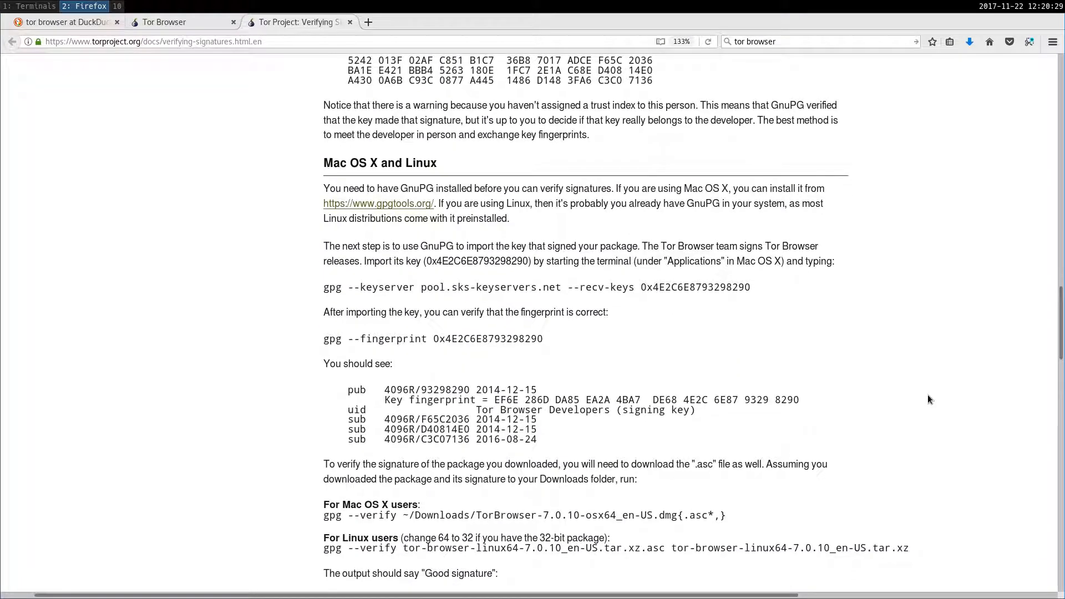
{"action": "scroll", "scroll_direction": "down", "scroll_amount": 3}
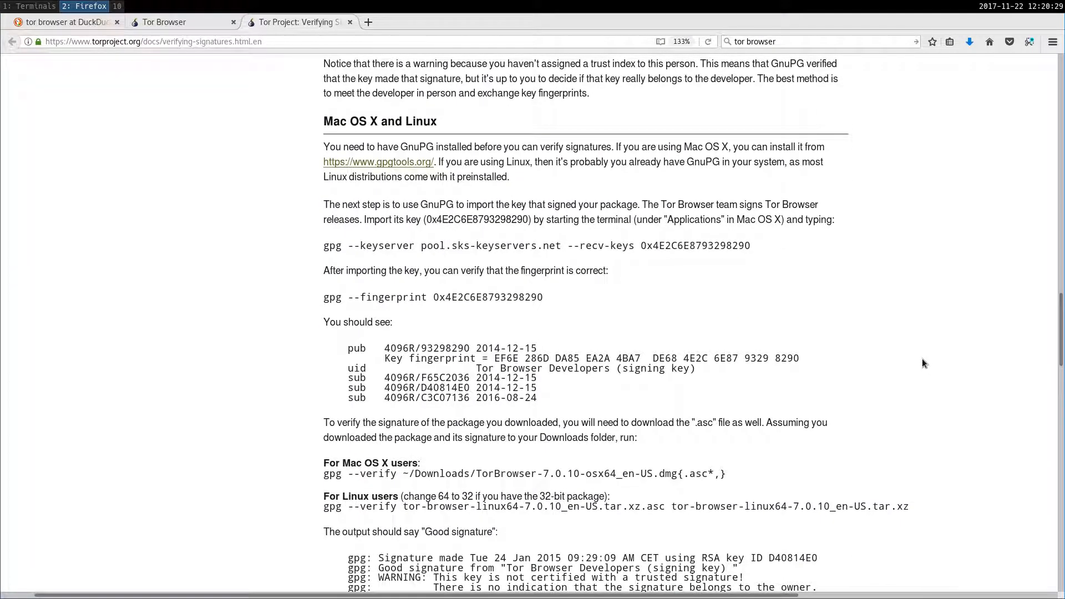
{"action": "mouse_move", "coordinate": [411, 140]}
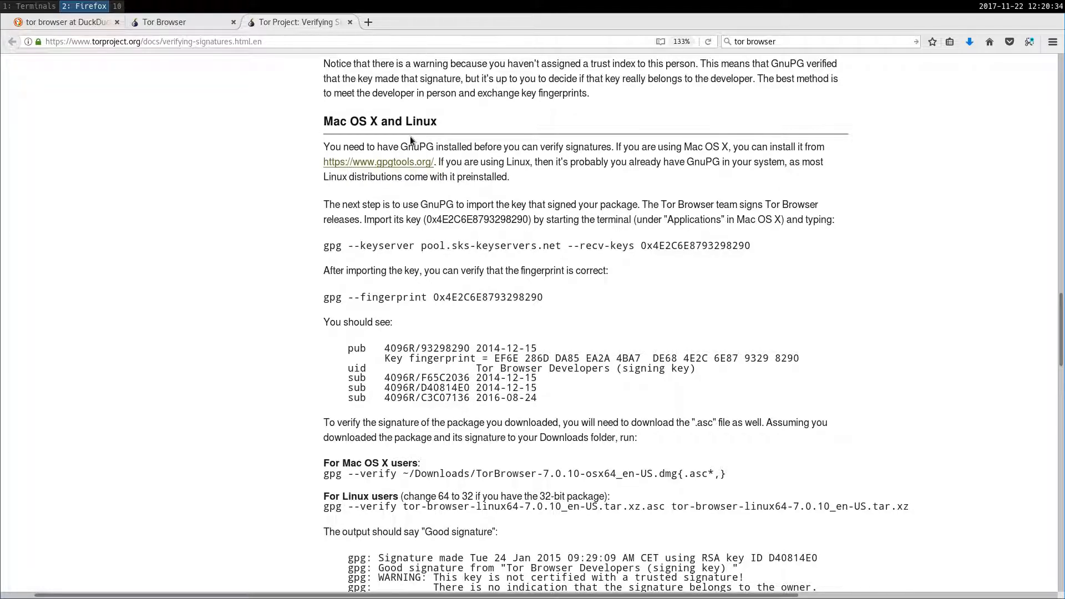
{"action": "mouse_move", "coordinate": [427, 245]}
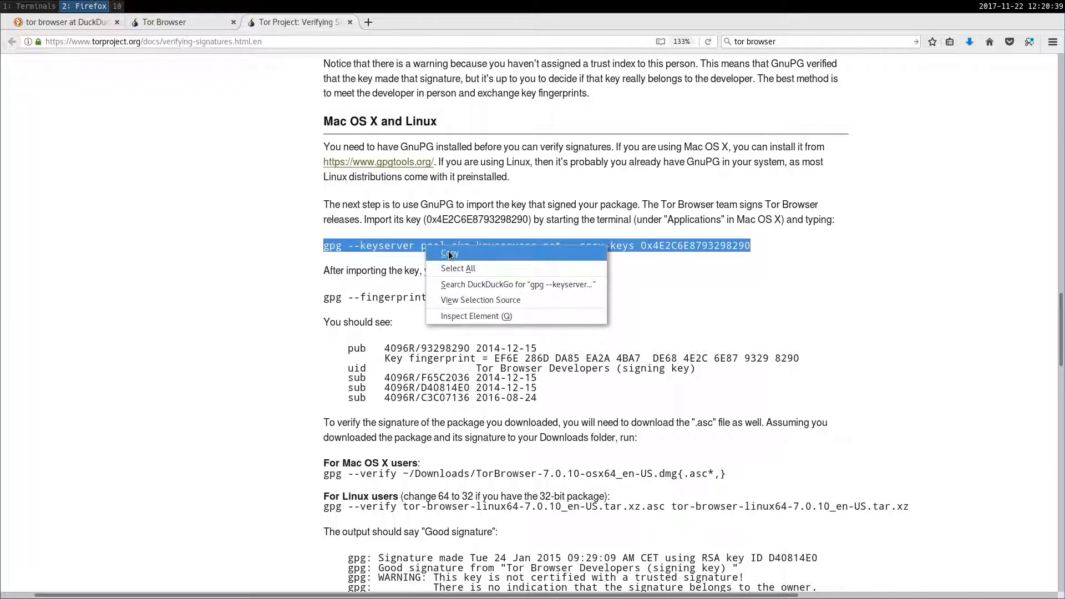
- Copy the 'gpg --keyserver ... --recv-keys' key-import command and switch to the terminal
{"action": "left_click", "coordinate": [449, 254]}
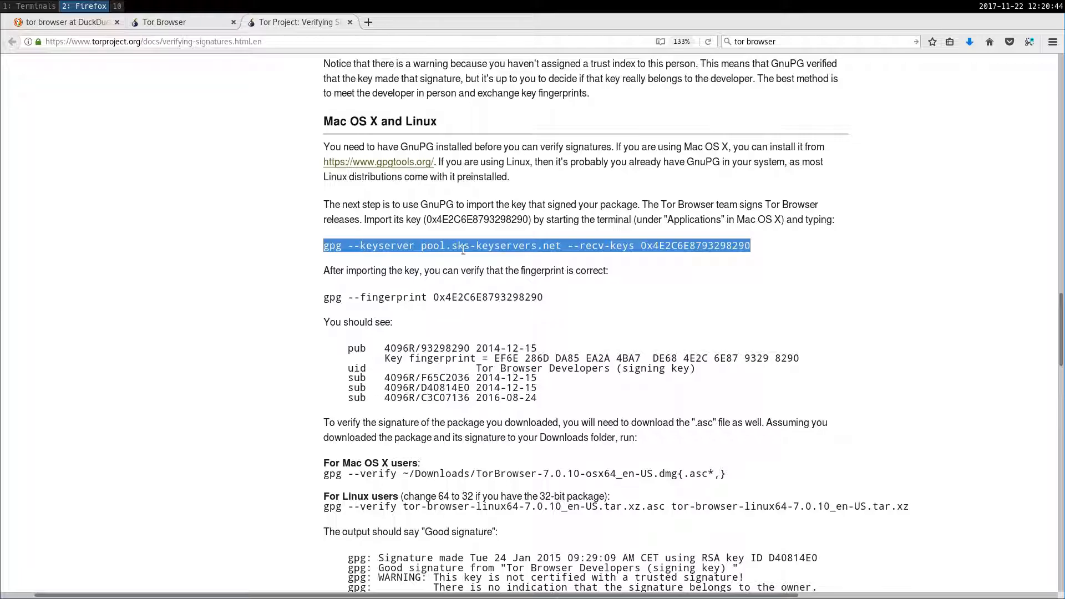
{"action": "mouse_move", "coordinate": [391, 267]}
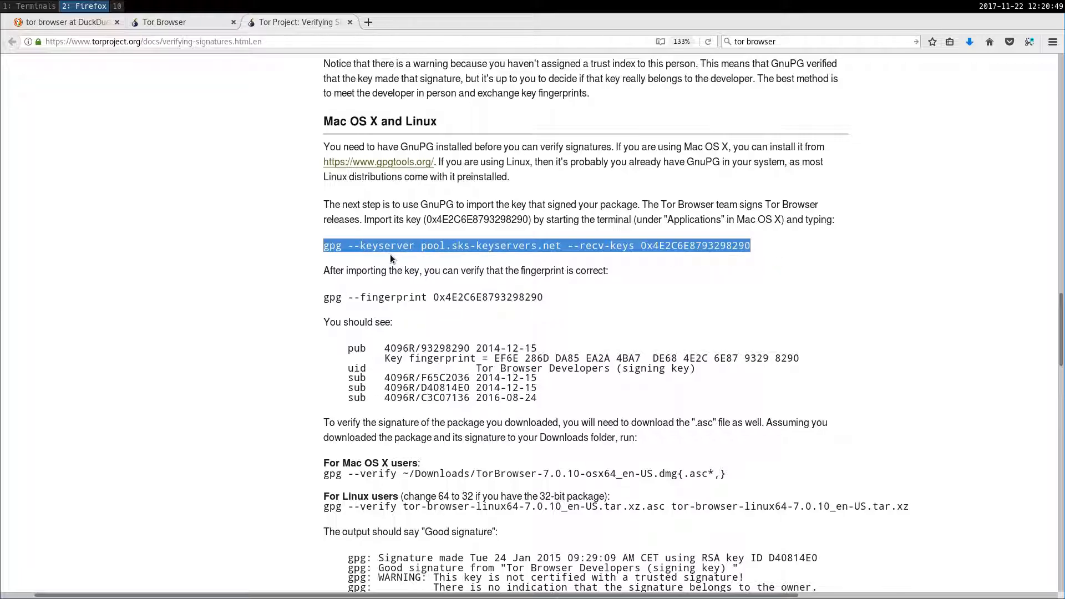
{"action": "mouse_move", "coordinate": [235, 330]}
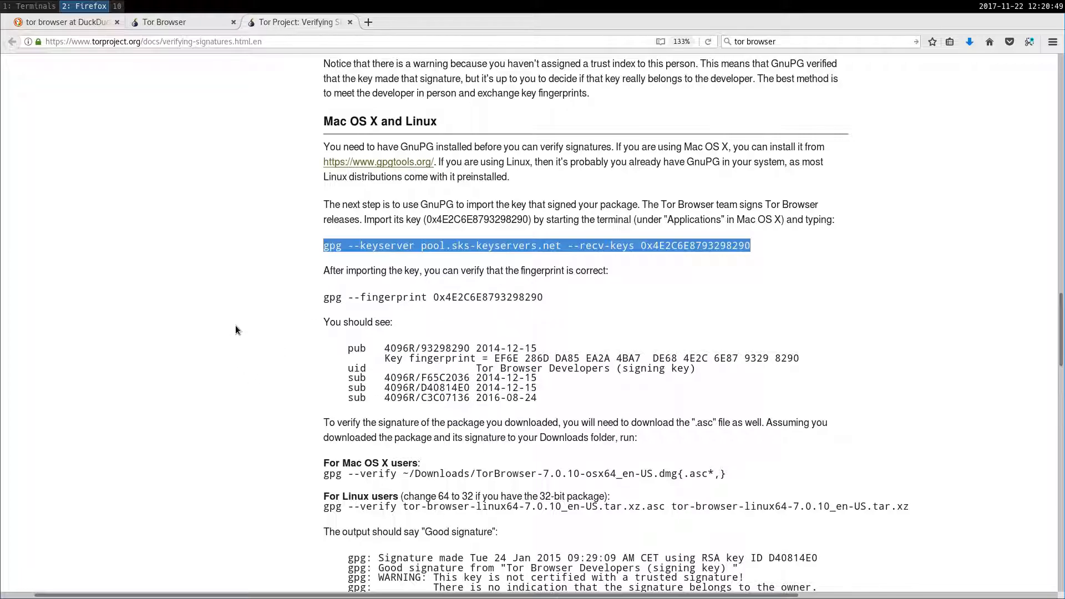
{"action": "left_click", "coordinate": [33, 6]}
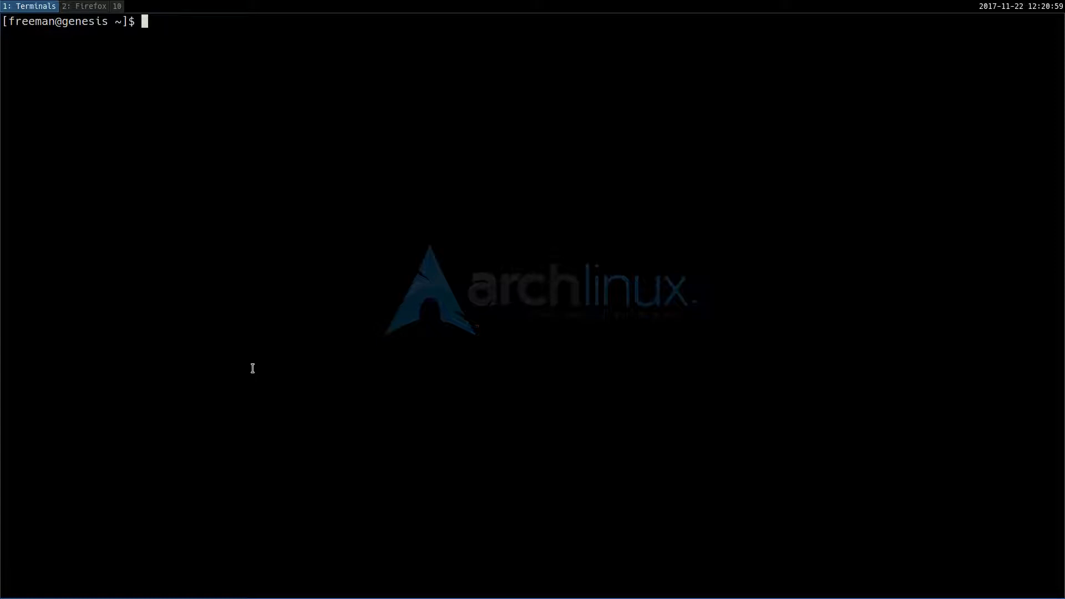
- Run the gpg --recv-keys import, getting the Tor Browser Developers key reported unchanged
{"action": "key", "text": "Return"}
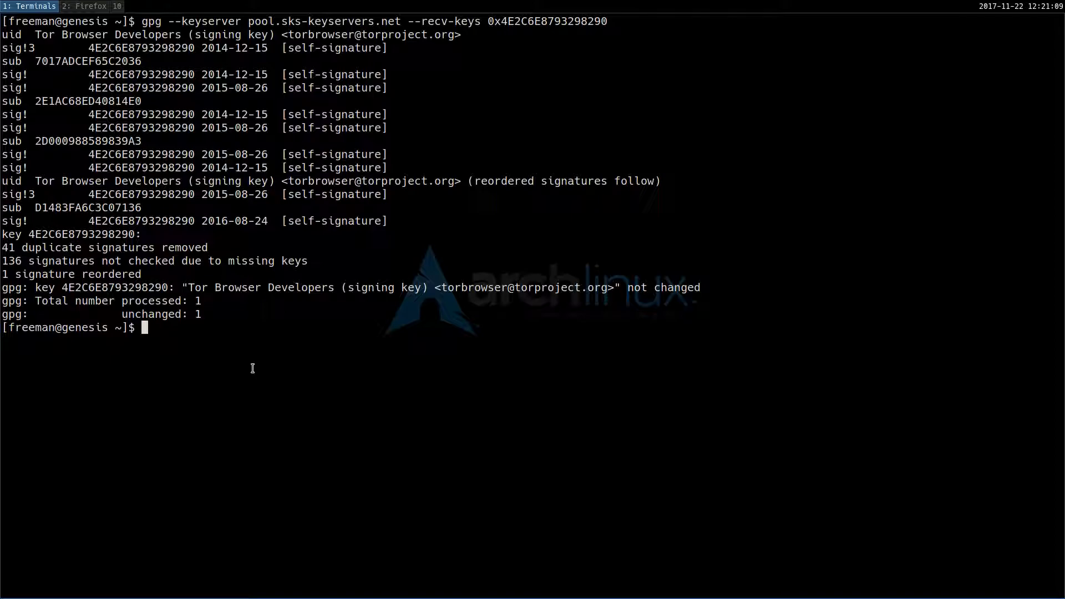
{"action": "left_click", "coordinate": [84, 6]}
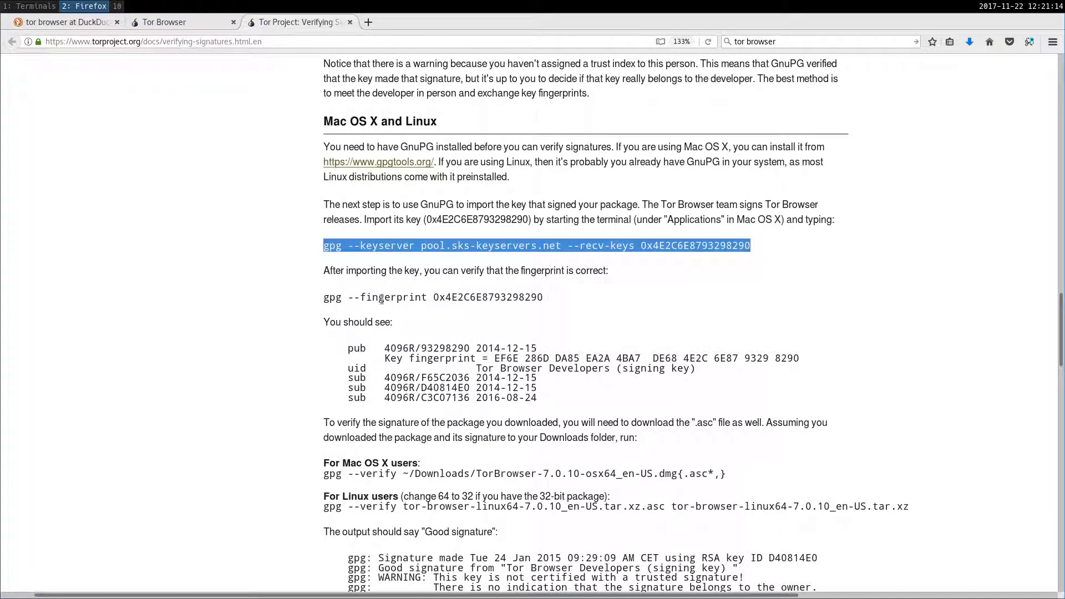
{"action": "right_click", "coordinate": [433, 297]}
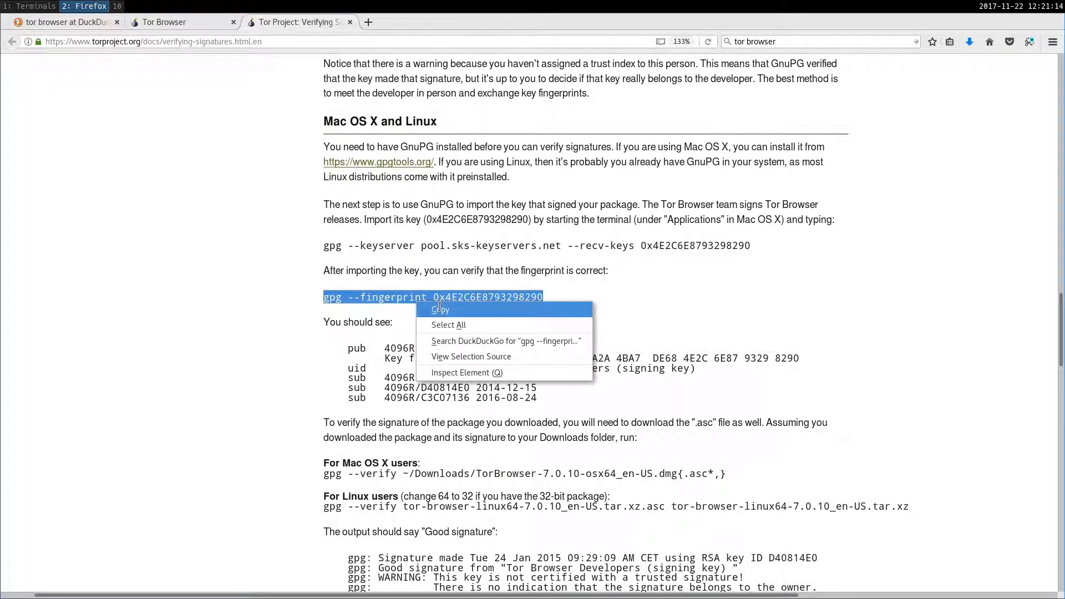
{"action": "left_click", "coordinate": [440, 309]}
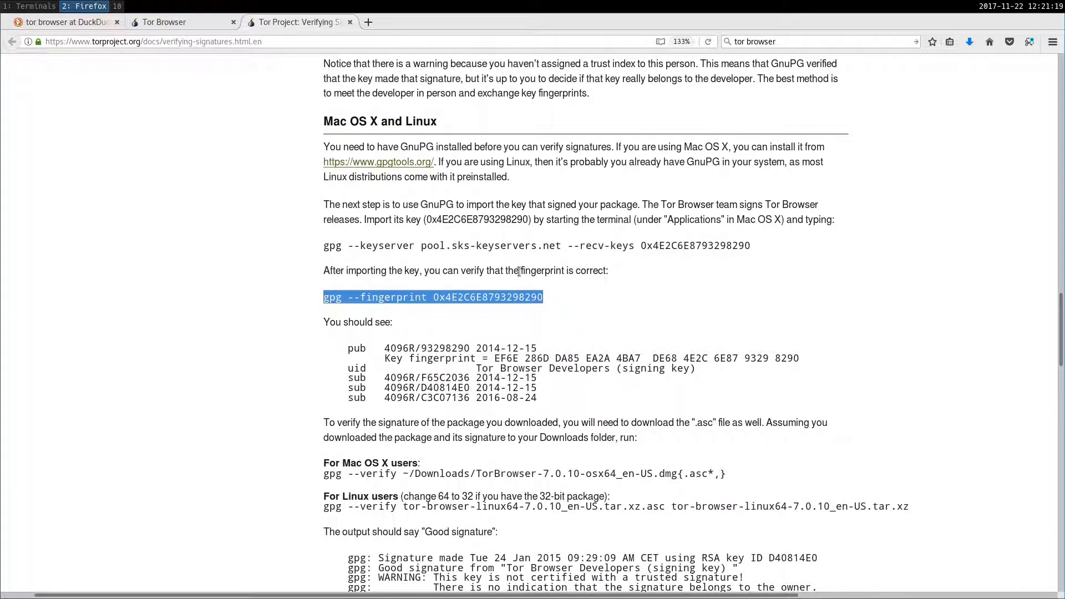
{"action": "left_click", "coordinate": [33, 6]}
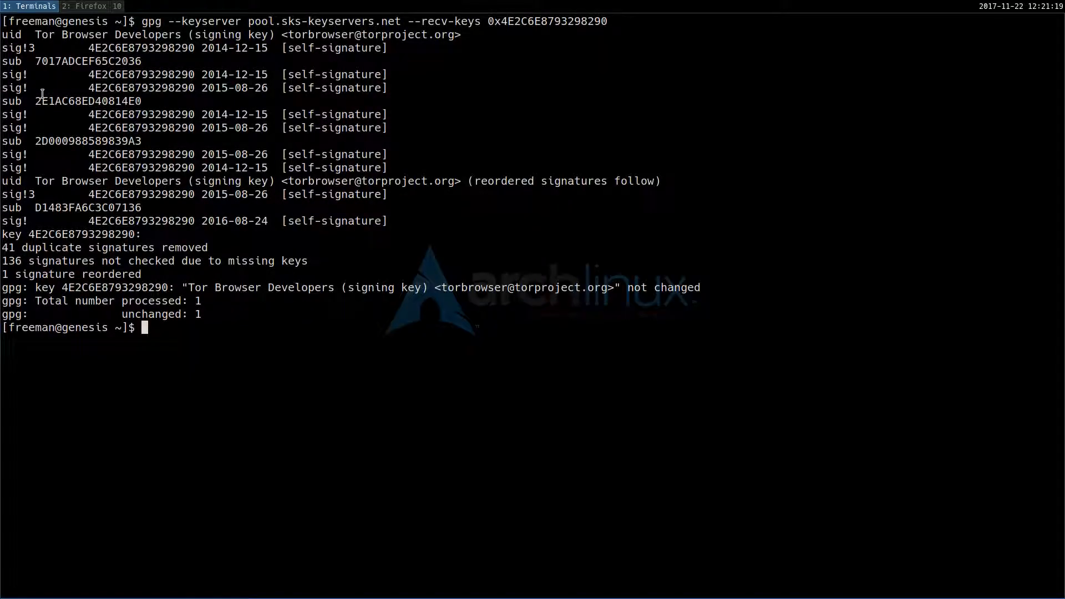
{"action": "type", "text": "gpg --fingerprint 0x4E2C6E8793298290"}
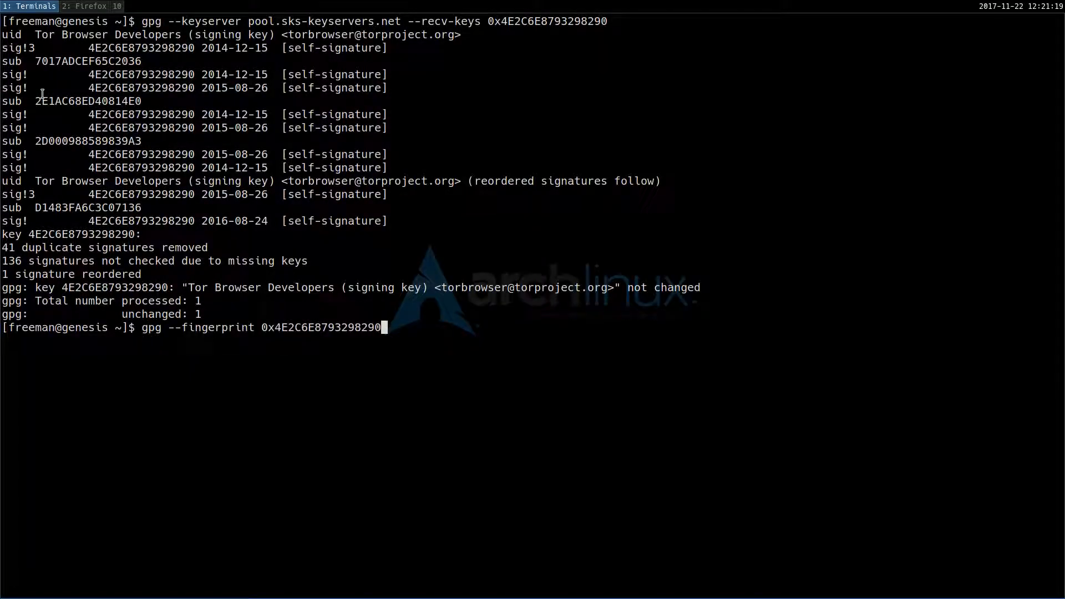
{"action": "key", "text": "Return"}
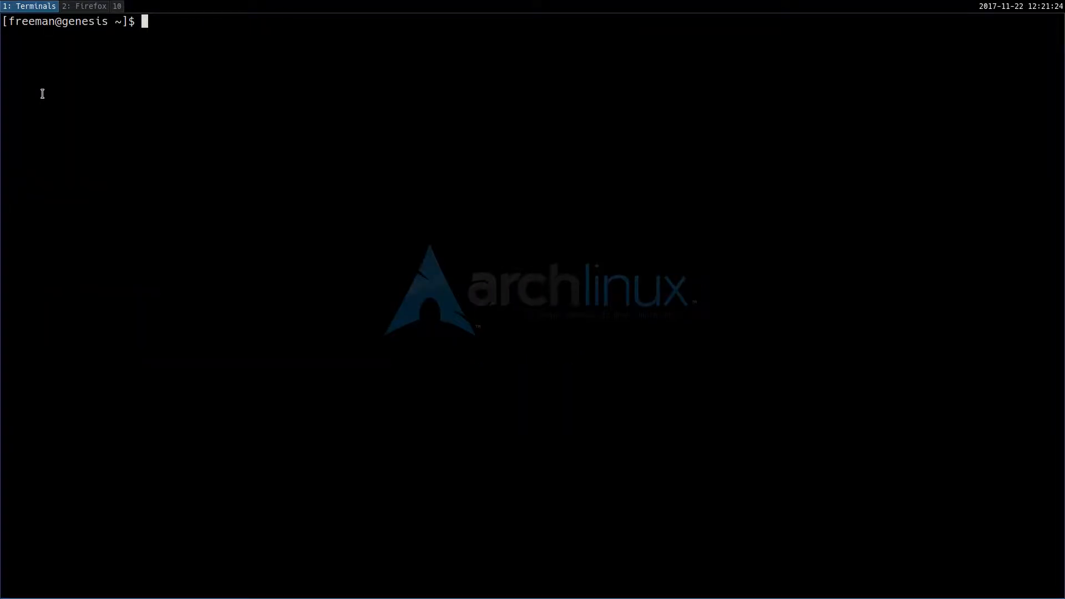
{"action": "left_click", "coordinate": [85, 6]}
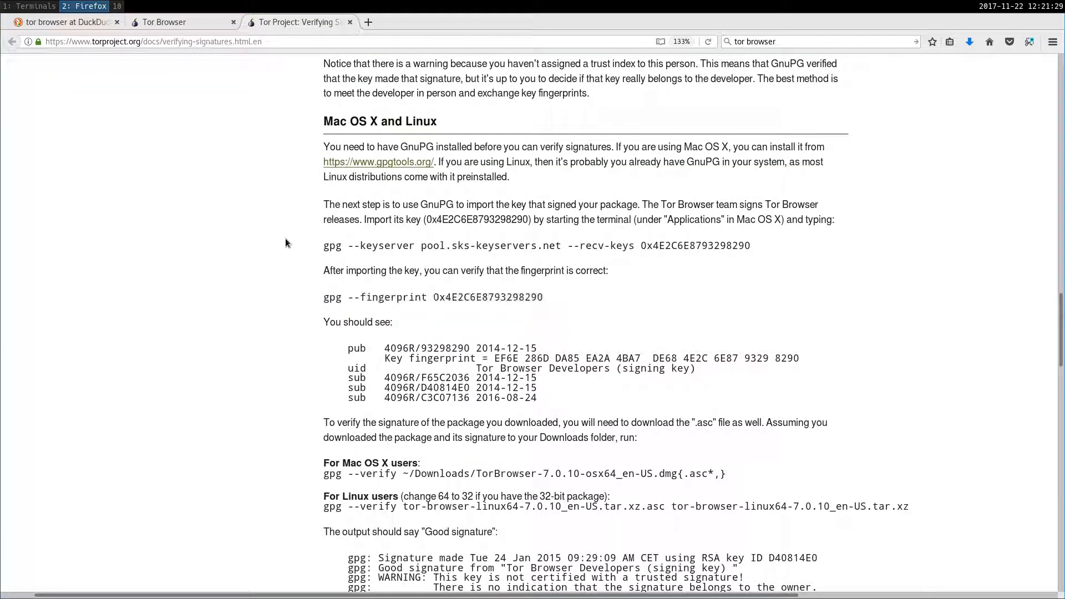
- Scroll to the 'For Linux users' gpg --verify command, then switch to the terminal
{"action": "scroll", "scroll_direction": "down", "scroll_amount": 3}
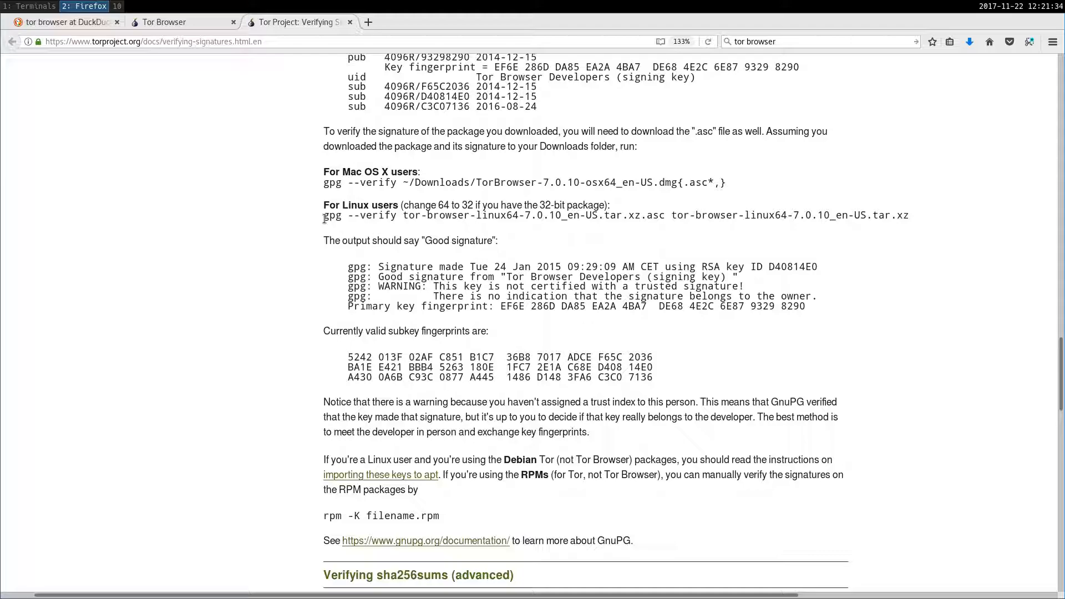
{"action": "mouse_move", "coordinate": [462, 218]}
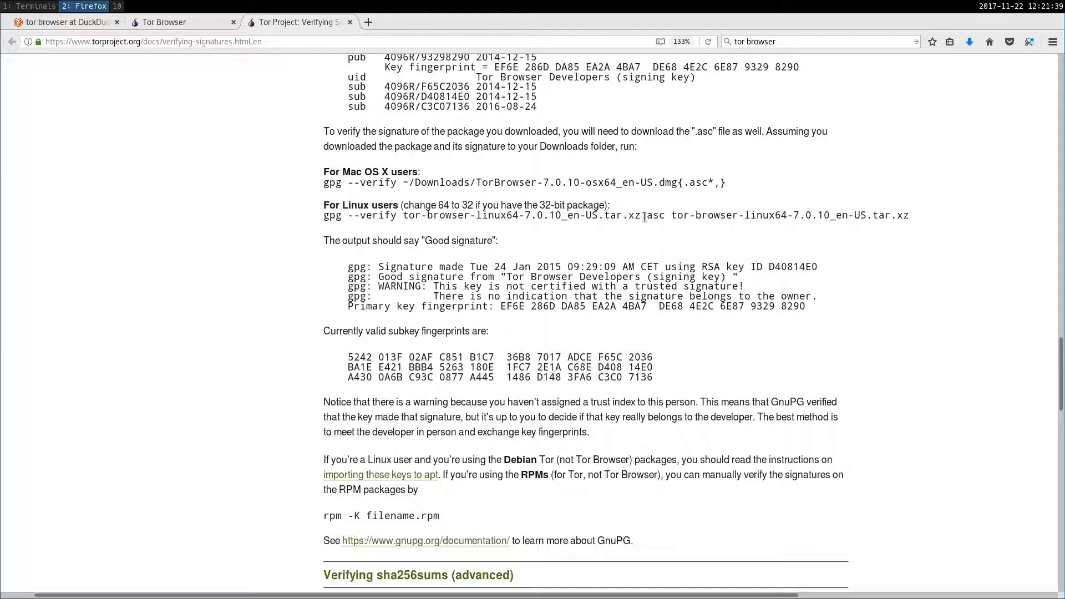
{"action": "mouse_move", "coordinate": [837, 234]}
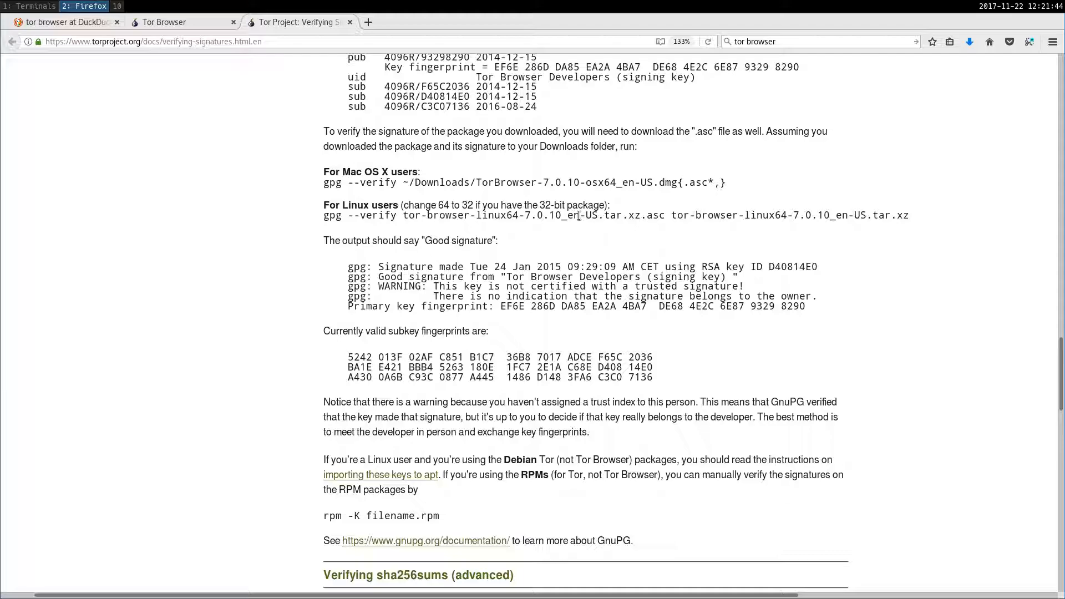
{"action": "mouse_move", "coordinate": [208, 121]}
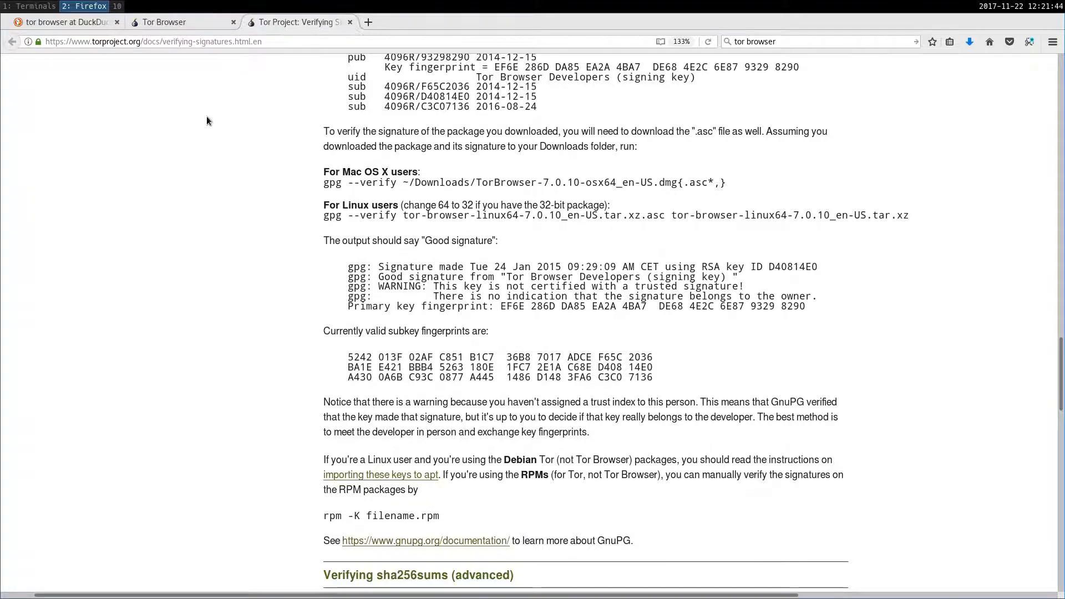
{"action": "left_click", "coordinate": [33, 6]}
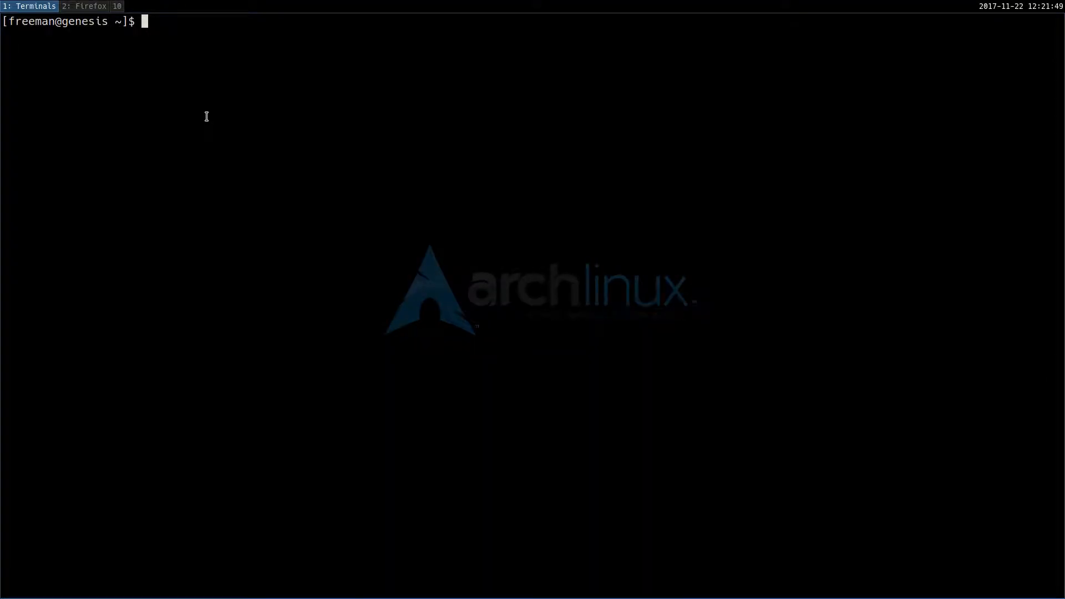
- Run gpg --verify on the 7.0.10 .asc and .tar.xz from home, then cd into Downloads
{"action": "type", "text": "gpg --verify tor-browser-linux64-7.0.10_en-US.tar.xz.asc tor-browser-linux64-7.0.10_en-US.tar.xz"}
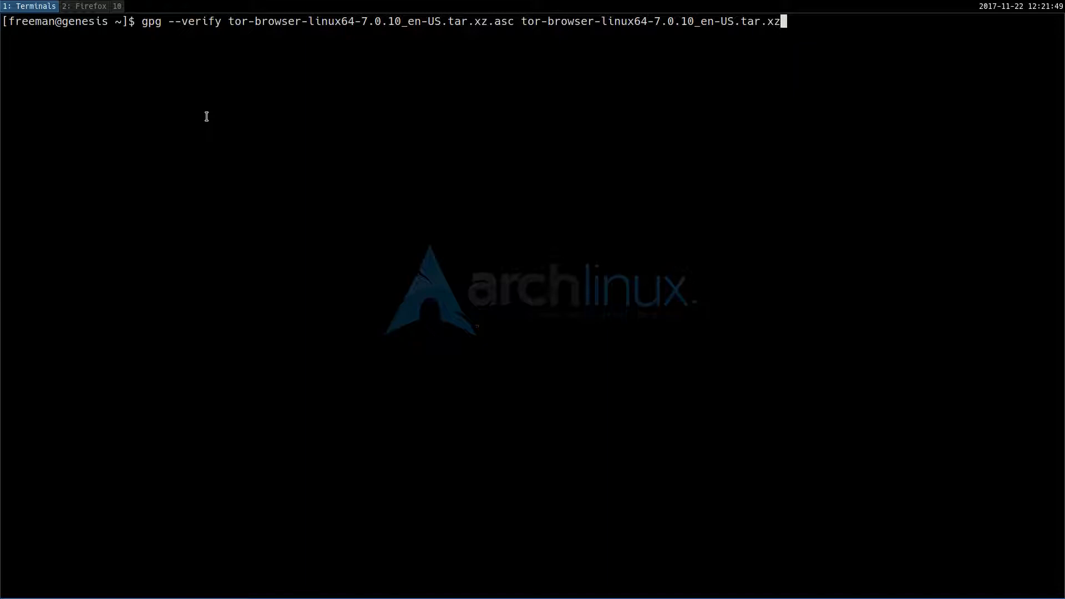
{"action": "key", "text": "Return"}
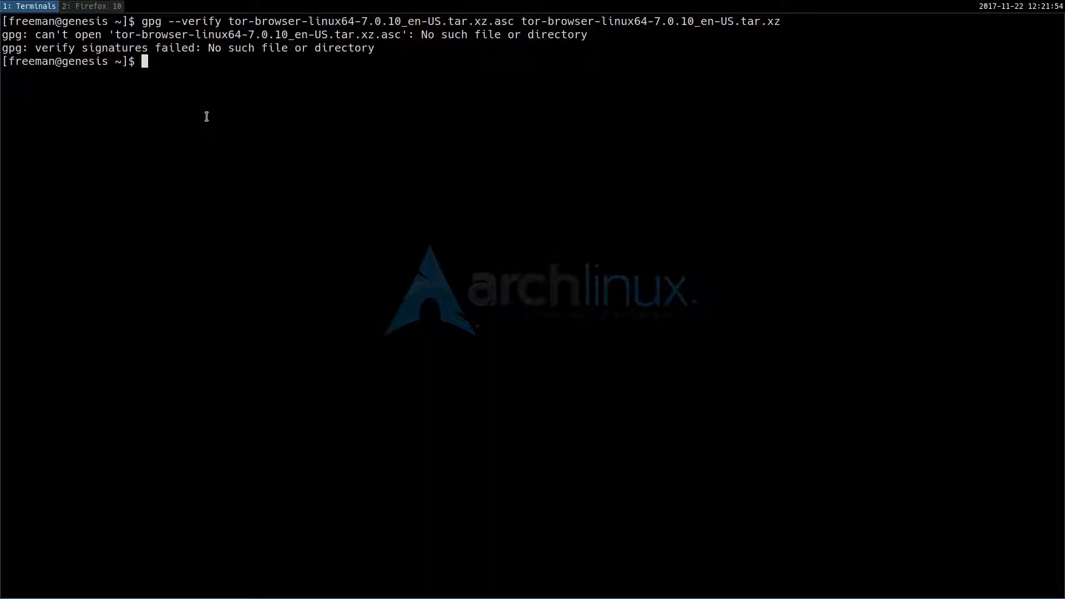
{"action": "type", "text": "cd"}
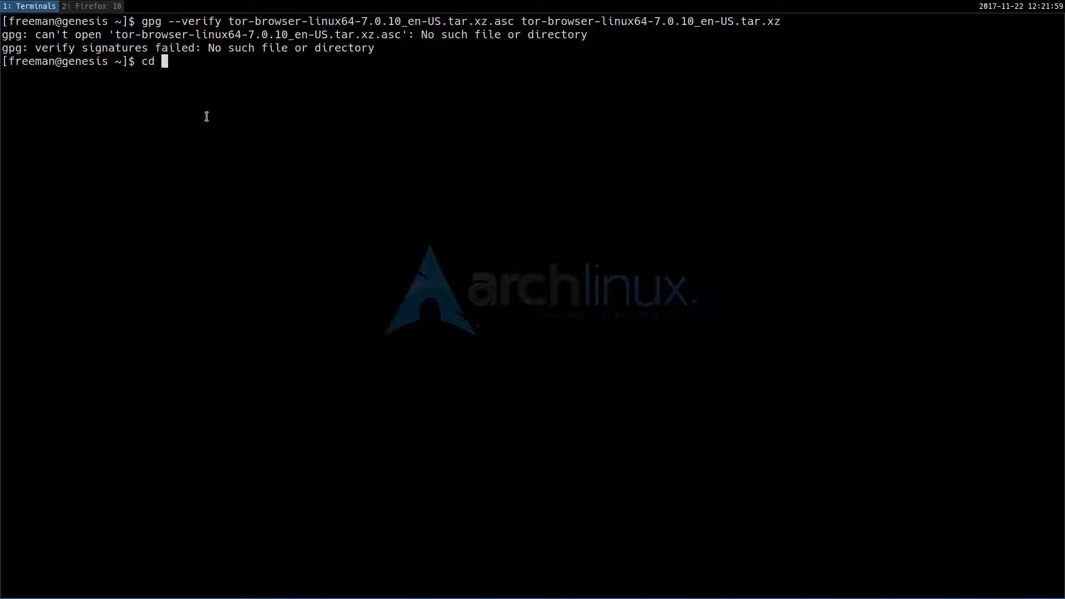
{"action": "type", "text": "Downlaods"}
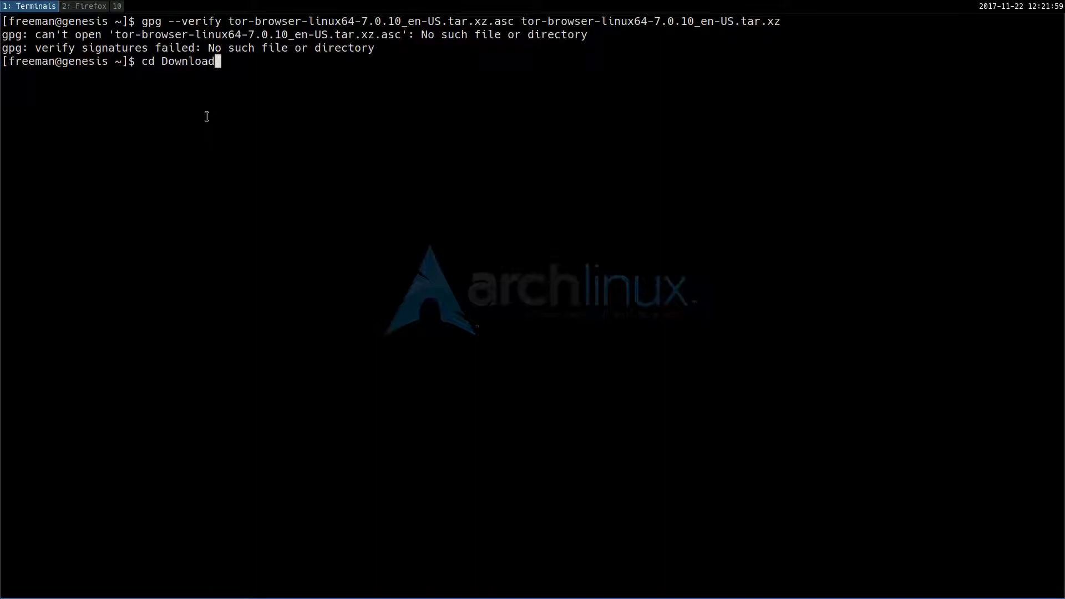
{"action": "key", "text": "Return"}
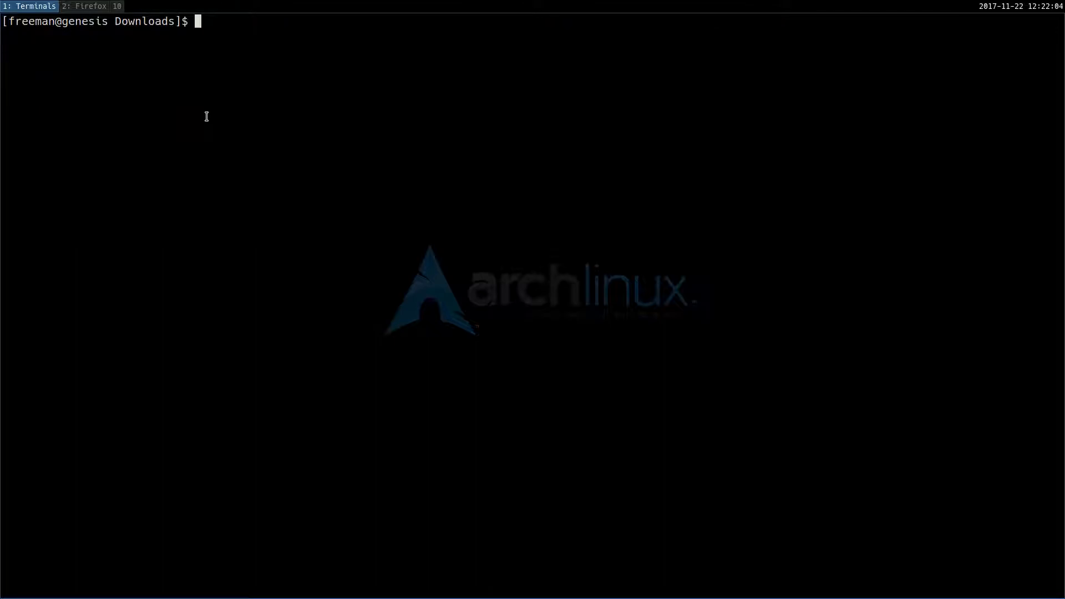
- Rerun gpg --verify in Downloads to get a good signature from Tor Browser Developers
{"action": "key", "text": "Return"}
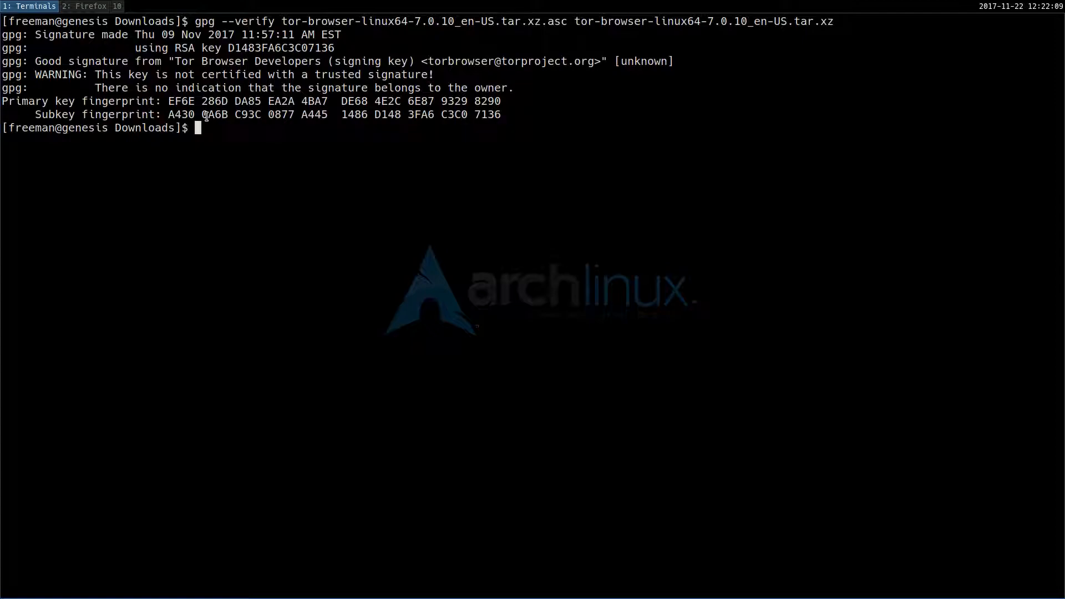
{"action": "left_click", "coordinate": [84, 6]}
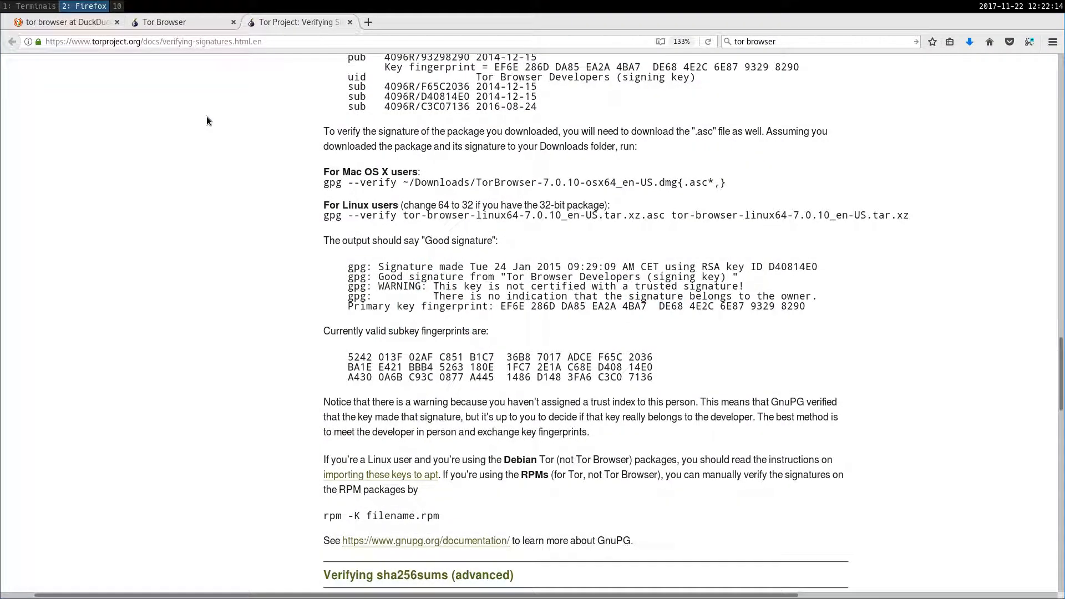
{"action": "mouse_move", "coordinate": [386, 272]}
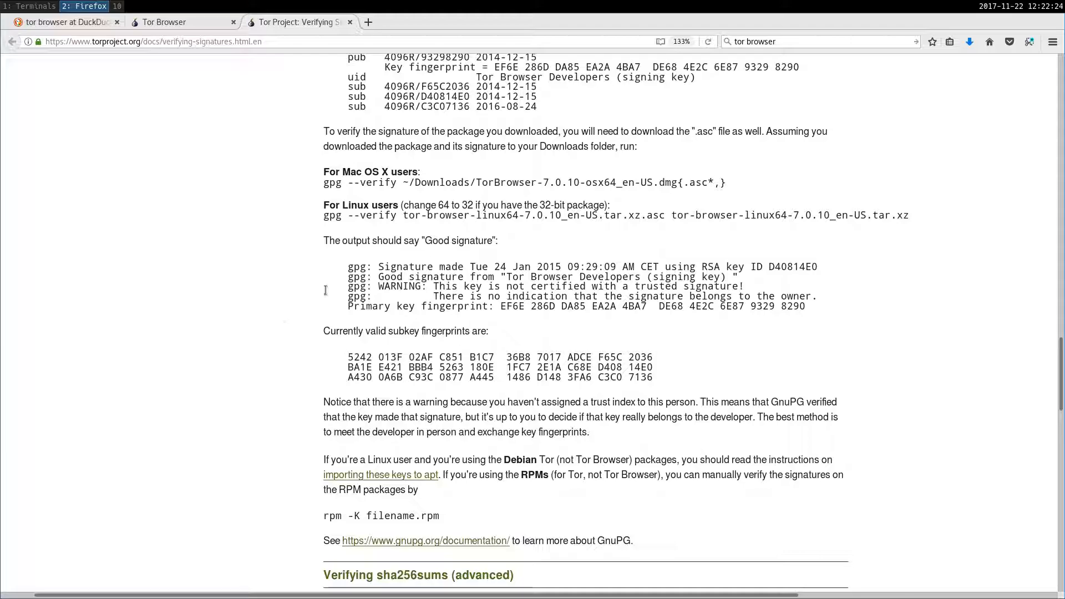
{"action": "scroll", "scroll_direction": "down", "scroll_amount": 3}
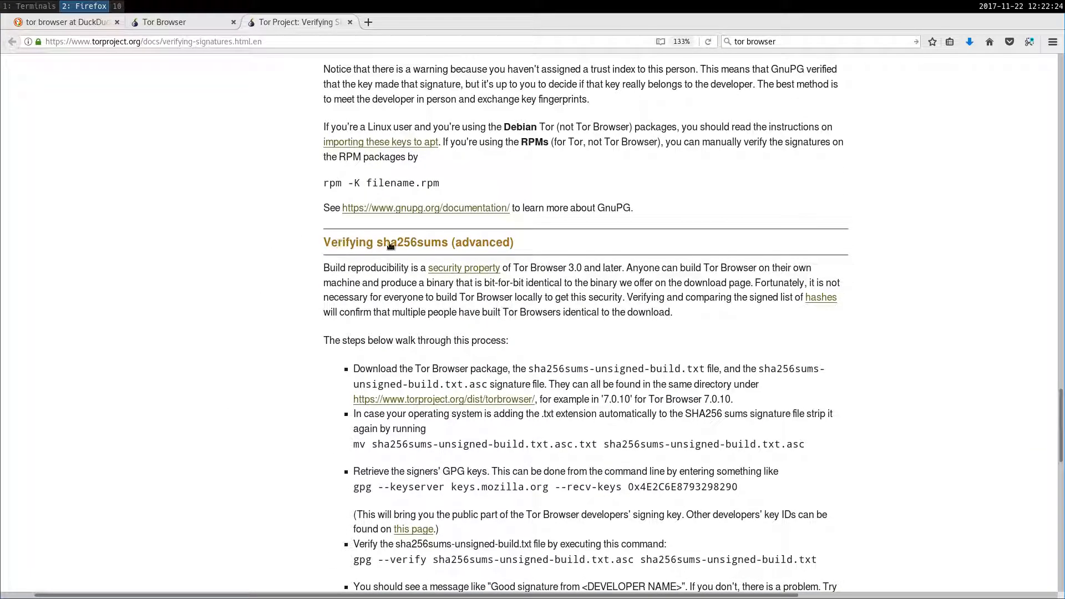
{"action": "scroll", "scroll_direction": "up", "scroll_amount": 3}
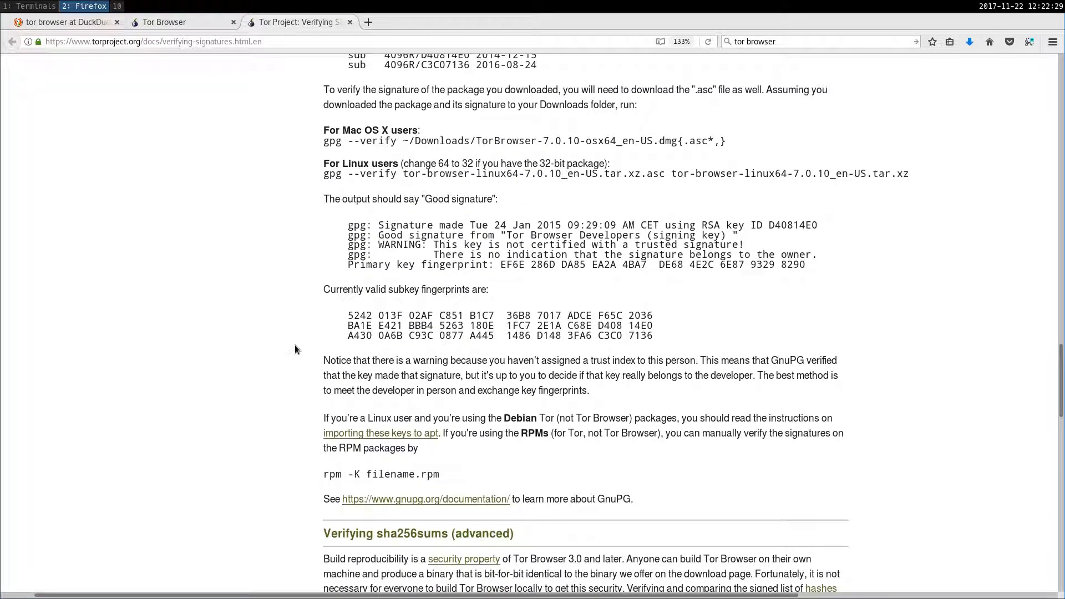
{"action": "scroll", "scroll_direction": "up", "scroll_amount": 3}
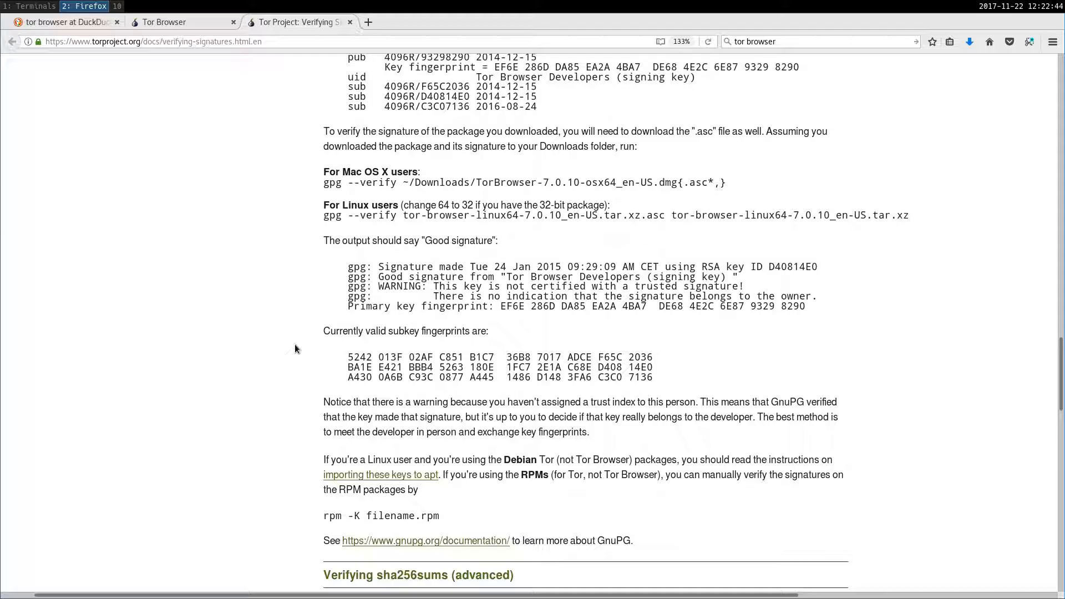
{"action": "mouse_move", "coordinate": [184, 55]}
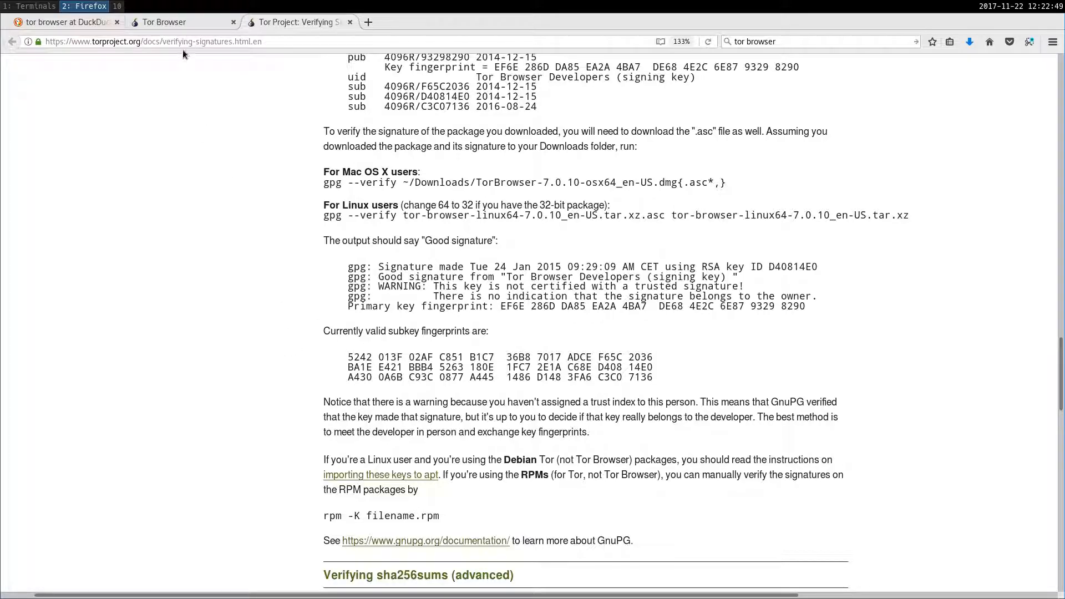
- Show the Linux tar extraction instructions on the Tor Browser download page, then go to the terminal
{"action": "left_click", "coordinate": [179, 22]}
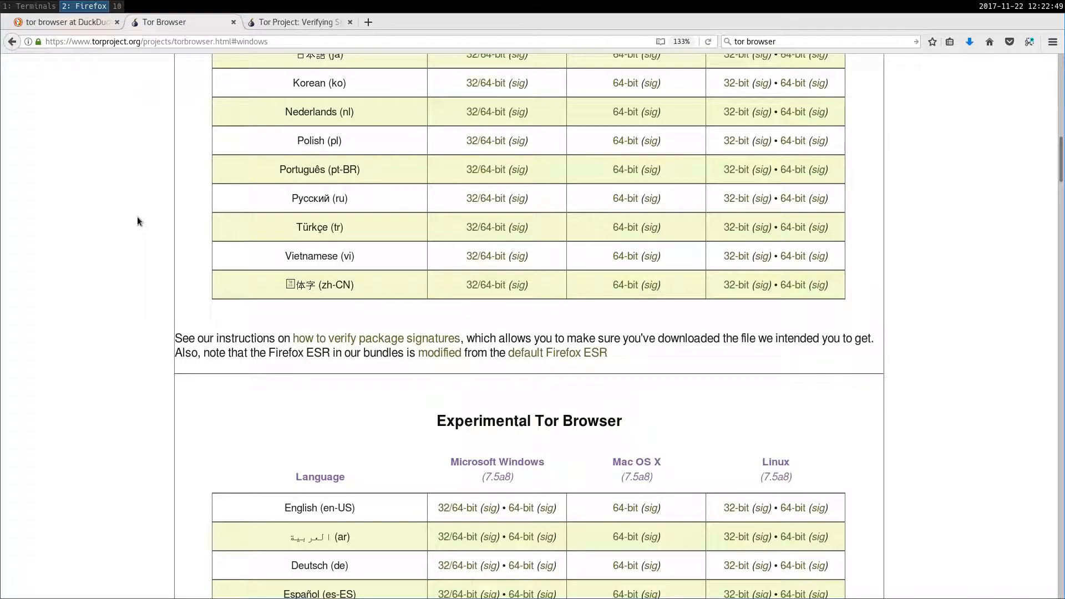
{"action": "scroll", "scroll_direction": "down", "scroll_amount": 3}
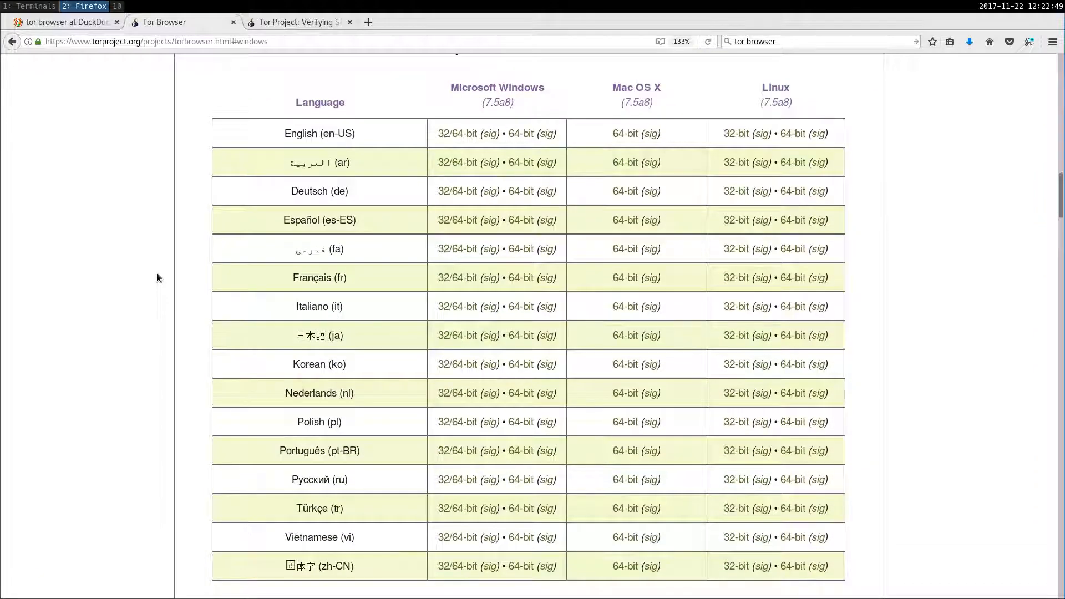
{"action": "scroll", "scroll_direction": "down", "scroll_amount": 3}
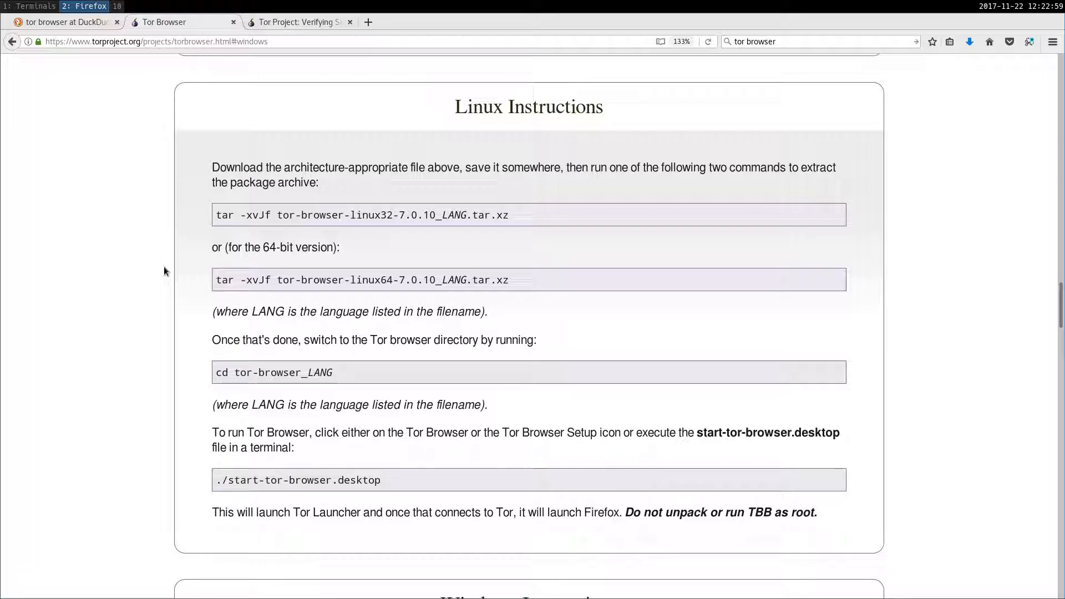
{"action": "mouse_move", "coordinate": [229, 243]}
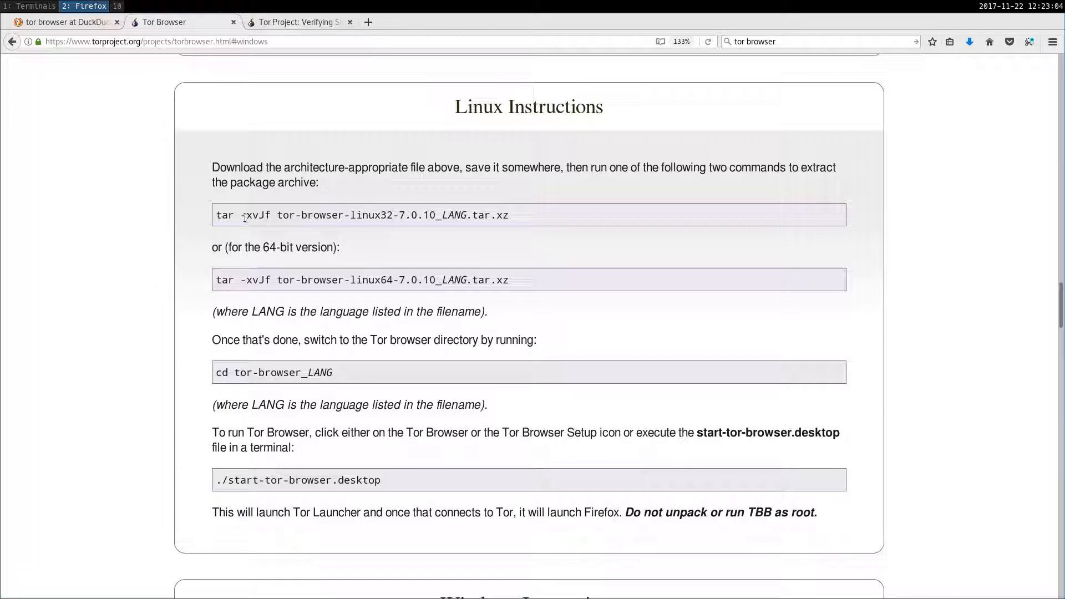
{"action": "mouse_move", "coordinate": [257, 233]}
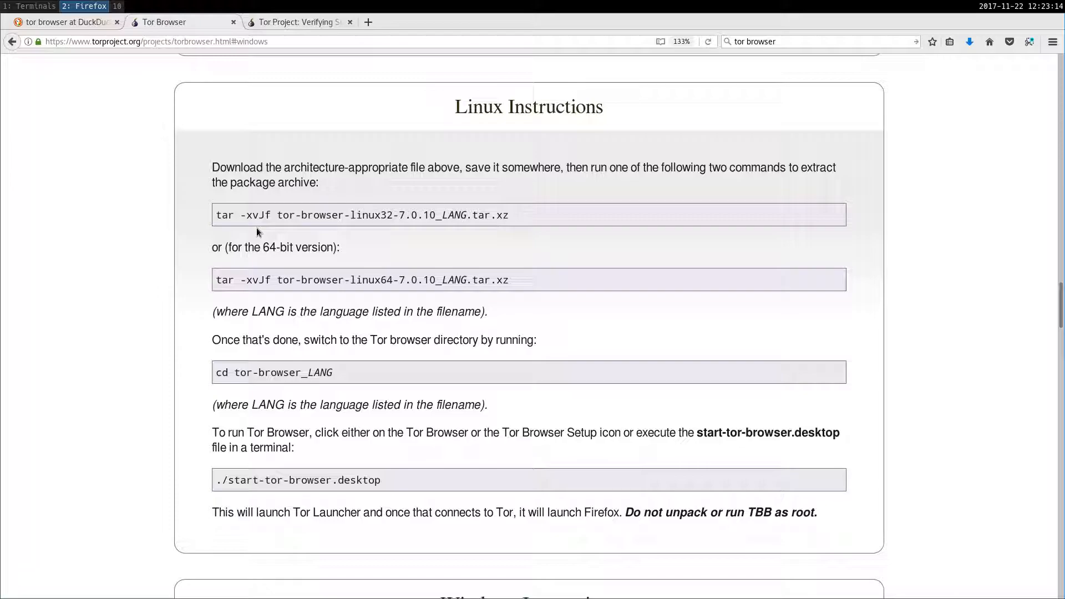
{"action": "left_click", "coordinate": [28, 6]}
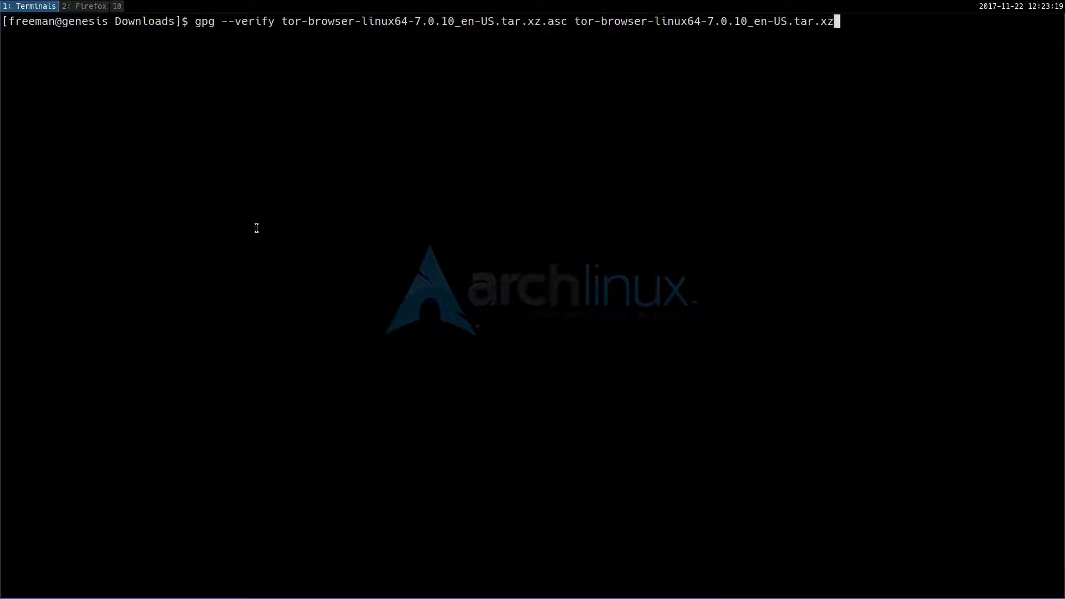
- Extract tor-browser-linux64-7.0.10_en-US.tar.xz with tar xvJf, then return to the browser instructions
{"action": "key", "text": "Home"}
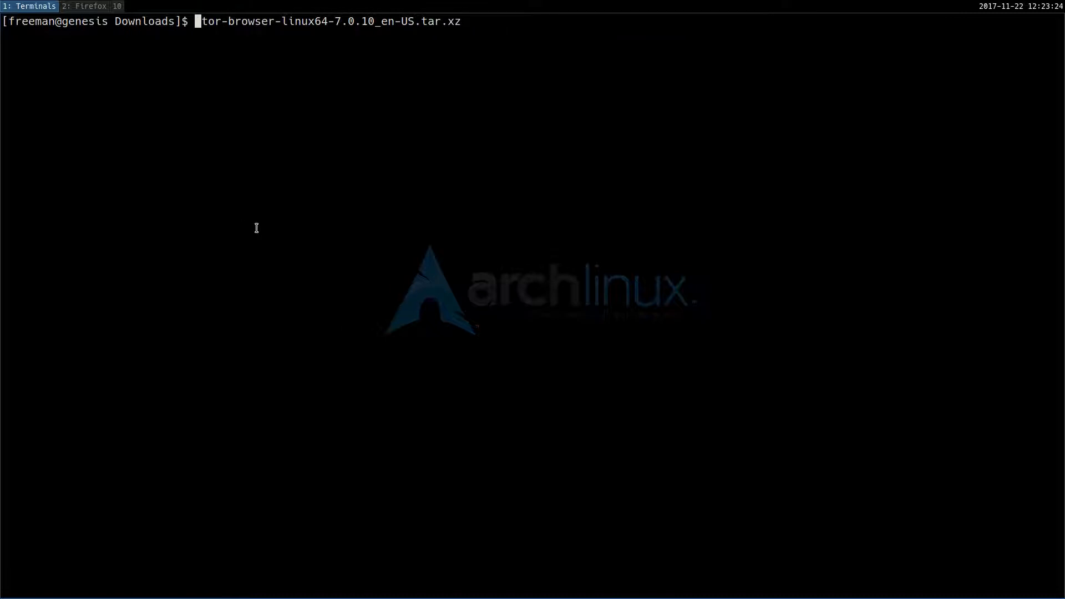
{"action": "type", "text": "tar"}
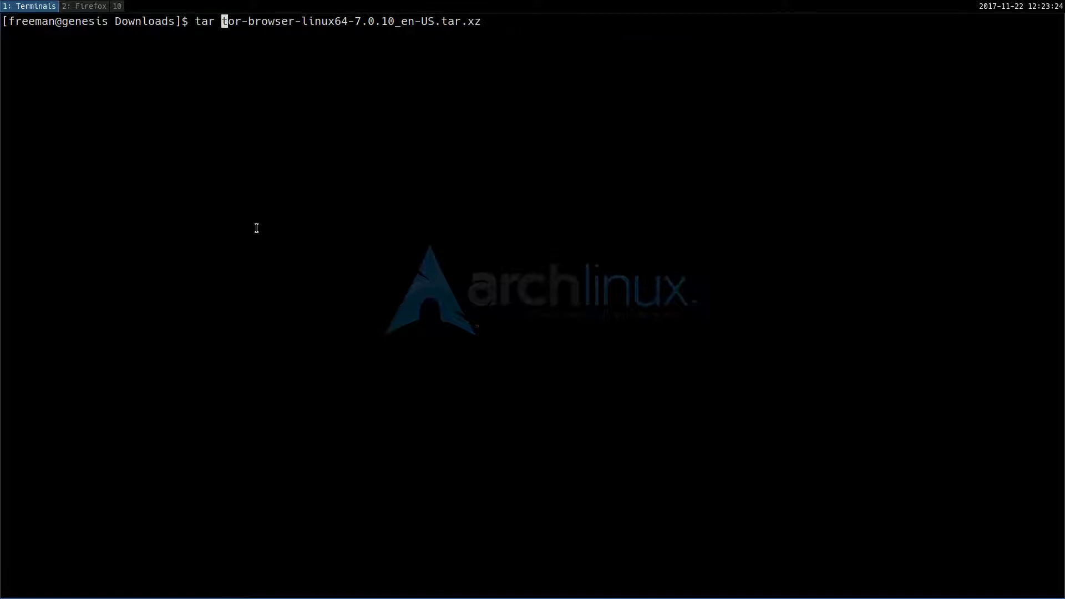
{"action": "type", "text": "xvJ"}
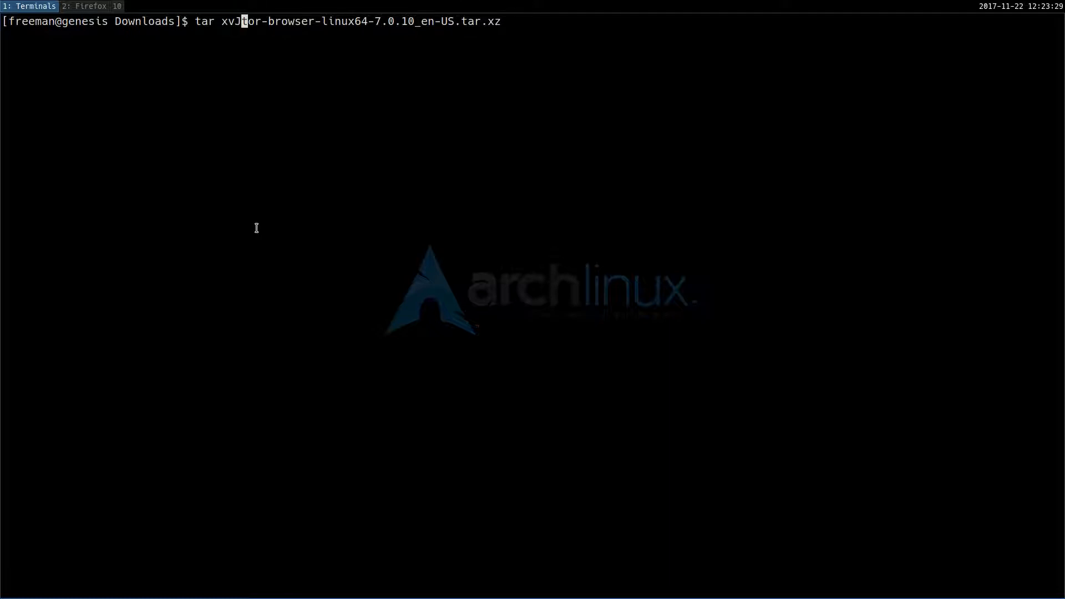
{"action": "key", "text": "Return"}
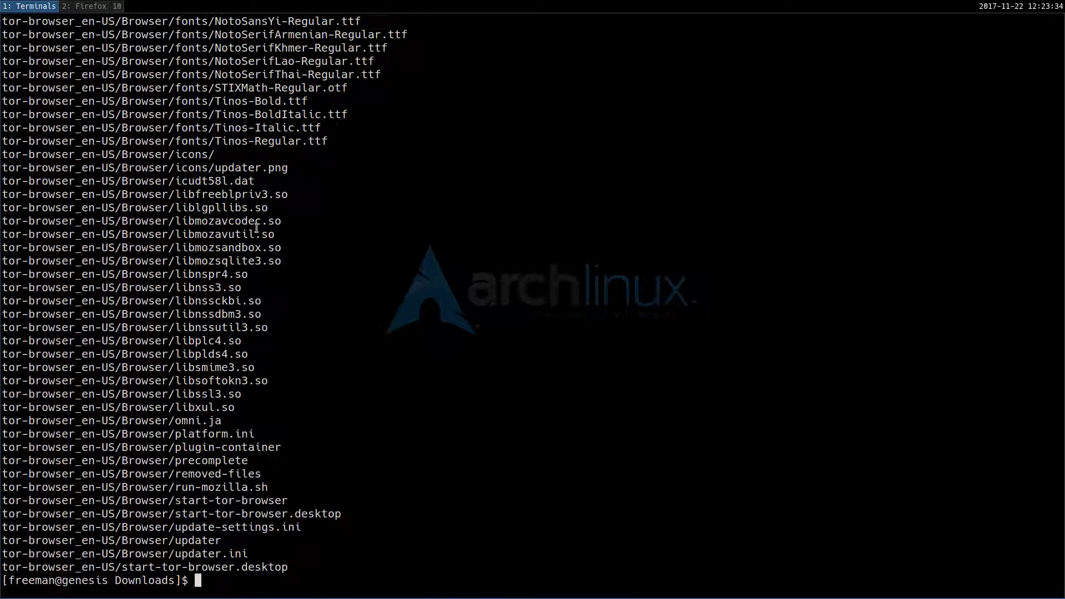
{"action": "left_click", "coordinate": [82, 6]}
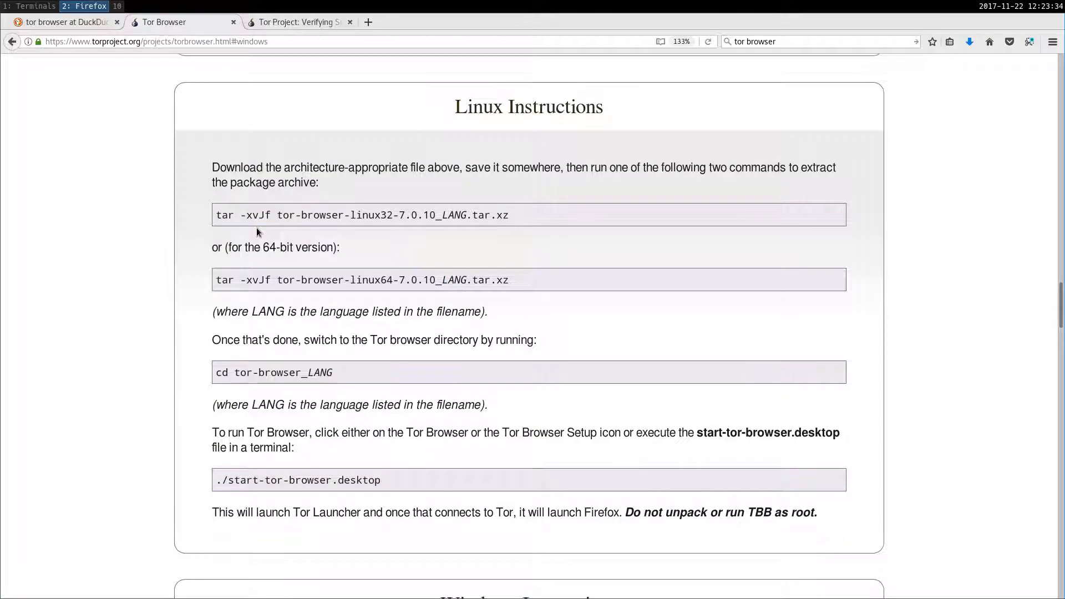
{"action": "mouse_move", "coordinate": [297, 269]}
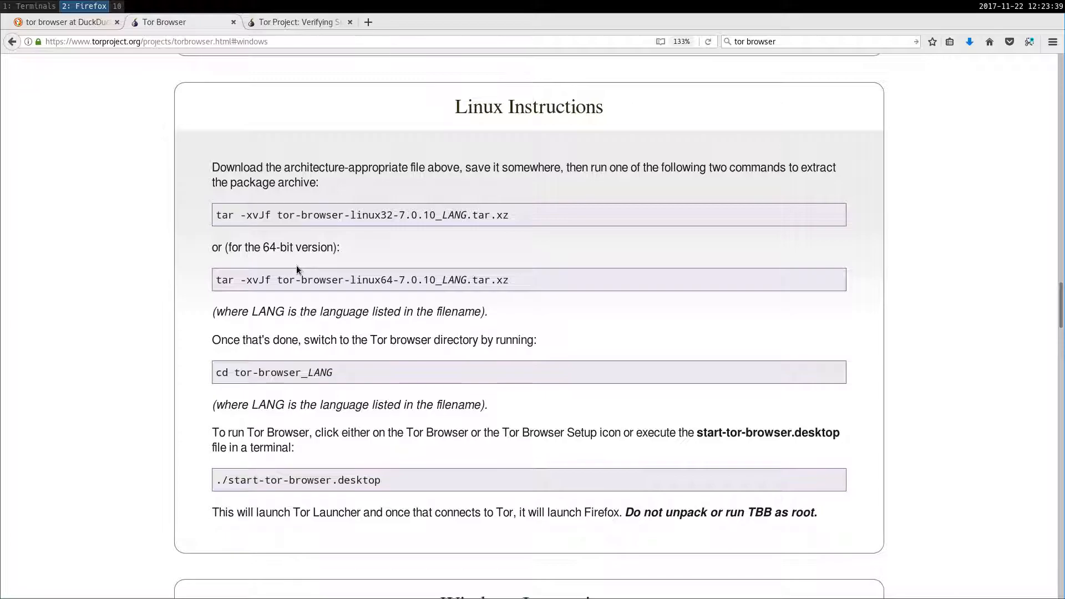
{"action": "mouse_move", "coordinate": [286, 260]}
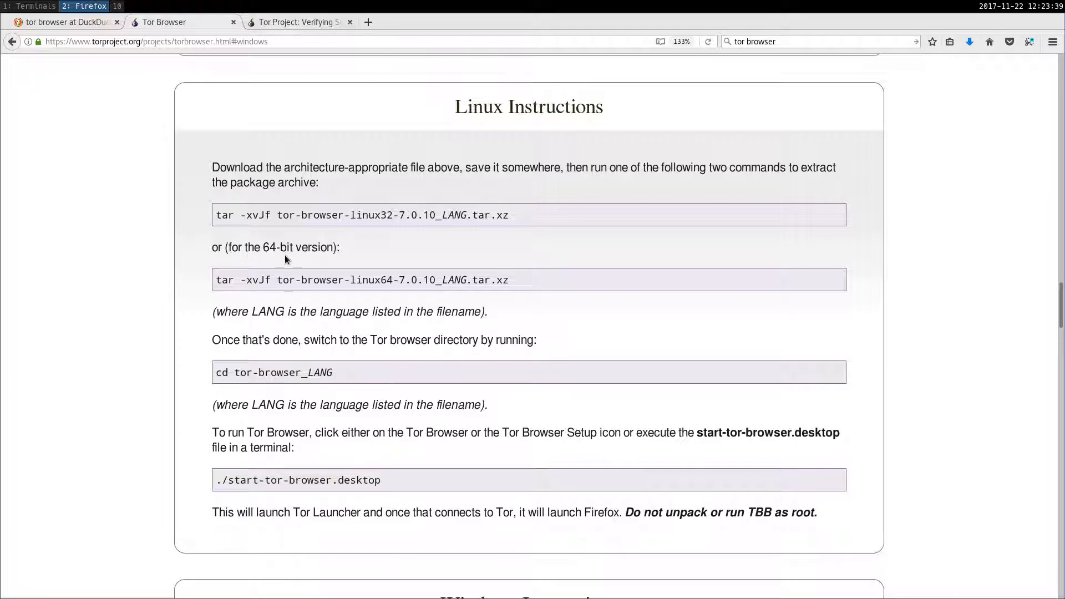
{"action": "mouse_move", "coordinate": [389, 266]}
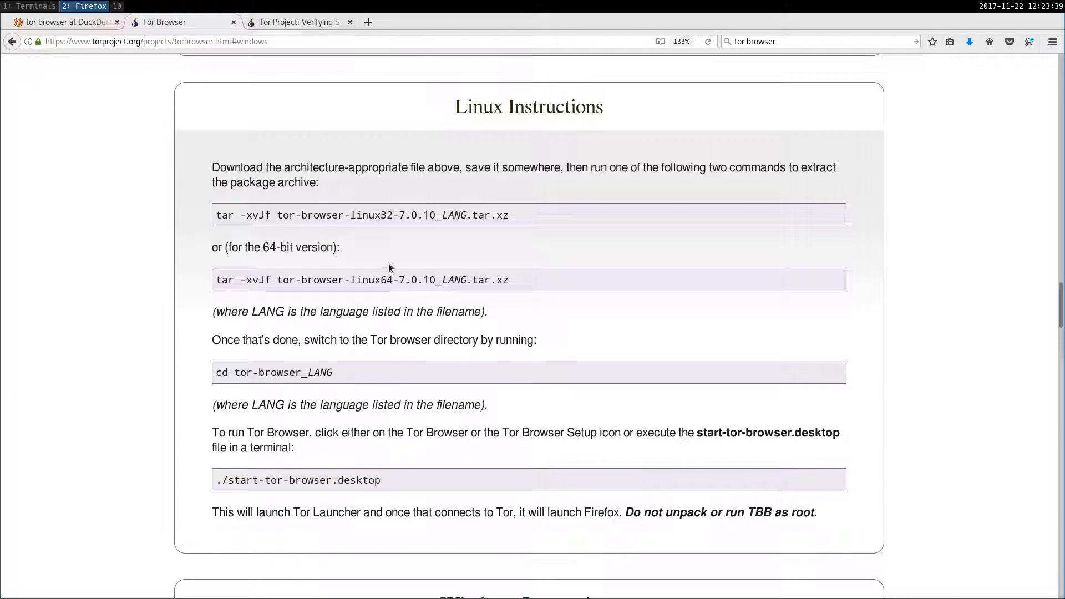
{"action": "mouse_move", "coordinate": [365, 221]}
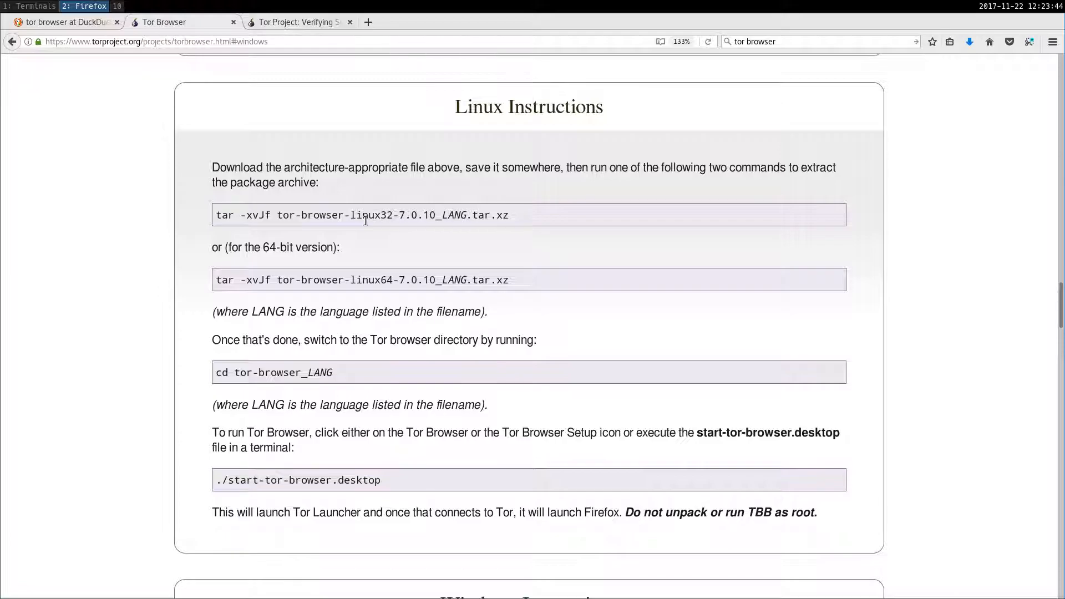
- Review the Linux steps for extracting and starting Tor Browser, then go to the terminal
{"action": "scroll", "scroll_direction": "down", "scroll_amount": 3}
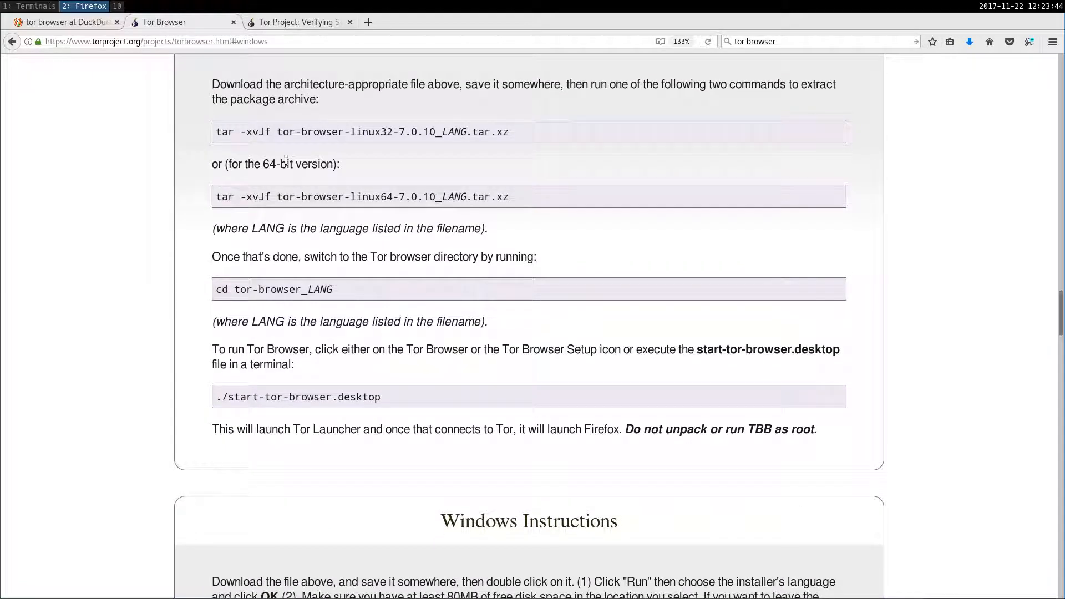
{"action": "mouse_move", "coordinate": [285, 178]}
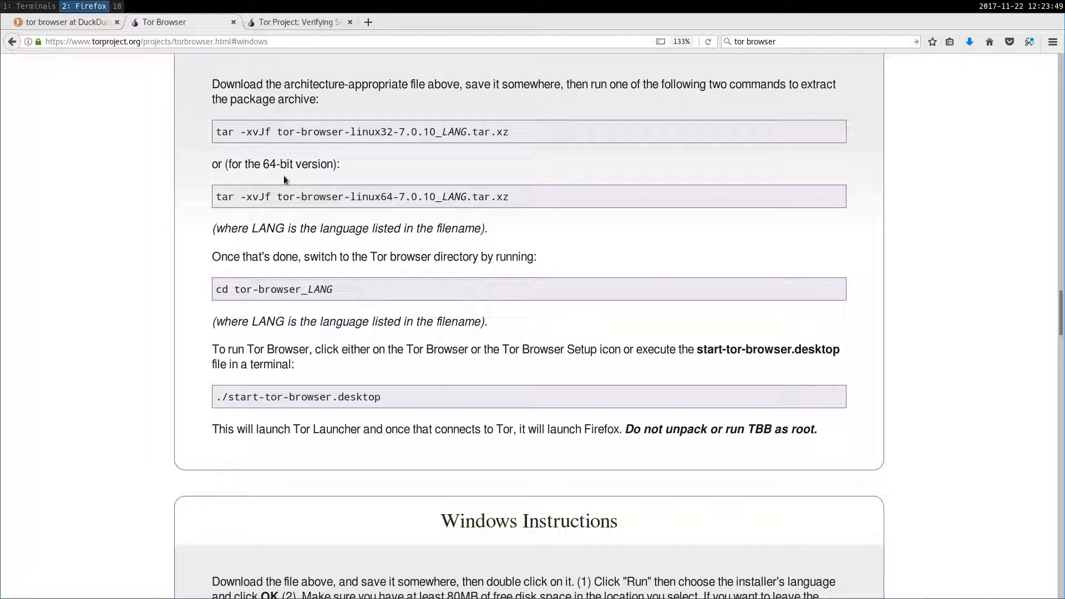
{"action": "mouse_move", "coordinate": [232, 307]}
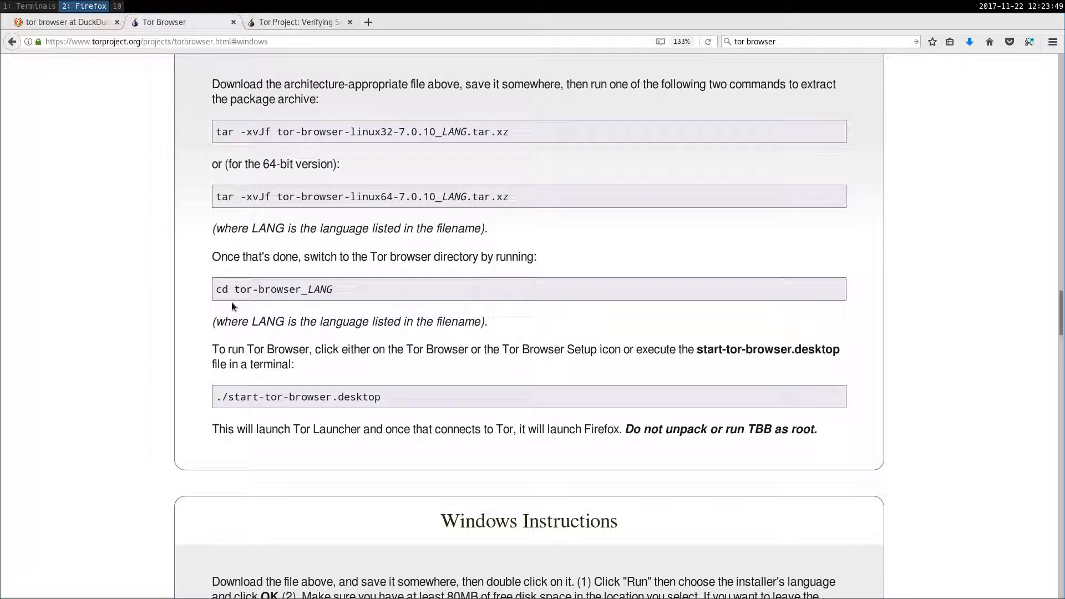
{"action": "mouse_move", "coordinate": [257, 307]}
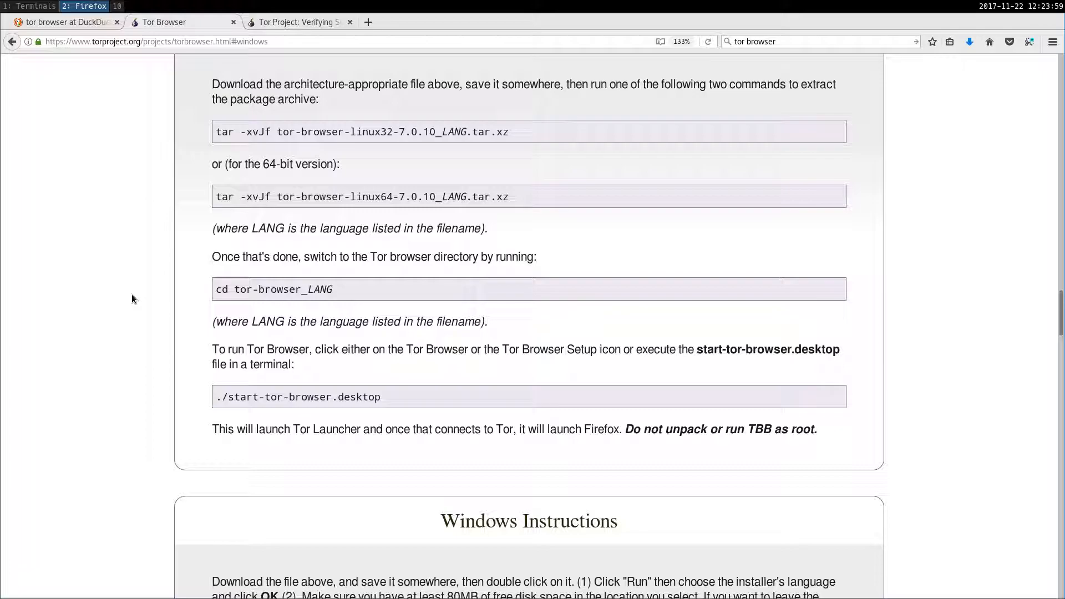
{"action": "left_click", "coordinate": [32, 6]}
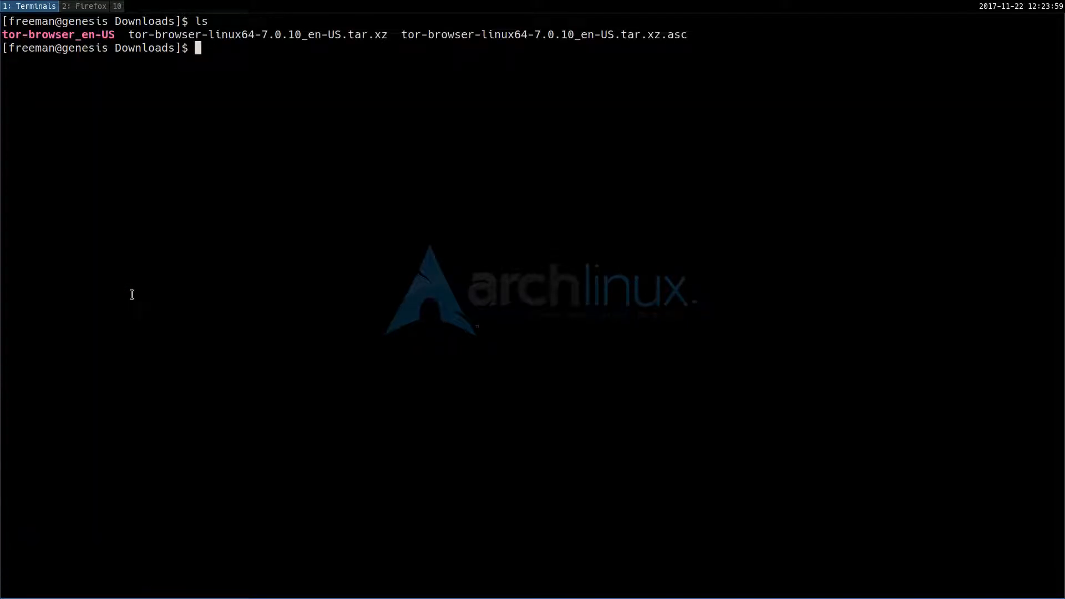
- Enter the tor-browser_en-US folder and list its contents with ls -al
{"action": "type", "text": "cd"}
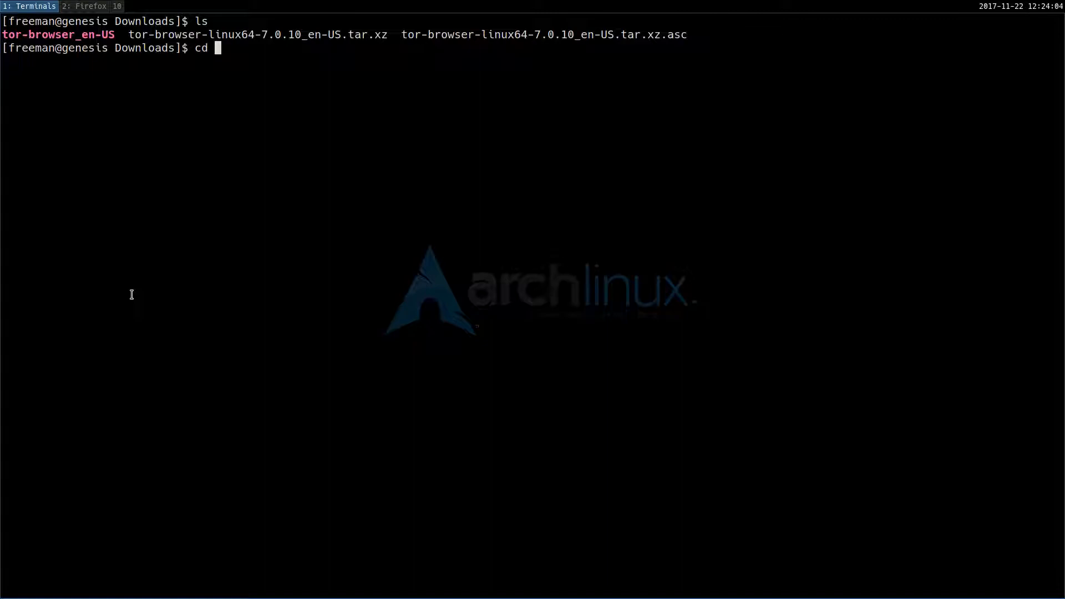
{"action": "type", "text": "tor-b"}
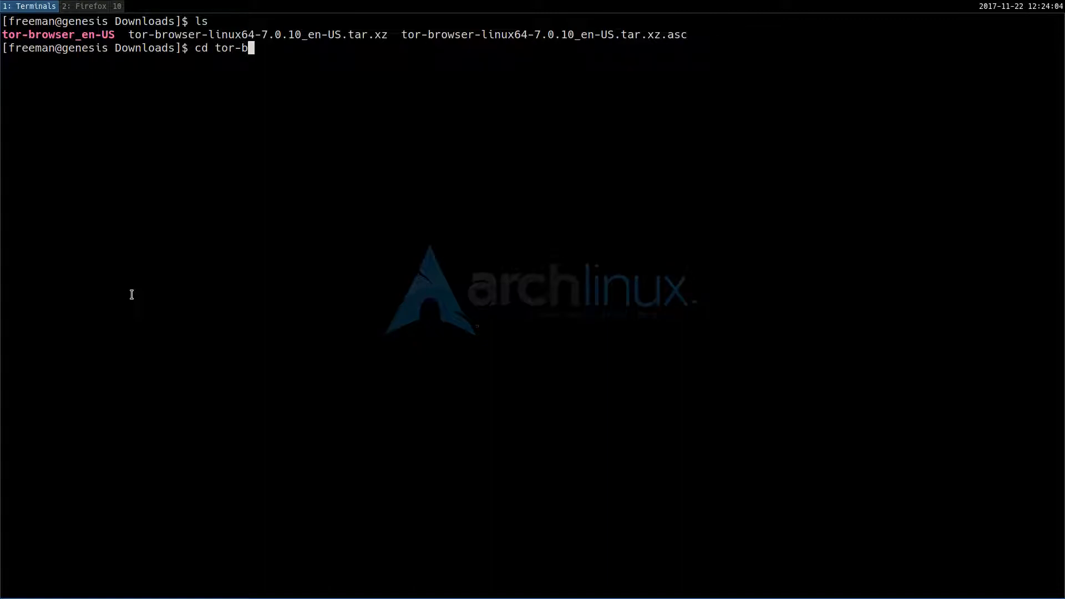
{"action": "type", "text": "rowser"}
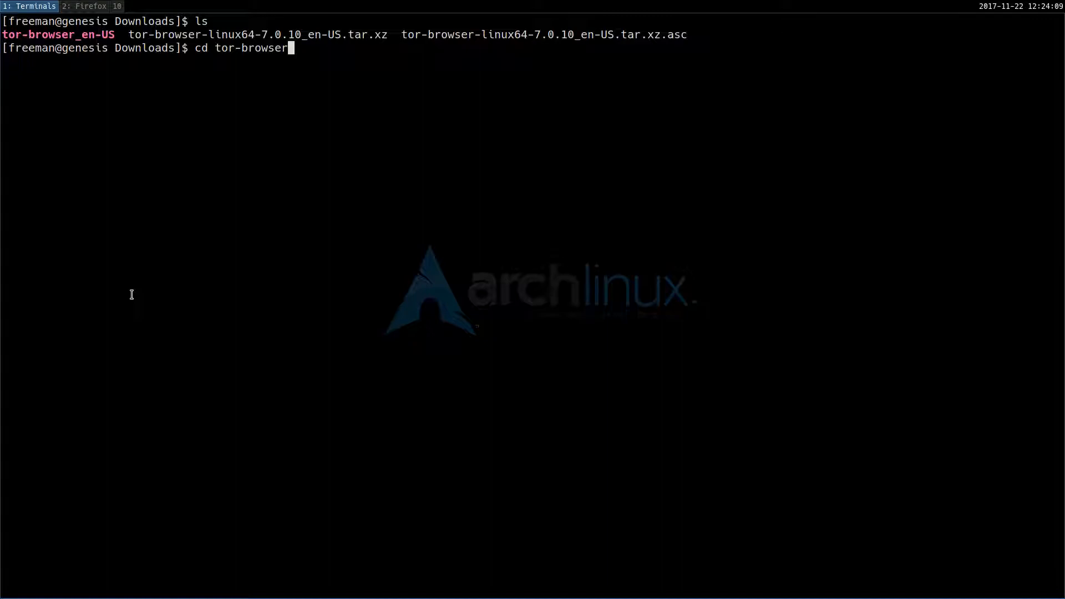
{"action": "type", "text": "_en-U"}
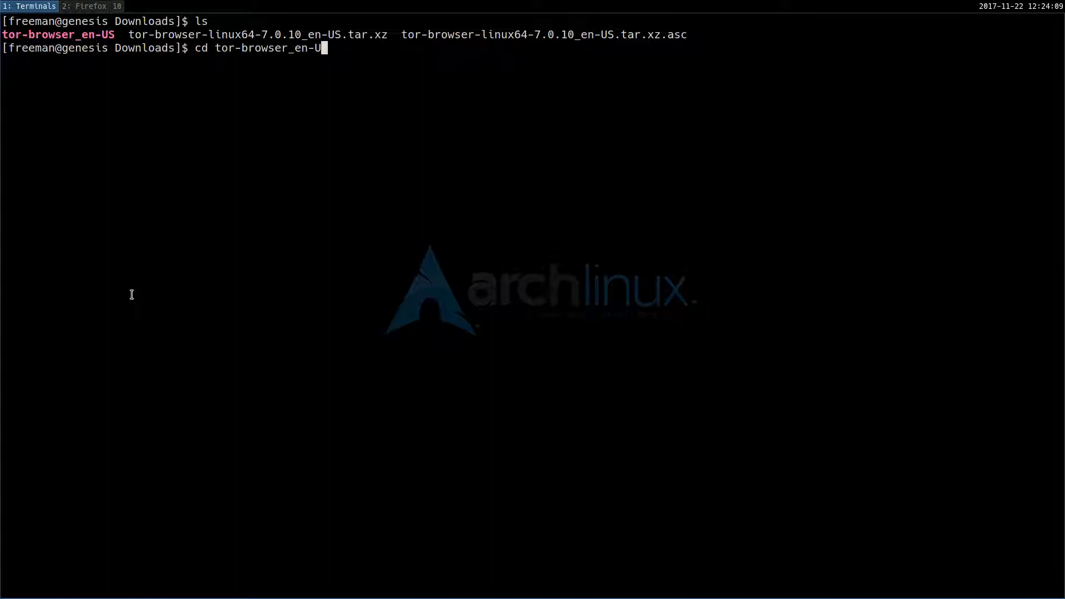
{"action": "key", "text": "Return"}
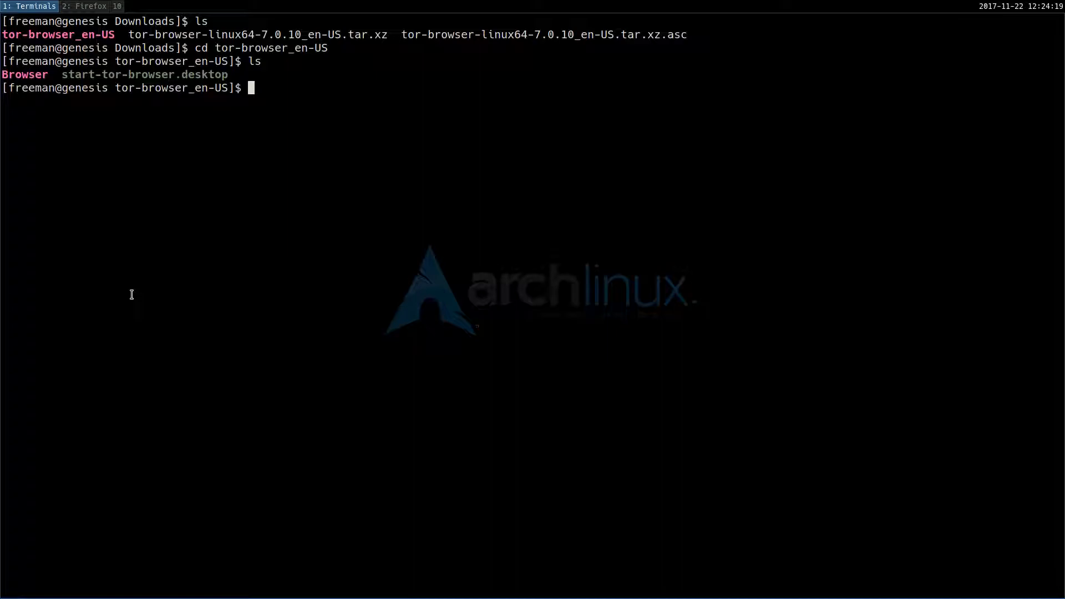
{"action": "type", "text": "ls -"}
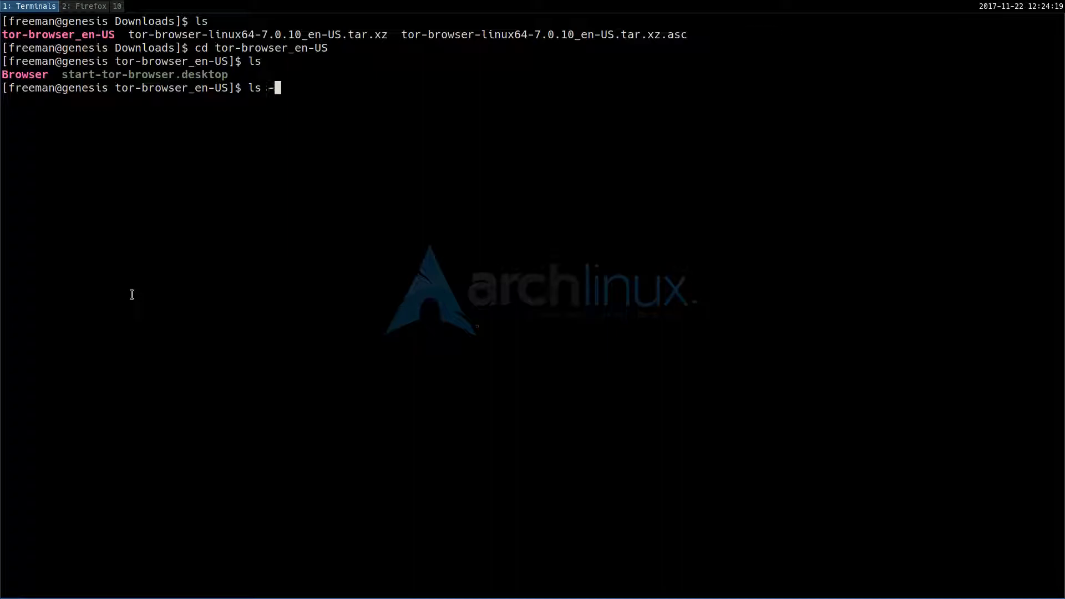
{"action": "key", "text": "Return"}
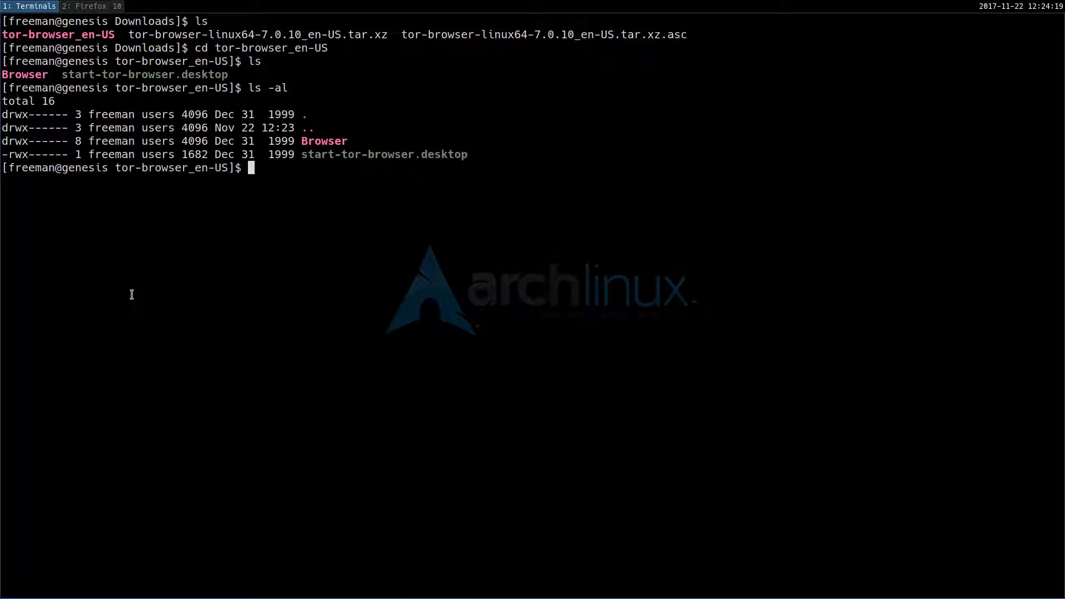
{"action": "mouse_move", "coordinate": [96, 233]}
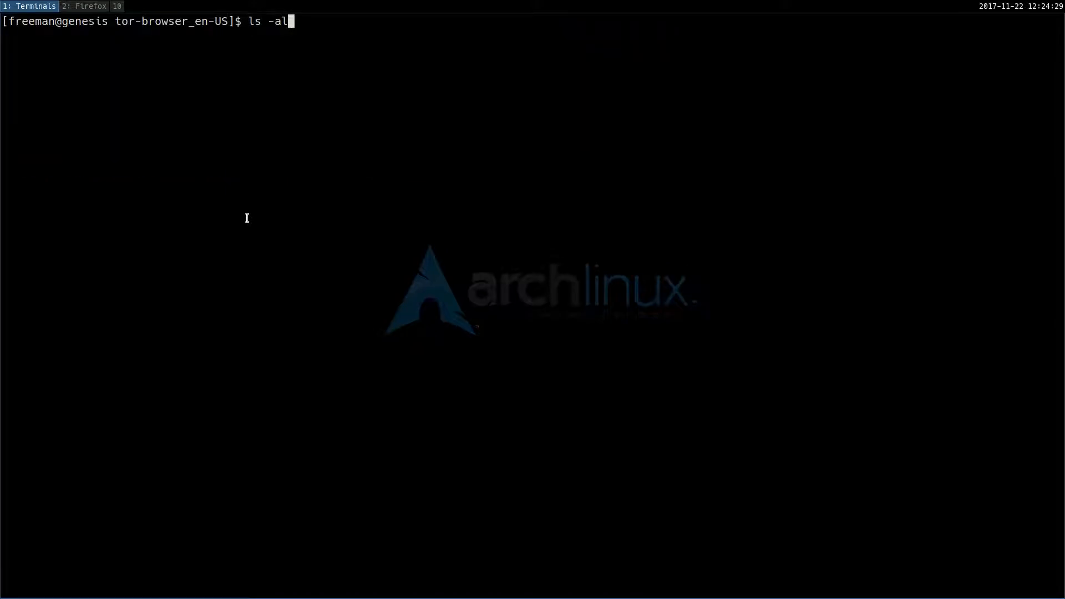
{"action": "key", "text": "Return"}
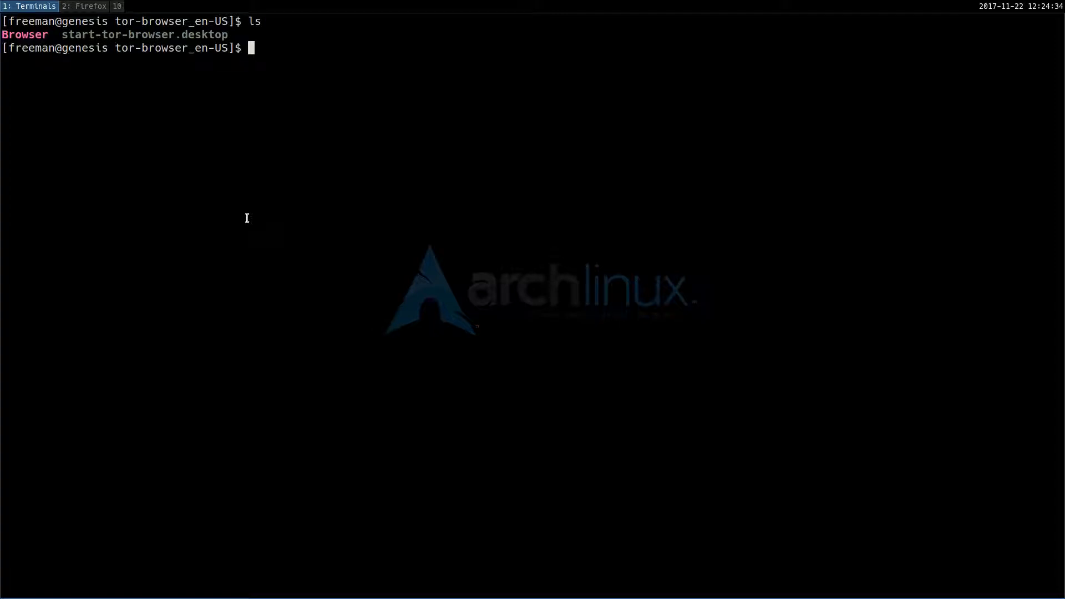
- Run ./start-tor-browser.desktop to launch Tor Browser
{"action": "type", "text": "./st"}
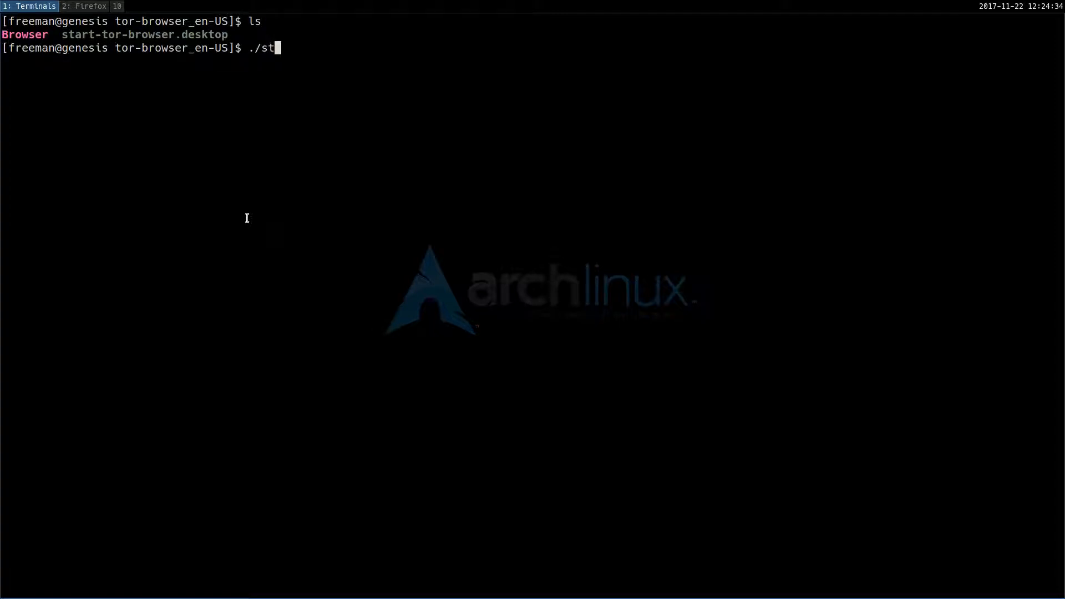
{"action": "type", "text": "art-tor-"}
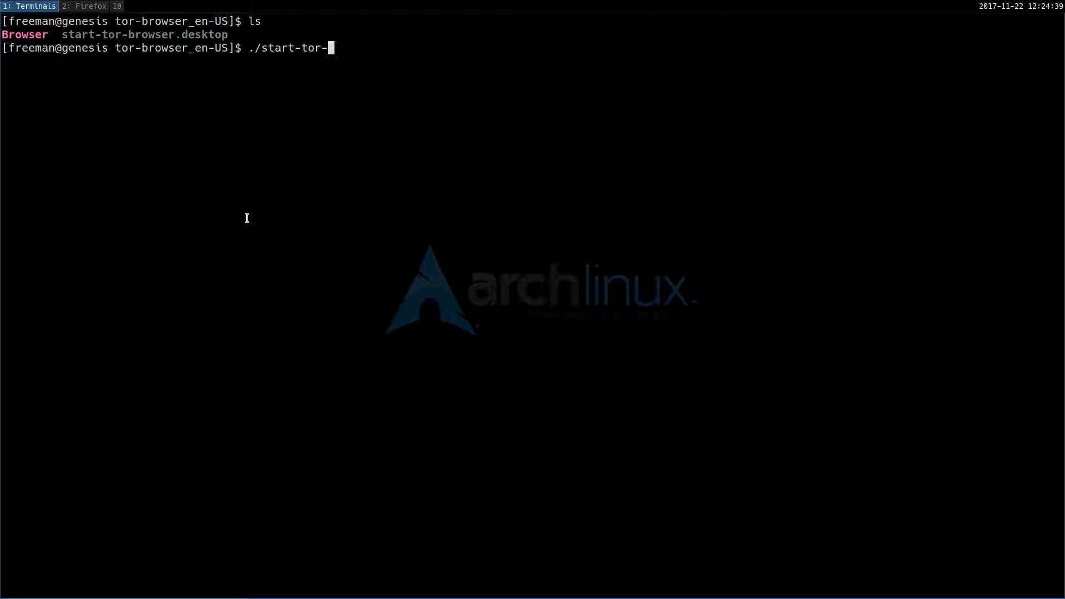
{"action": "type", "text": "browser.desktop"}
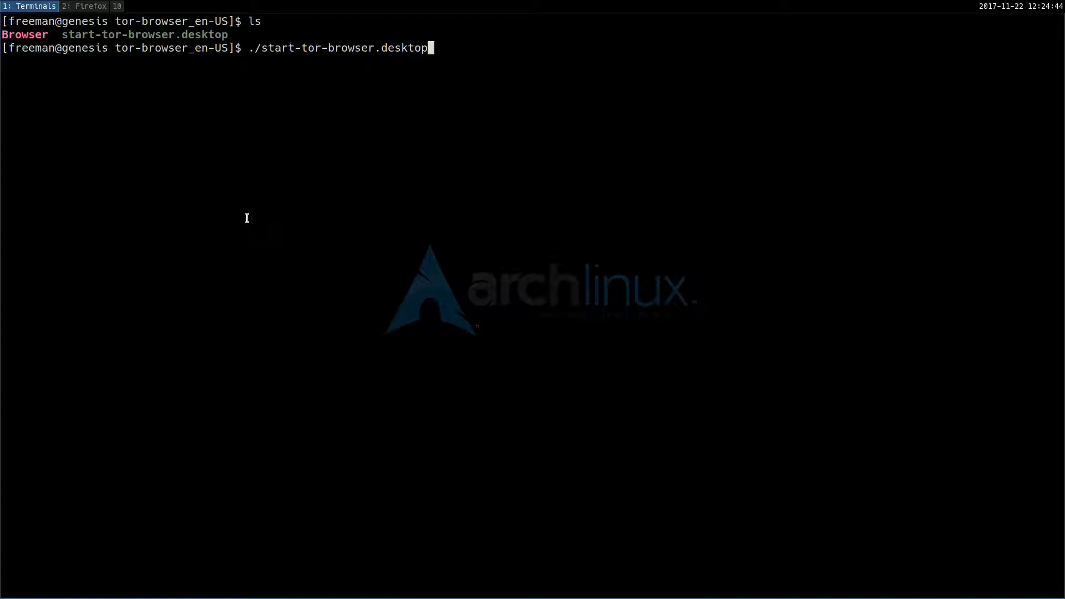
{"action": "key", "text": "Return"}
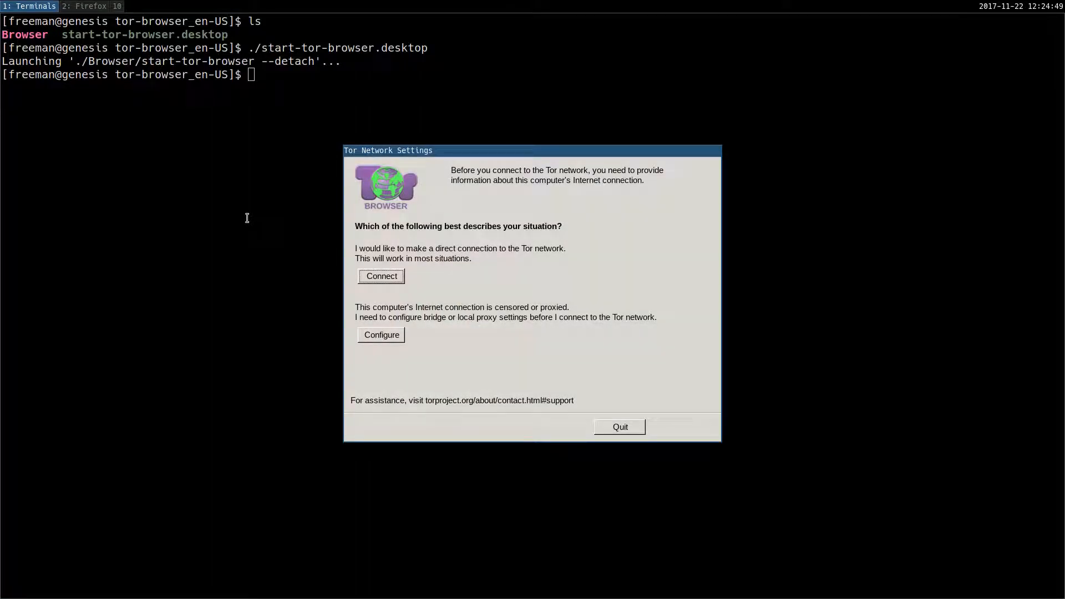
{"action": "mouse_move", "coordinate": [402, 297]}
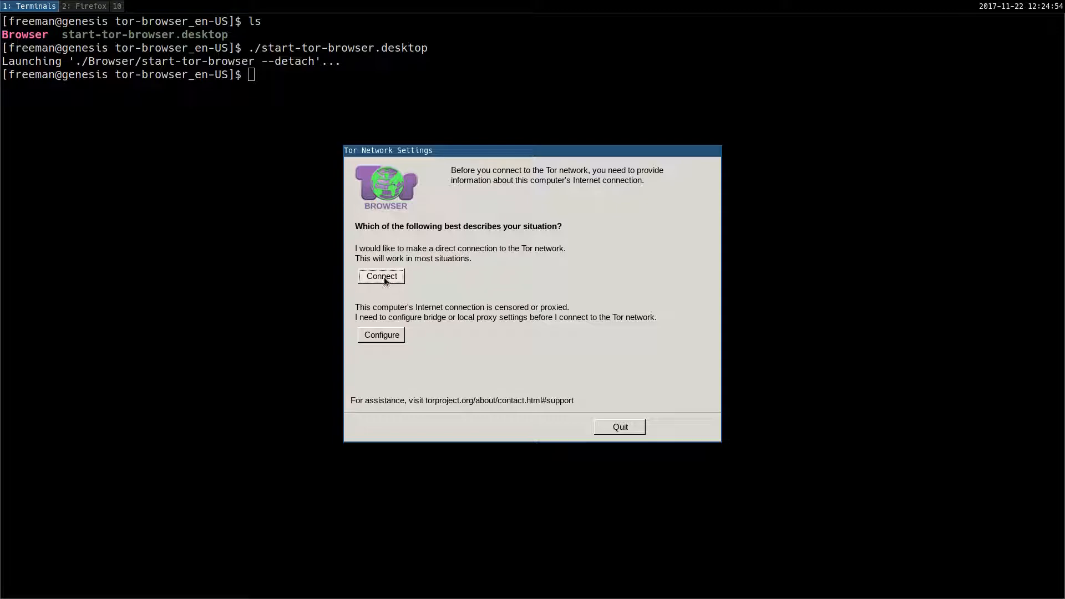
{"action": "mouse_move", "coordinate": [412, 303]}
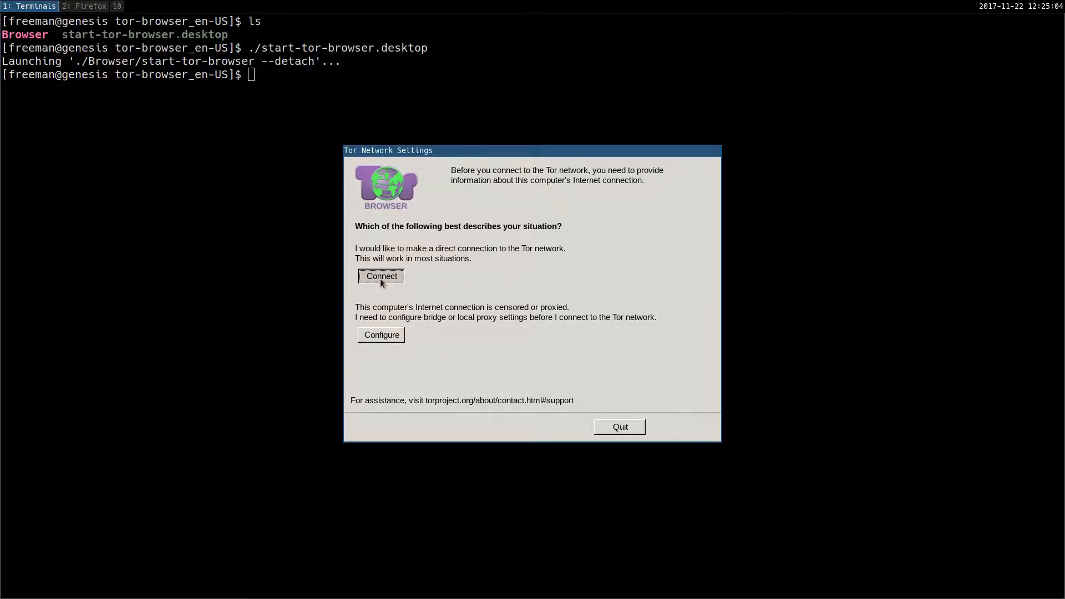
- Connect directly to the Tor network from Tor Network Settings and wait for the welcome page
{"action": "left_click", "coordinate": [380, 276]}
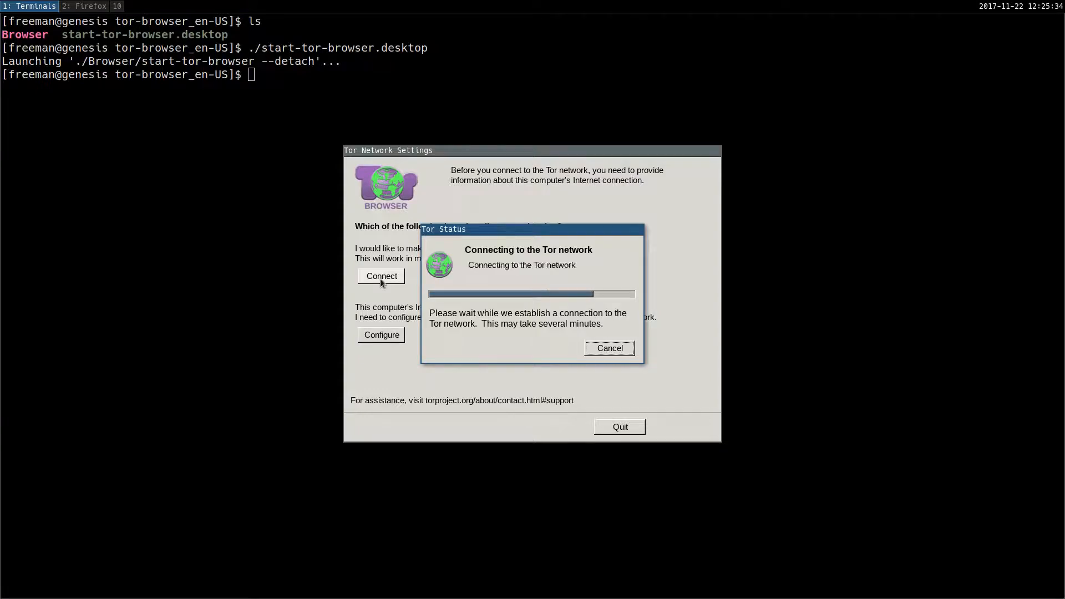
{"action": "left_click", "coordinate": [609, 348]}
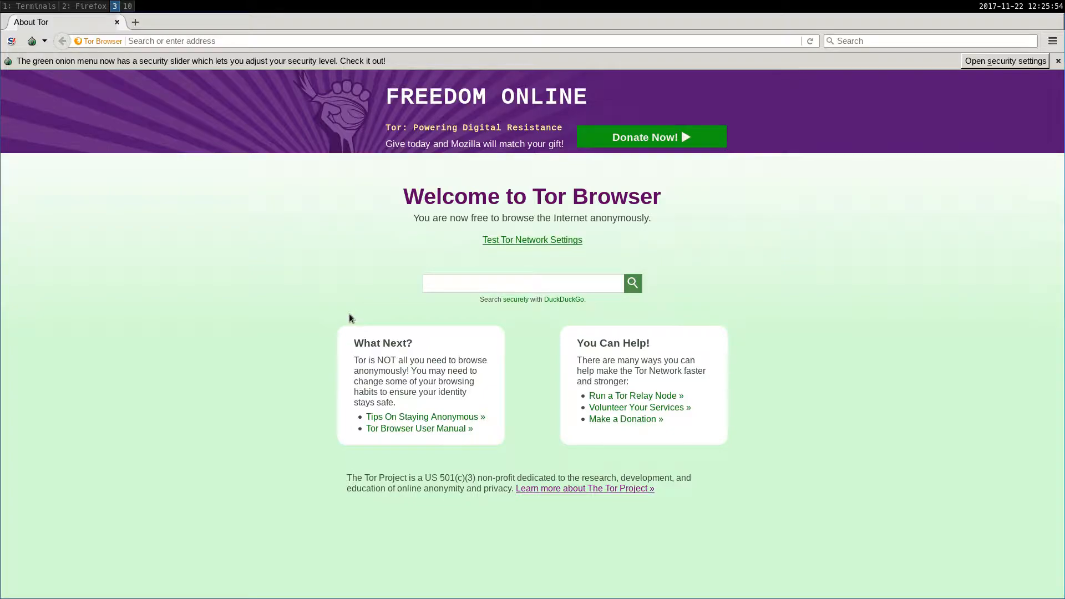
{"action": "mouse_move", "coordinate": [557, 241]}
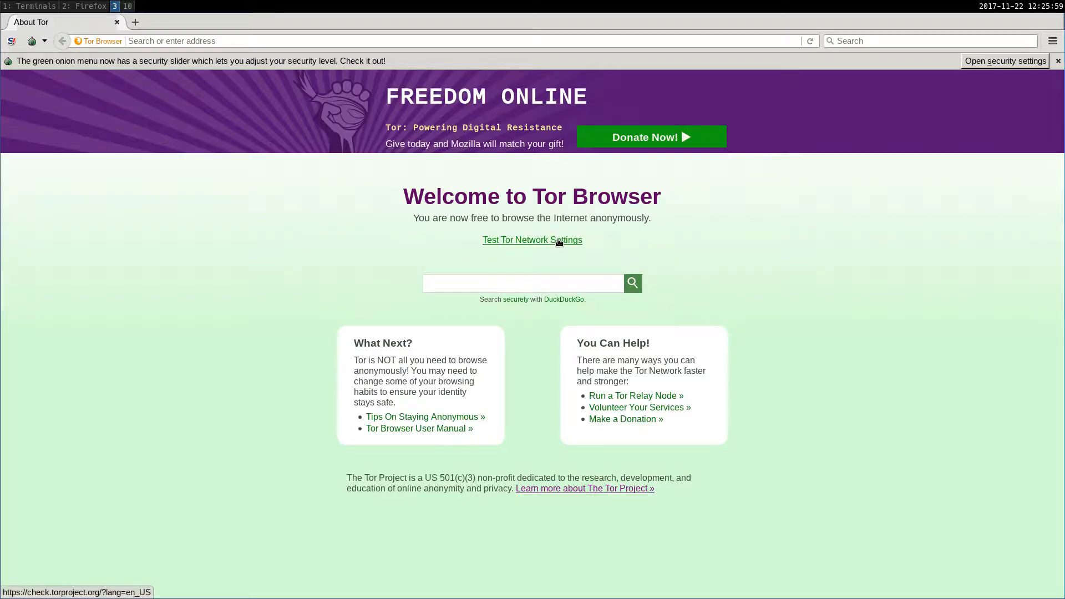
- Follow the Test Tor Network Settings link to check.torproject.org's Congratulations page
{"action": "left_click", "coordinate": [532, 239]}
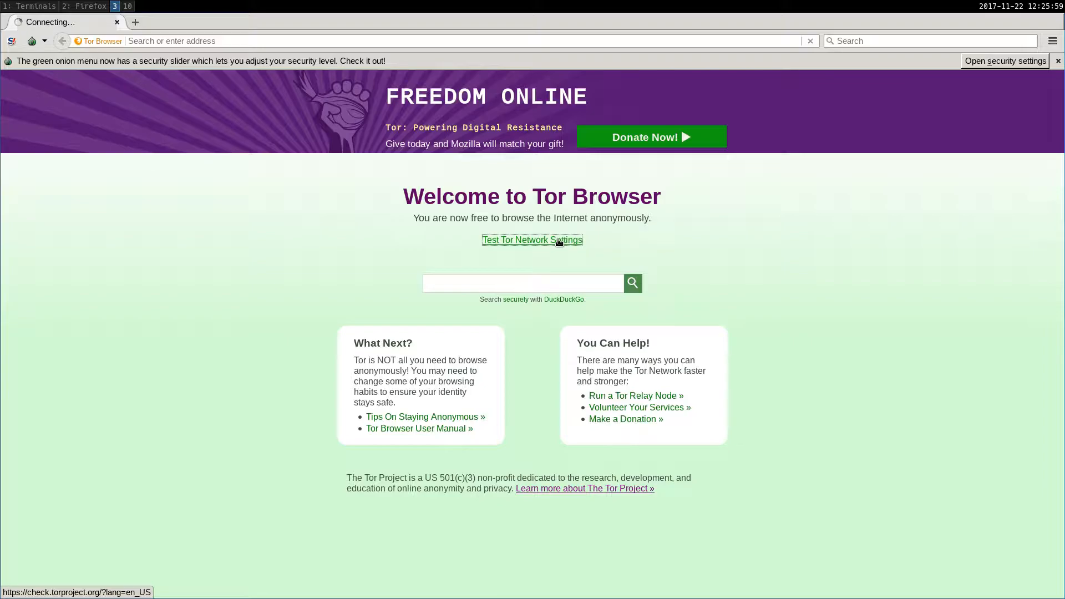
{"action": "left_click", "coordinate": [532, 240]}
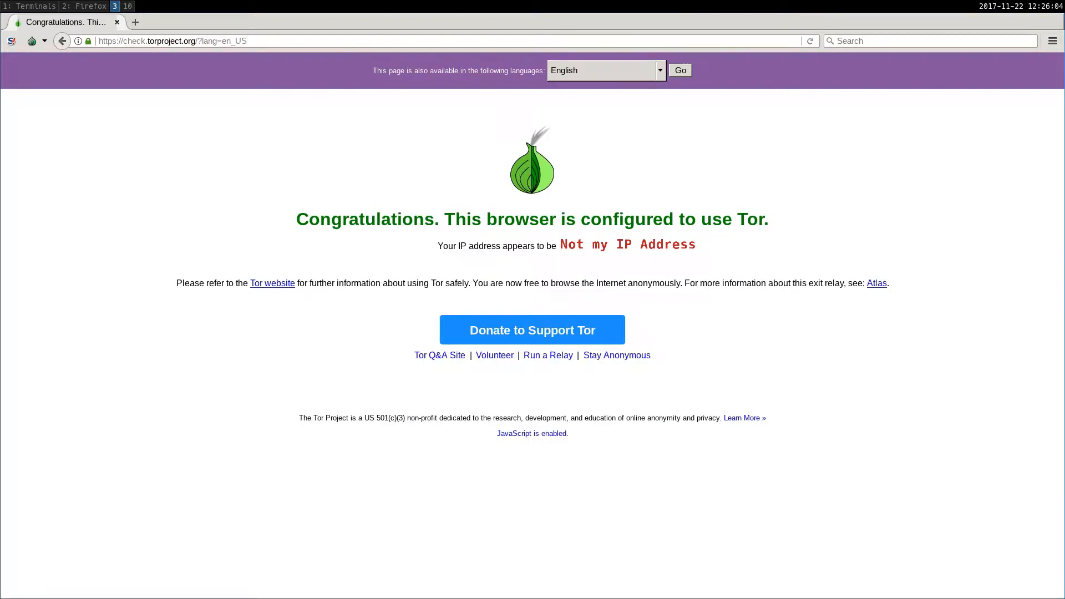
{"action": "mouse_move", "coordinate": [513, 203]}
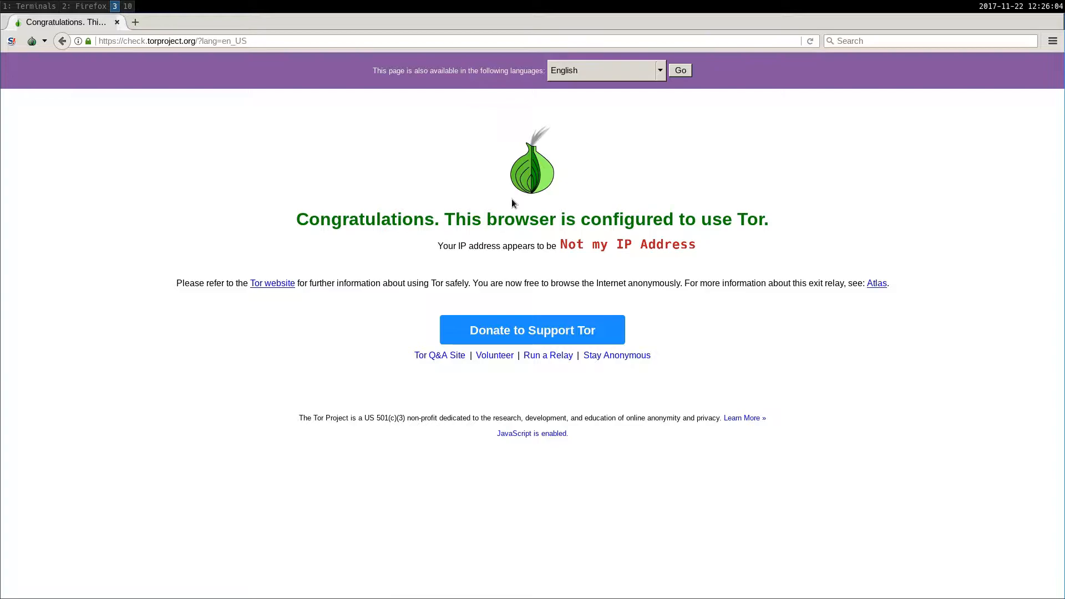
{"action": "mouse_move", "coordinate": [442, 208]}
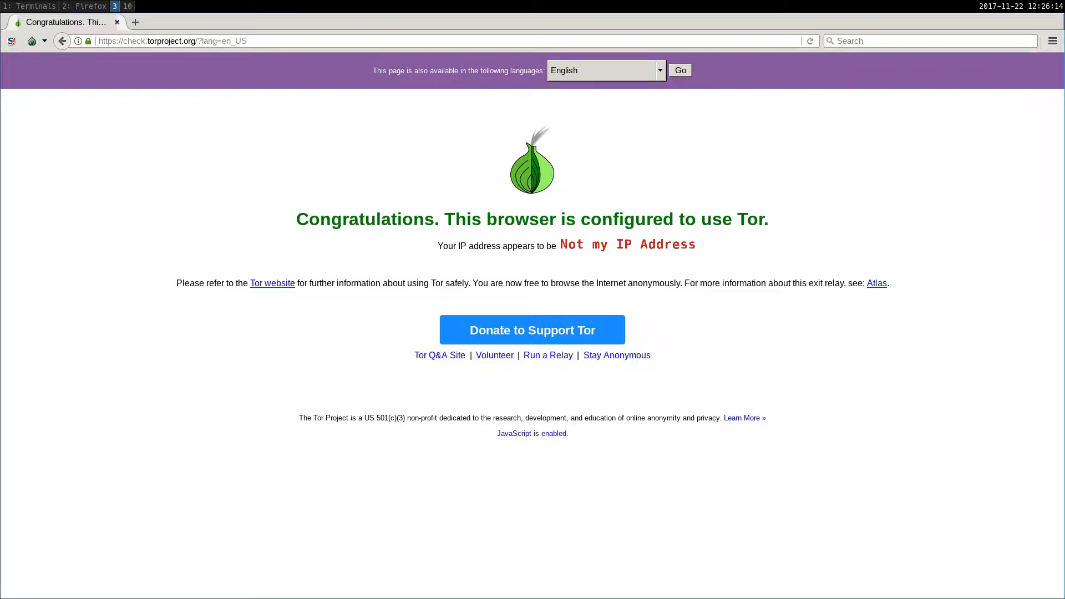
{"action": "mouse_move", "coordinate": [390, 240]}
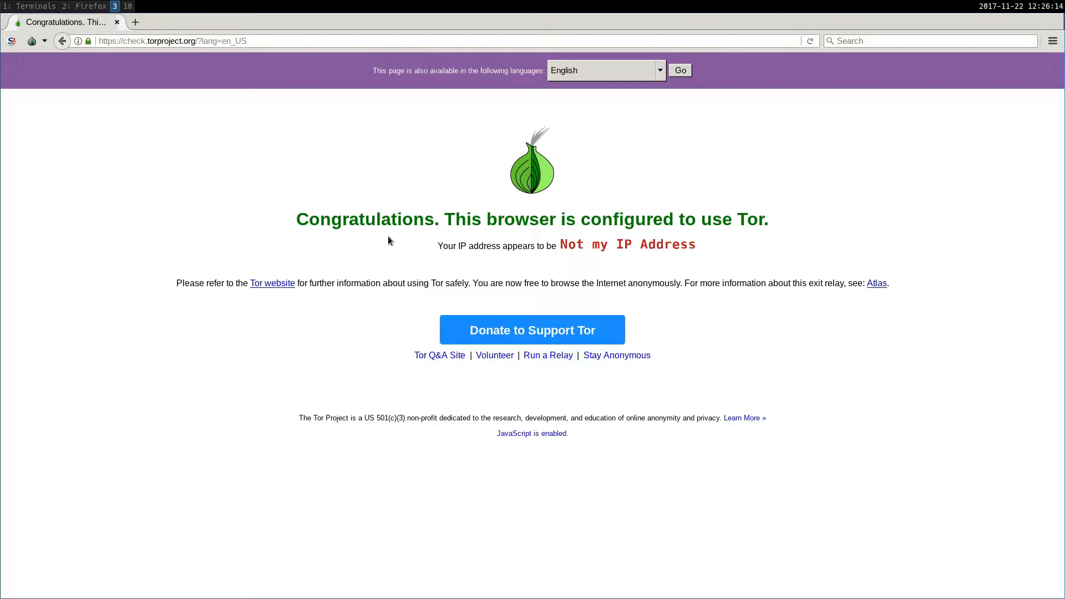
{"action": "mouse_move", "coordinate": [264, 248]}
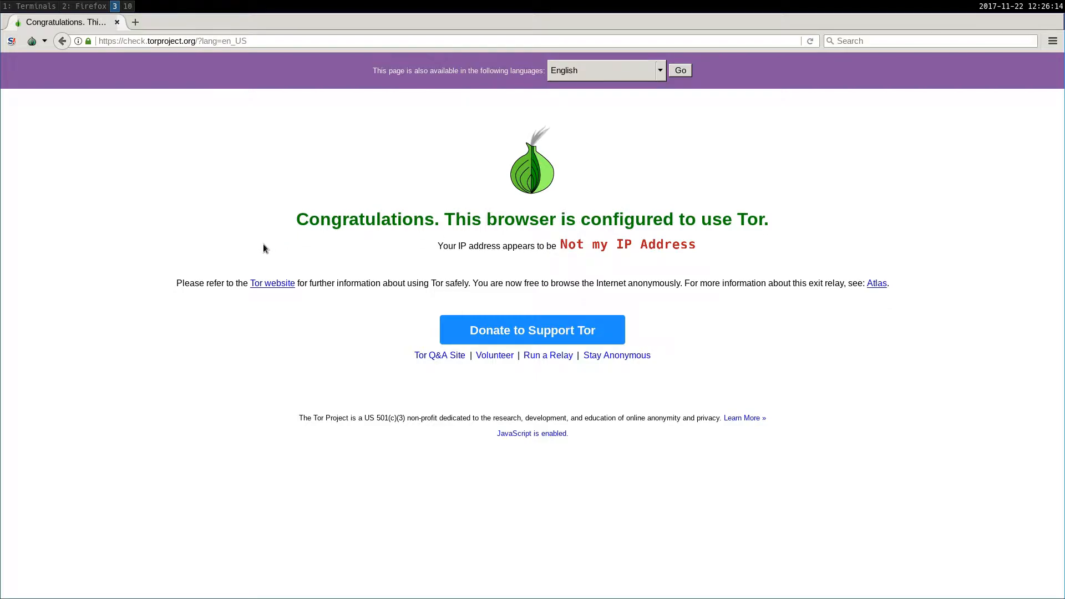